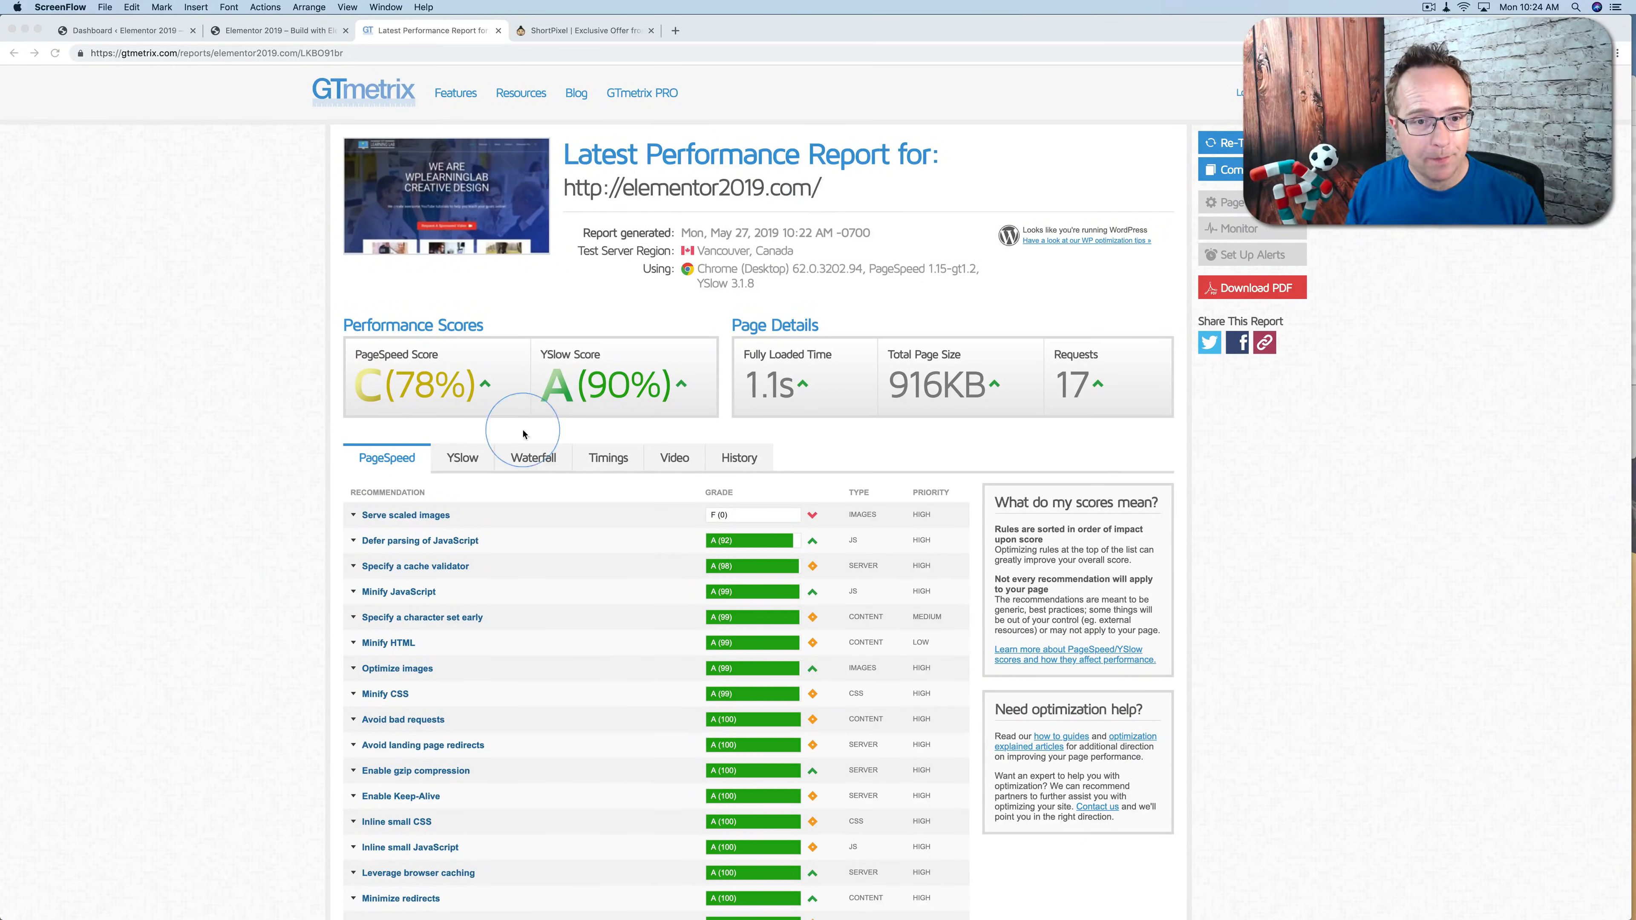
Step: Expand Serve scaled images to list the four oversized images, then bring up the elementor2019.com homepage
scroll(down, 3)
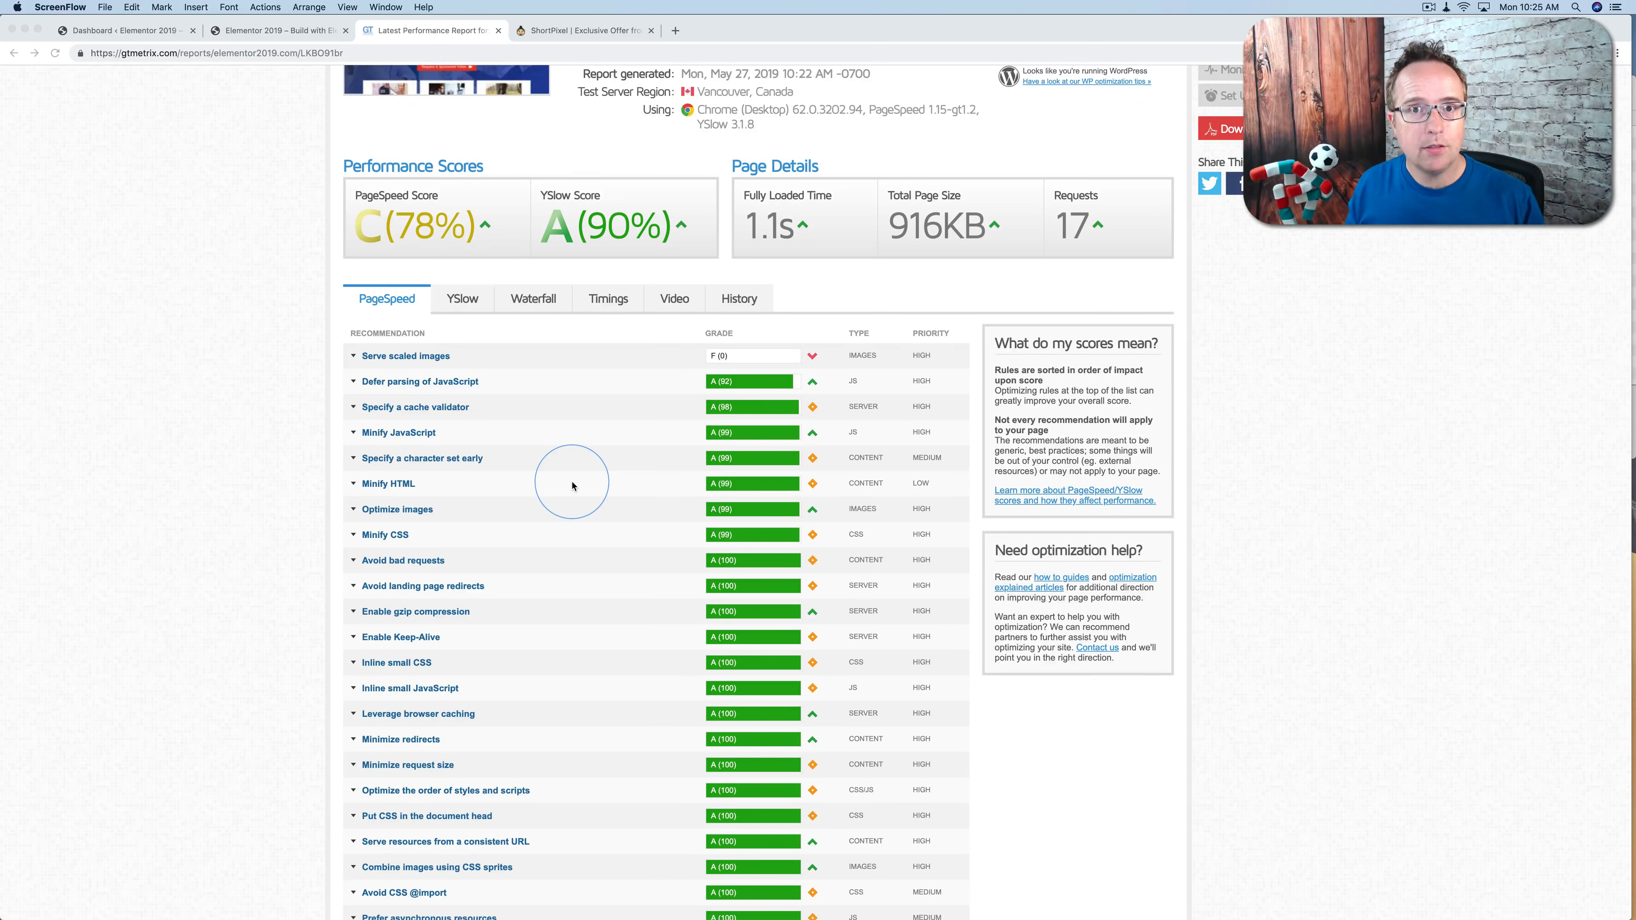
mouse_move(496, 388)
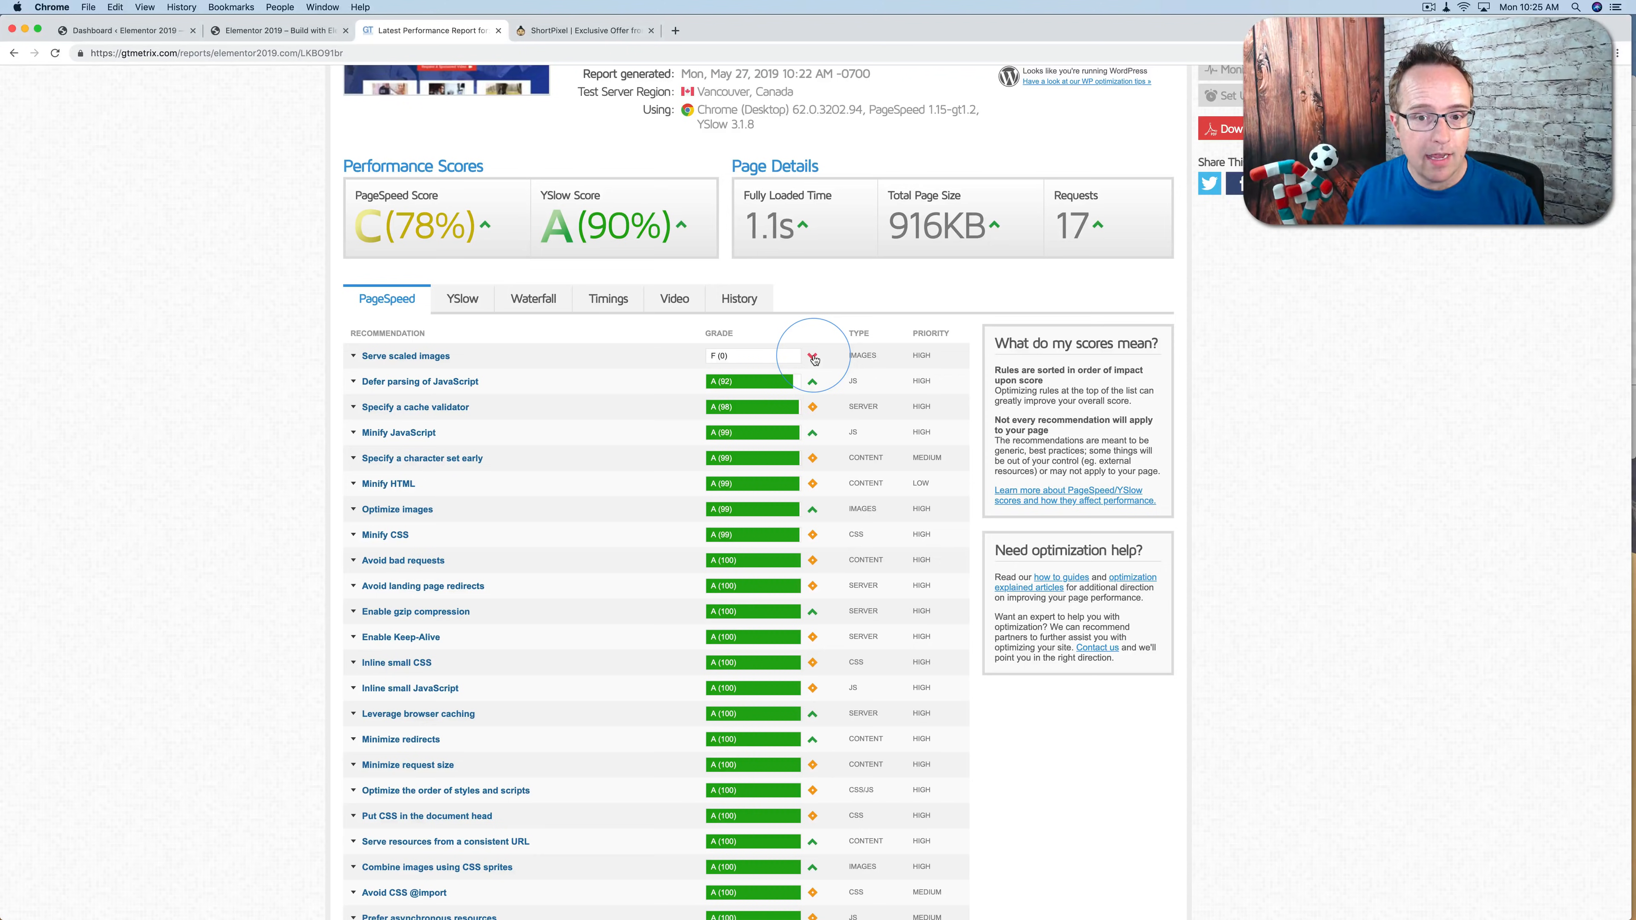
click(354, 357)
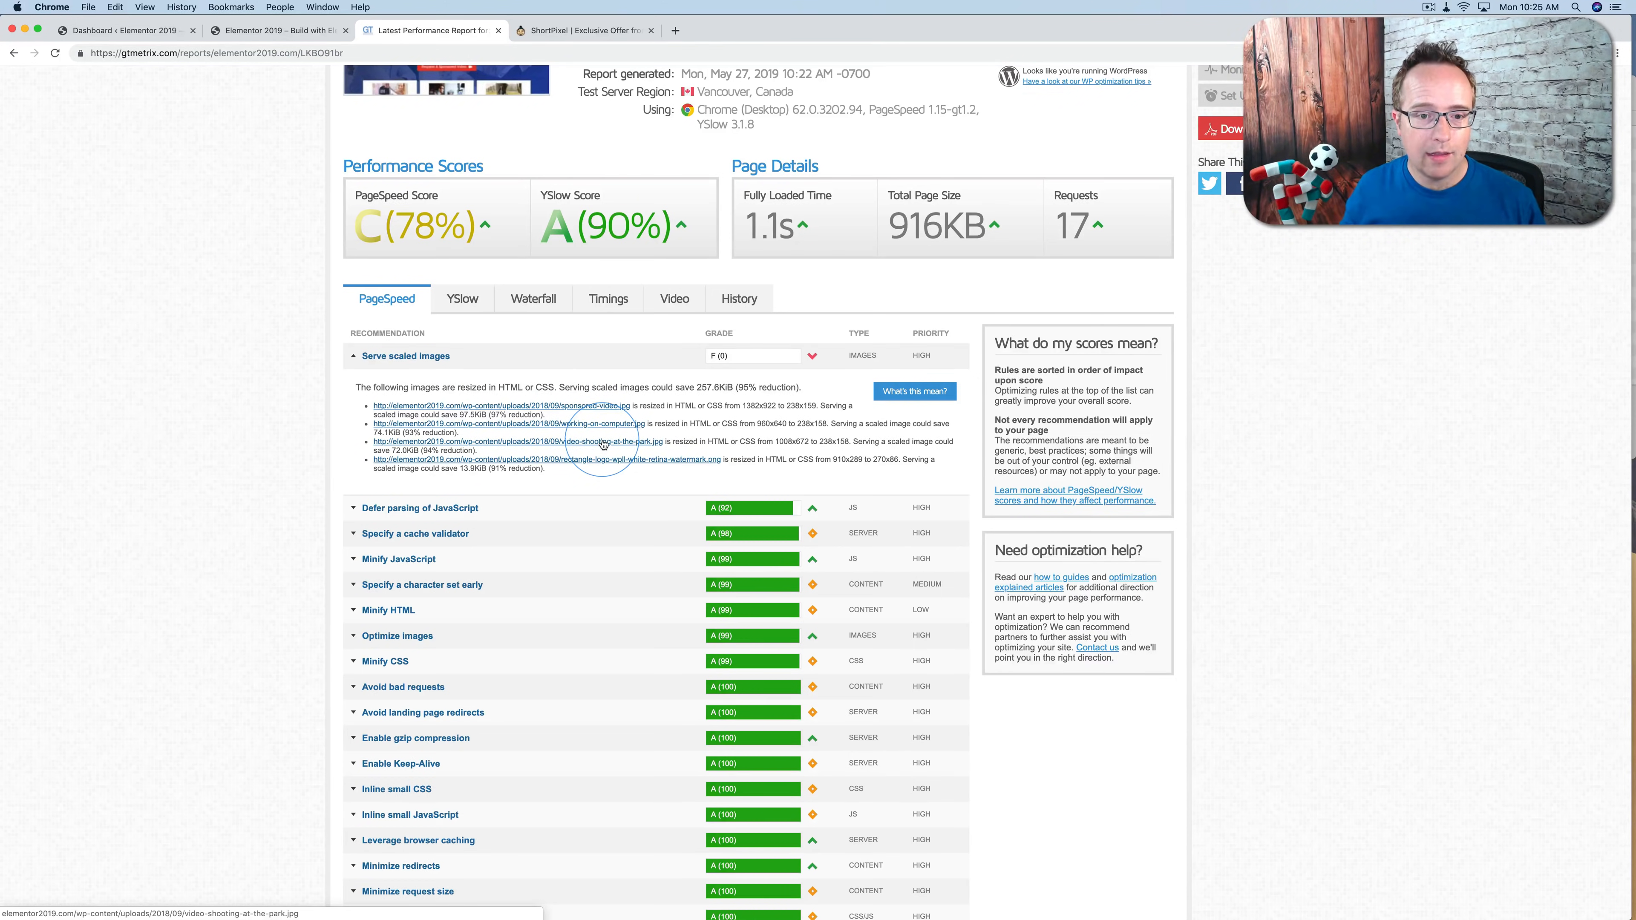
mouse_move(600, 464)
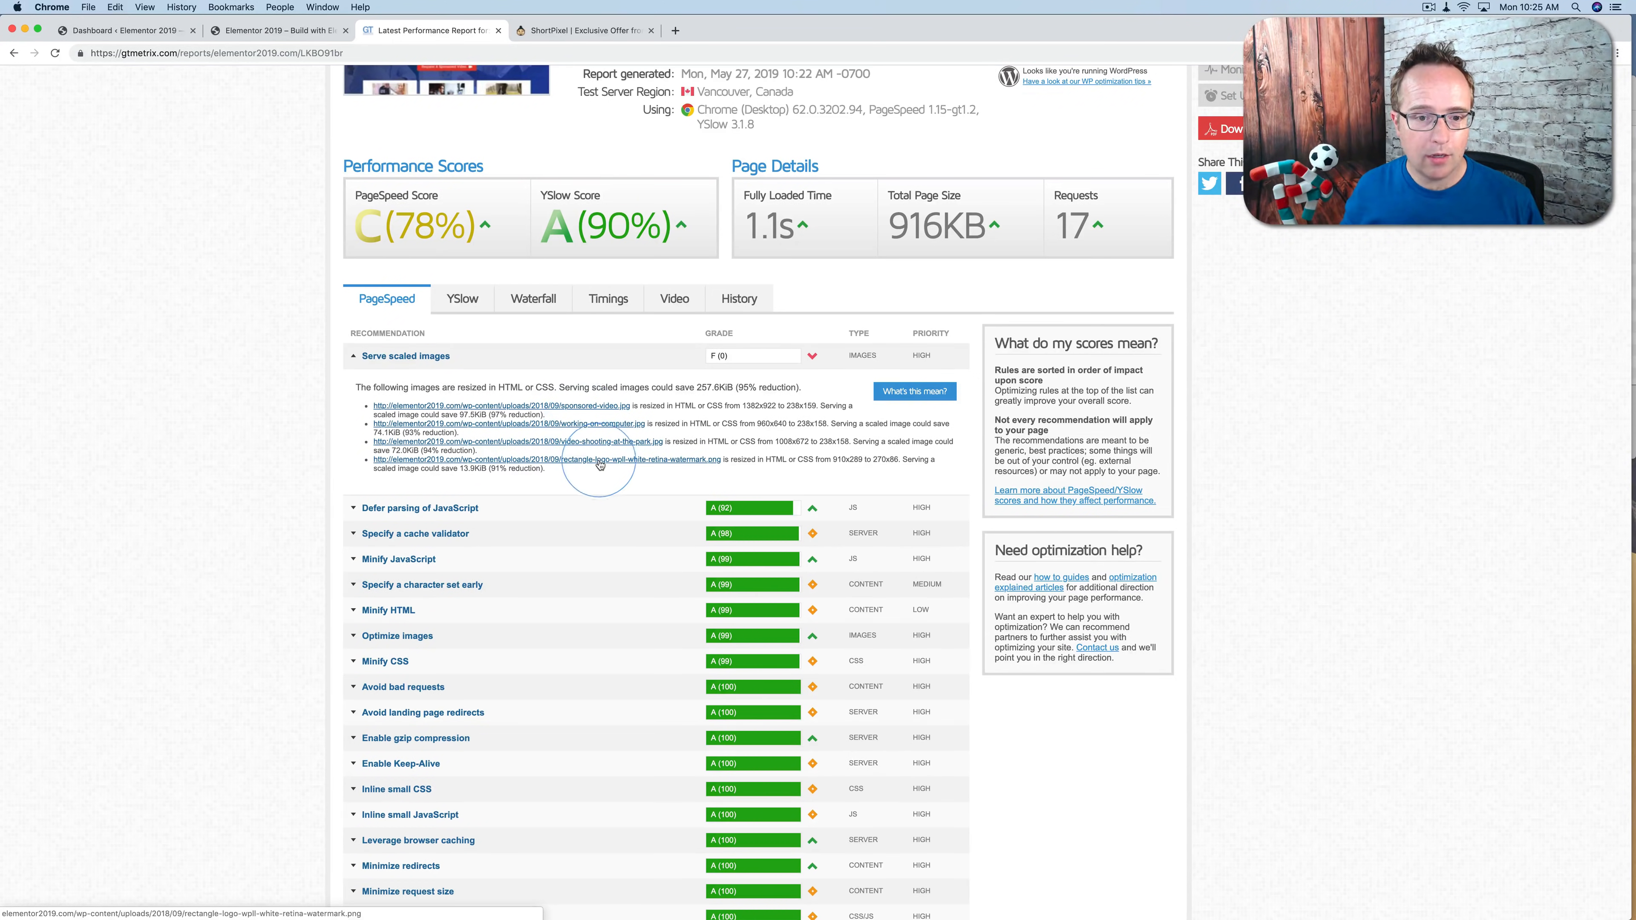
click(276, 29)
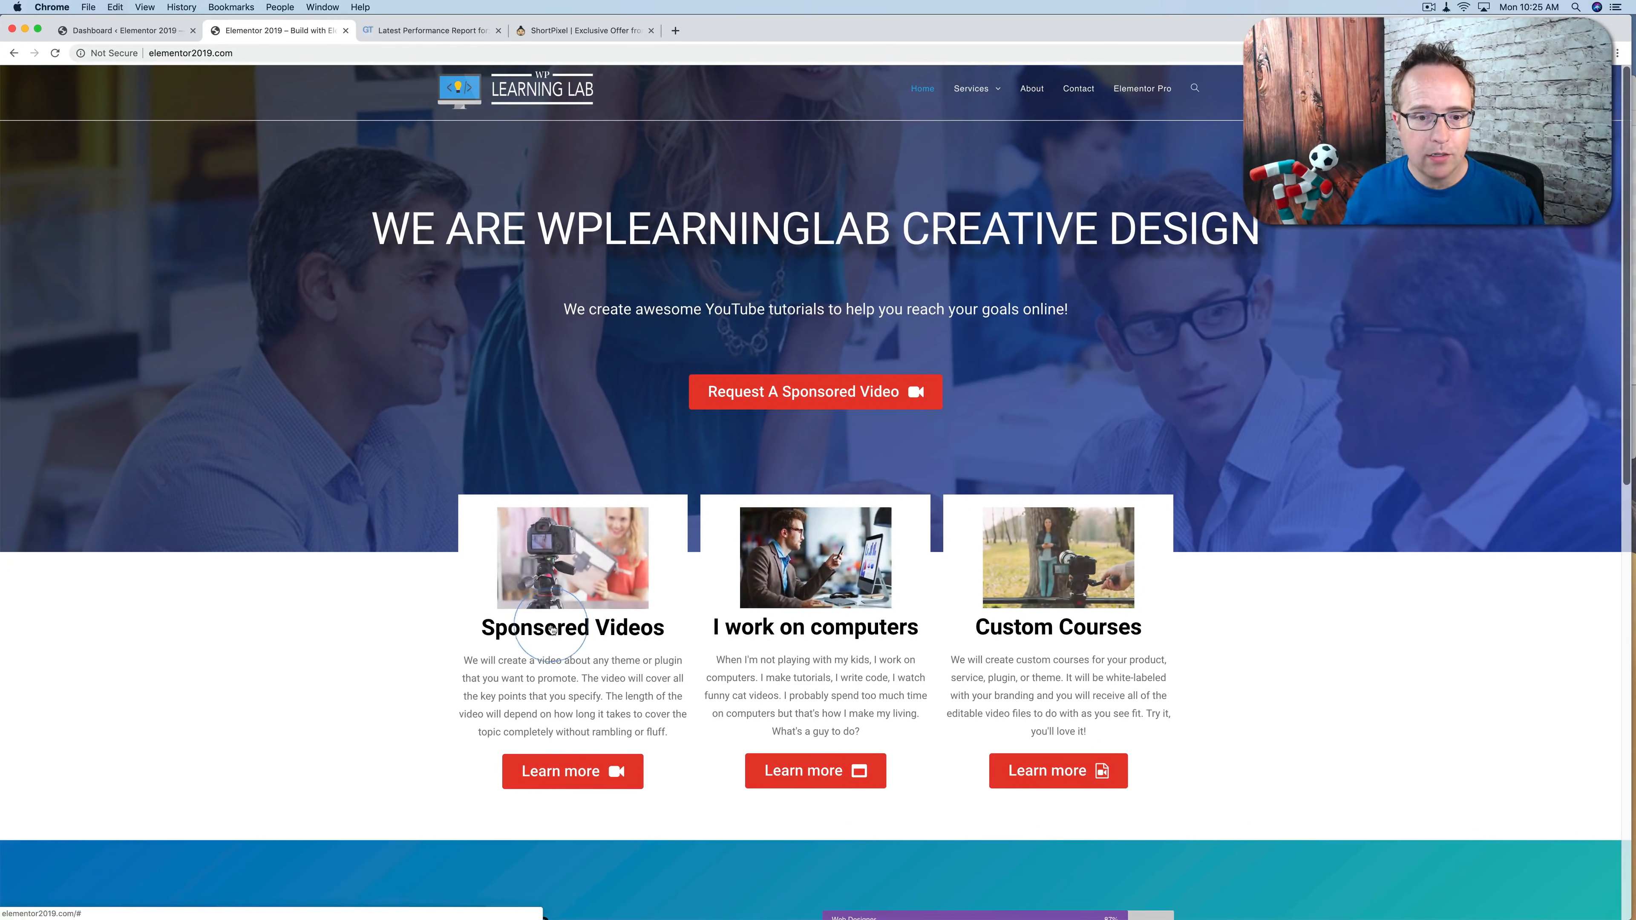
Step: Open the Sponsored Videos image full-size in its own tab from the homepage
scroll(down, 3)
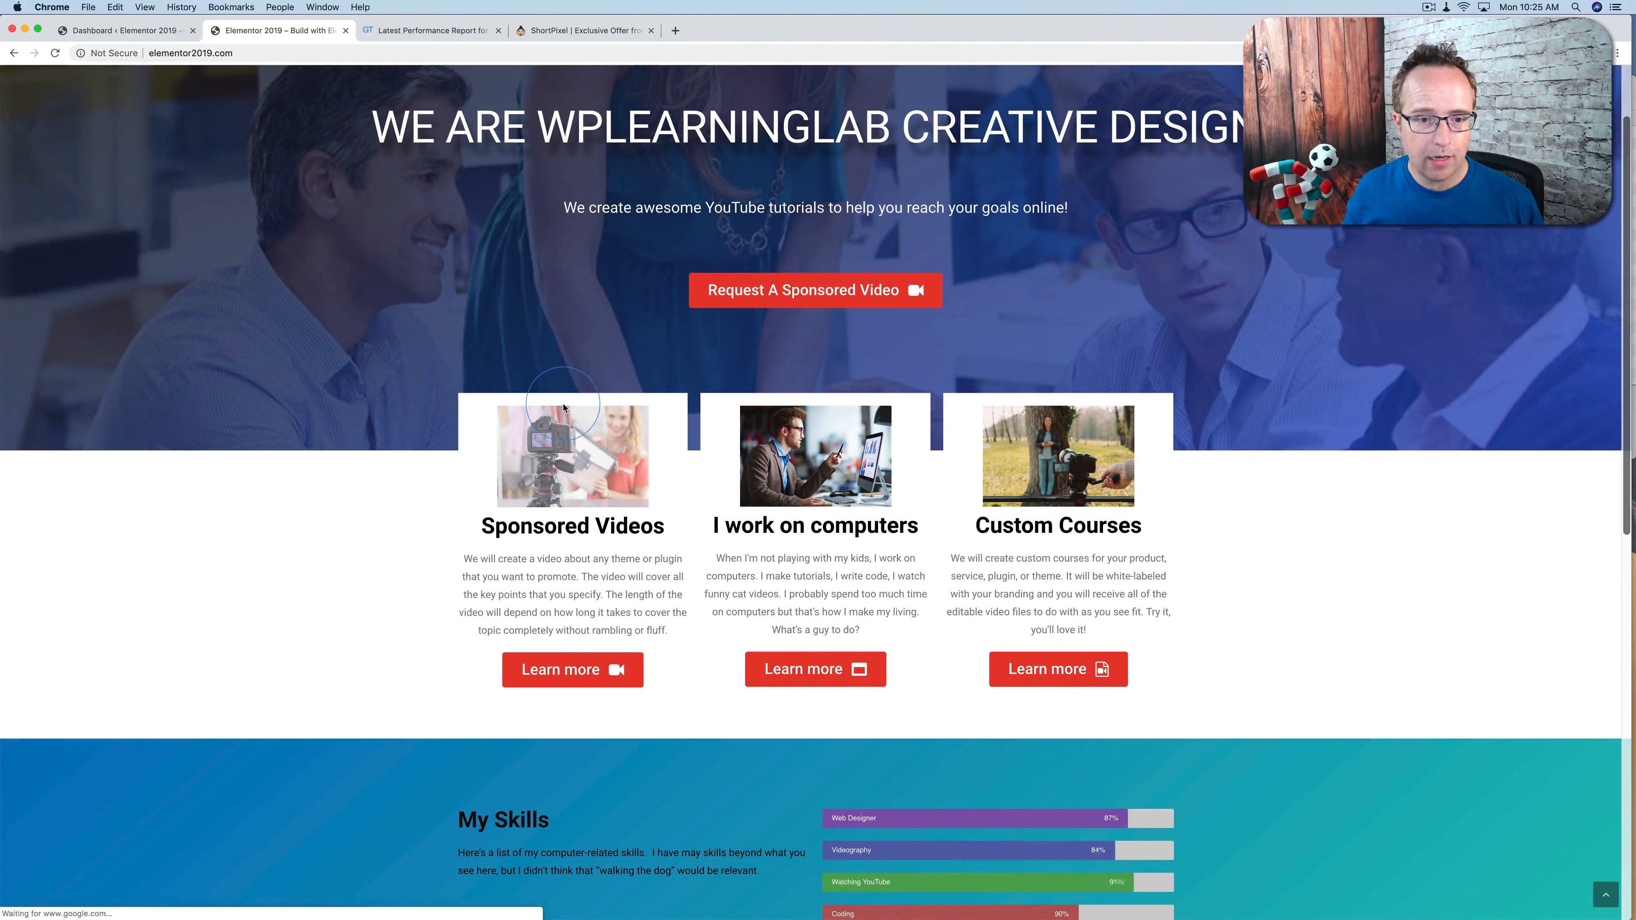
right_click(563, 402)
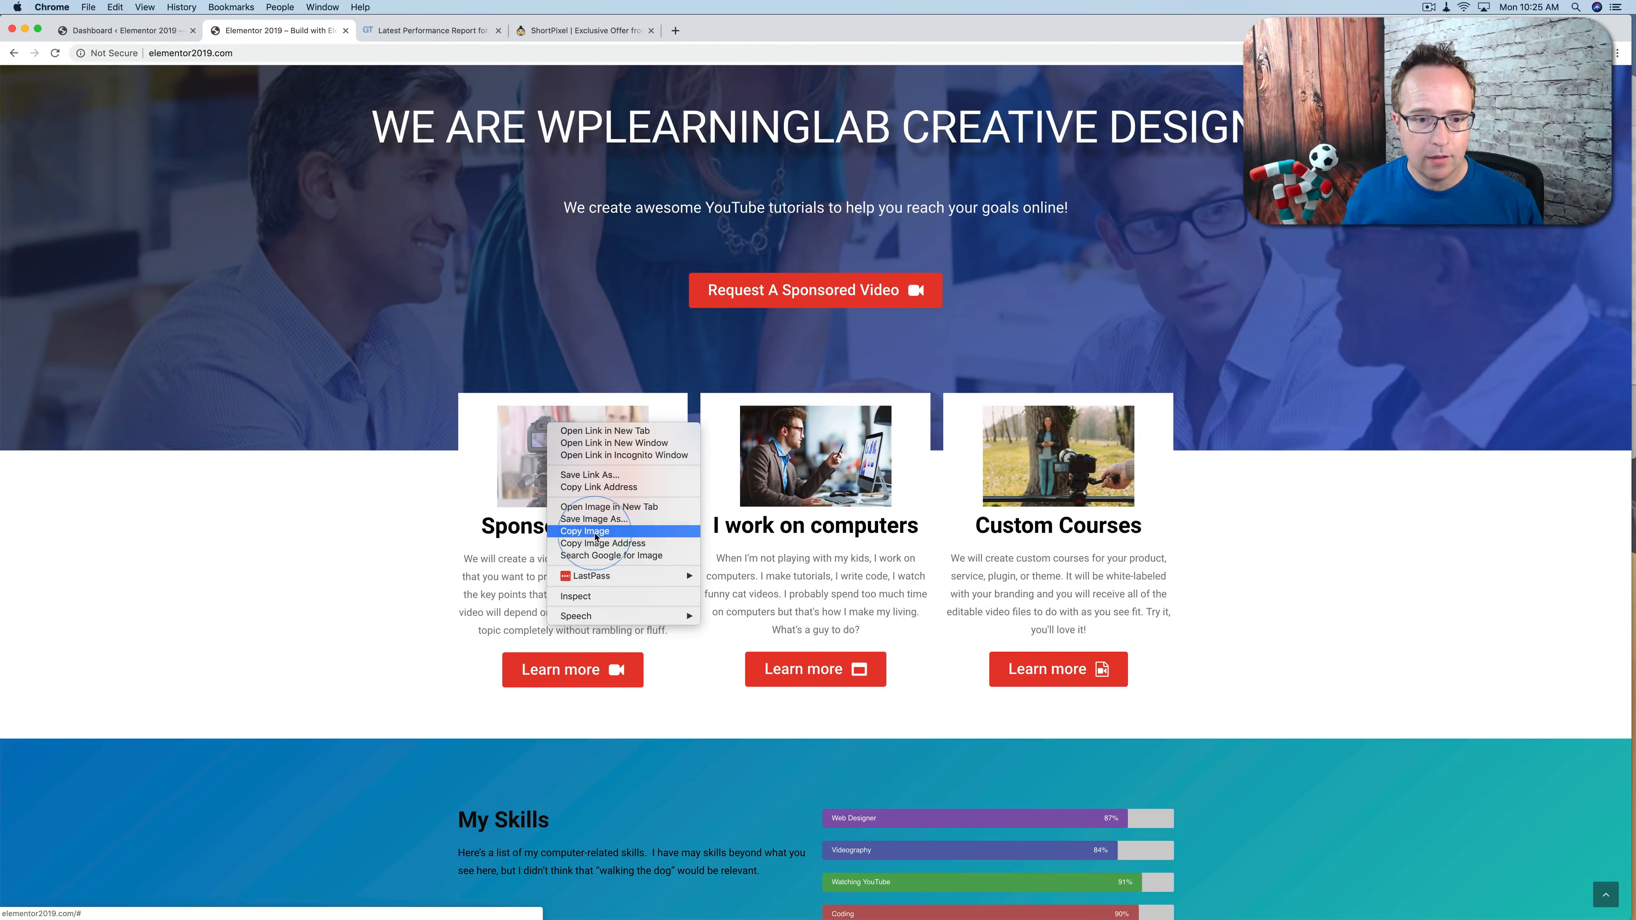
click(827, 31)
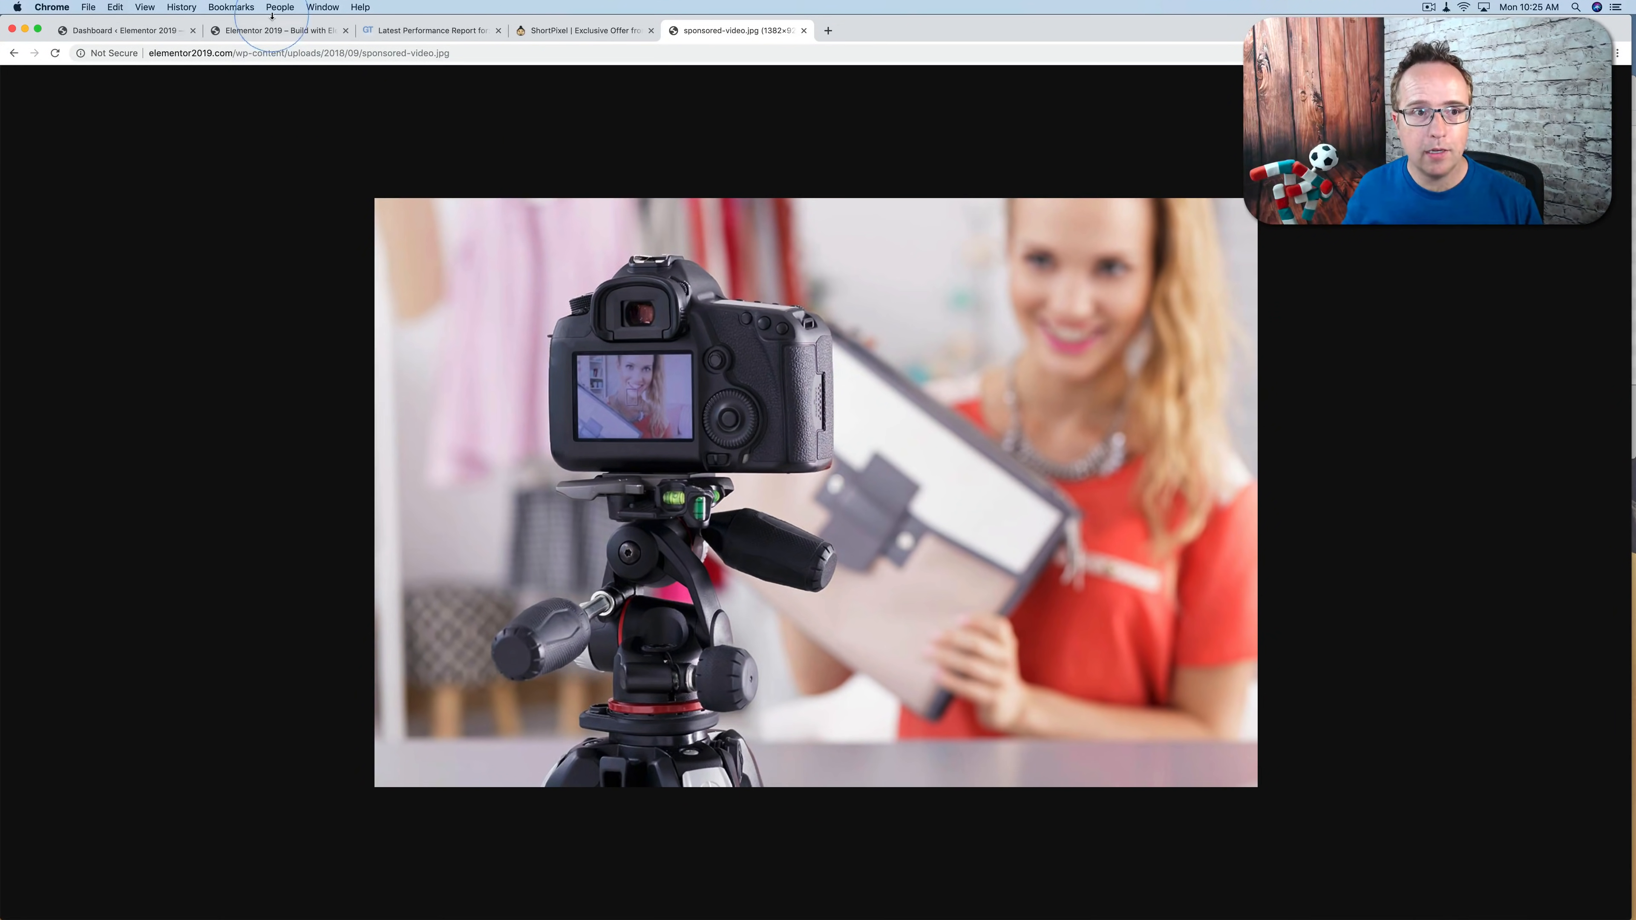
click(279, 29)
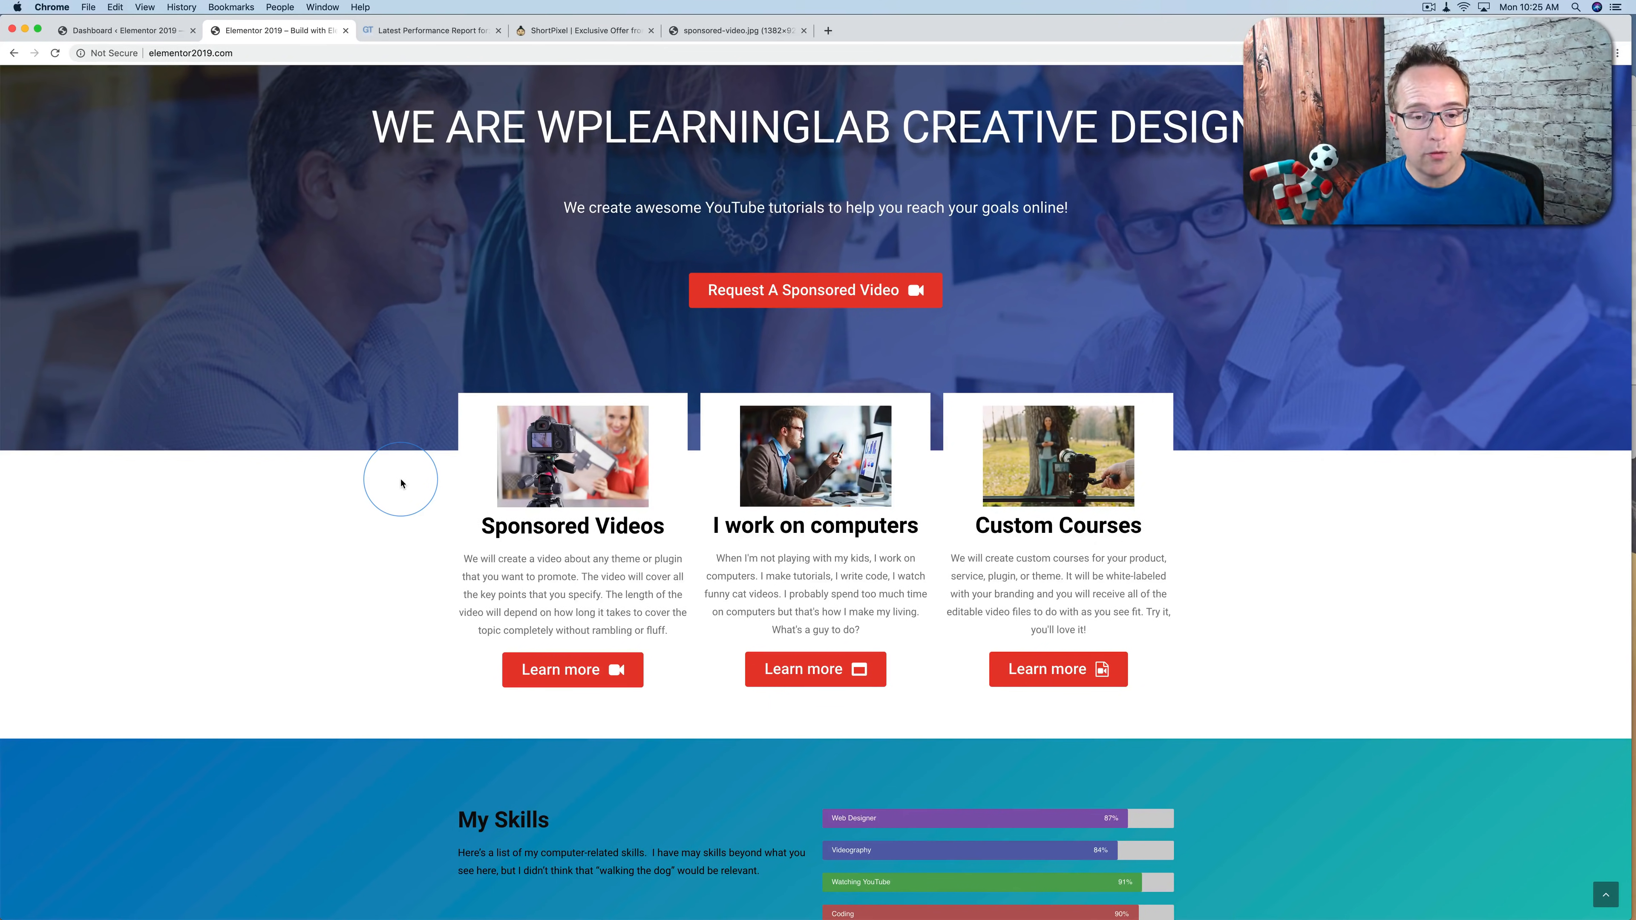
mouse_move(558, 441)
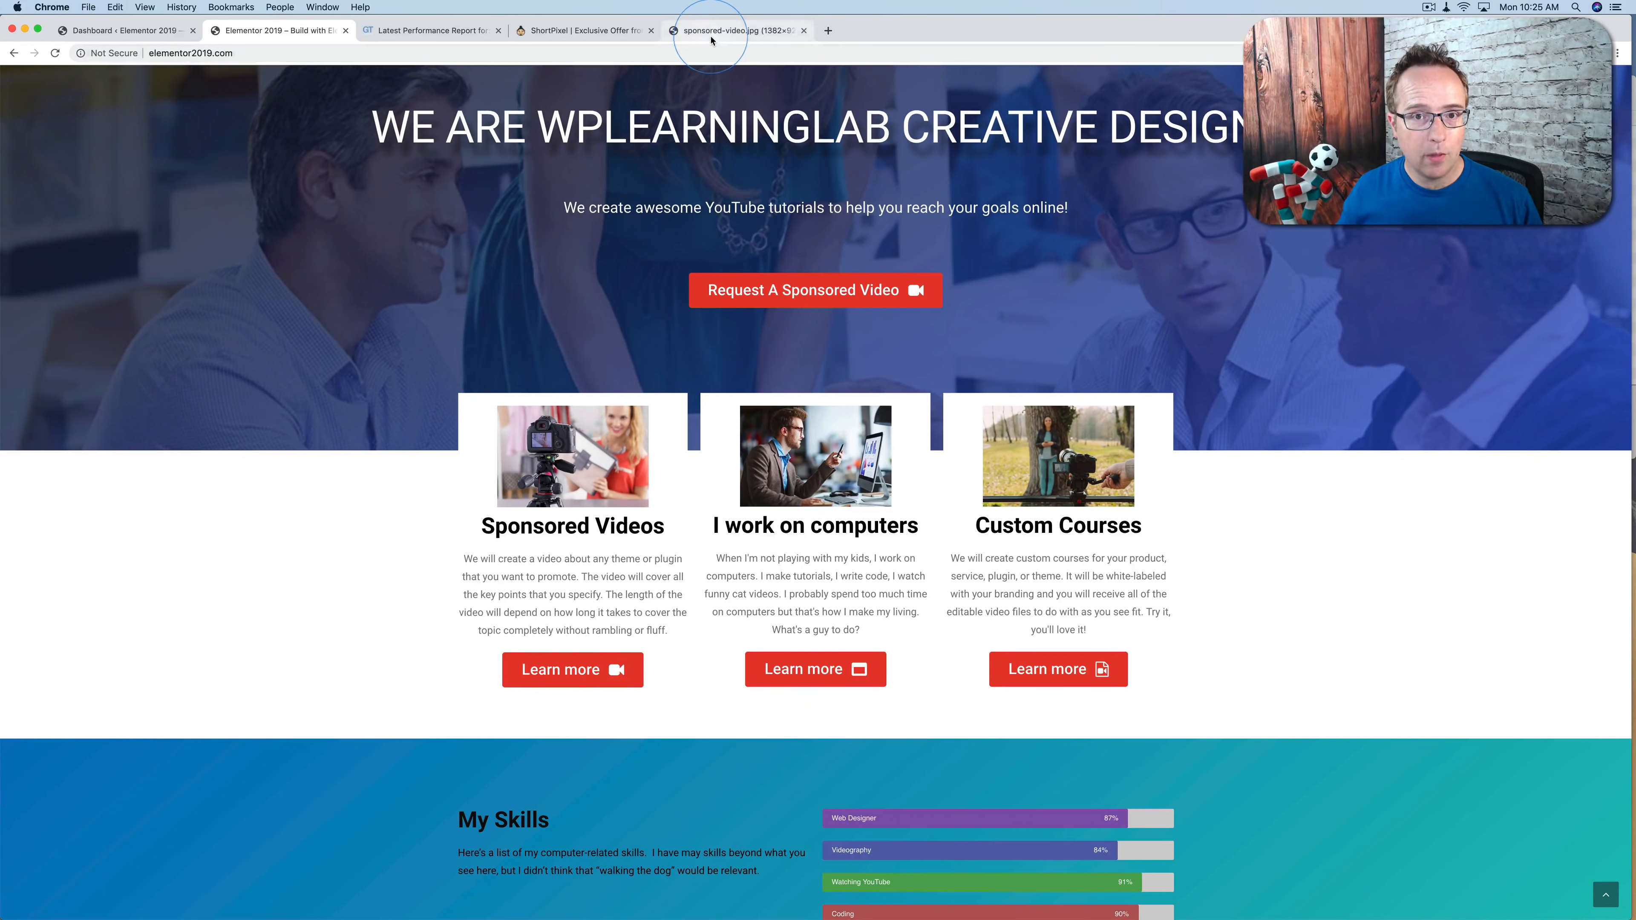
Step: Compare the full-size sponsored-video.jpg against the small thumbnail on the homepage
click(709, 31)
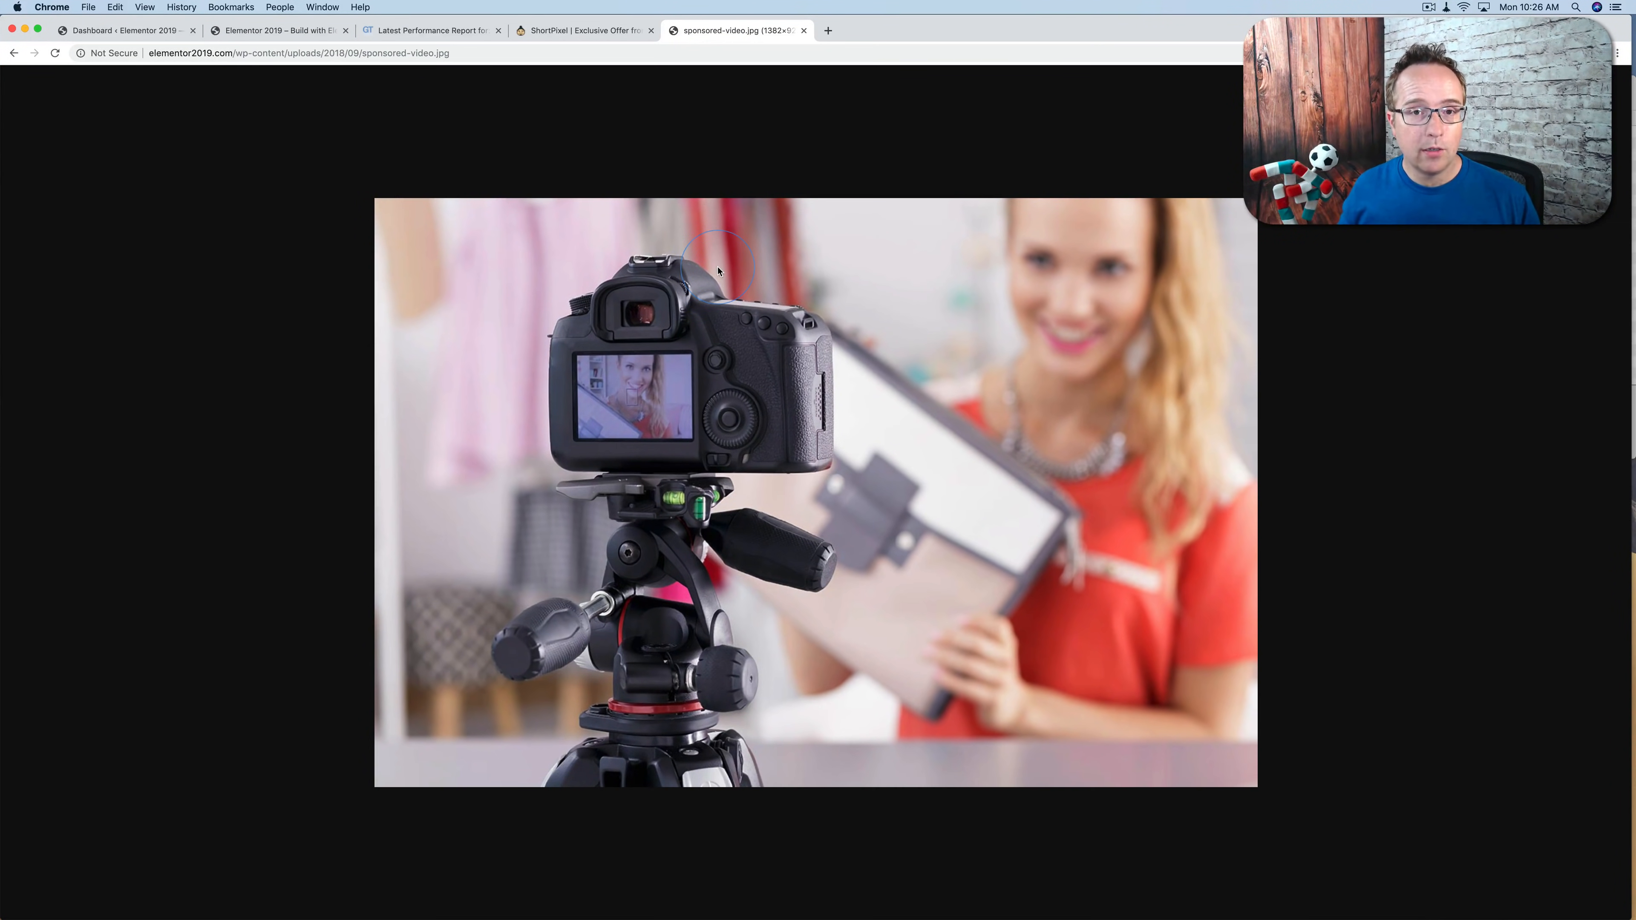
click(276, 31)
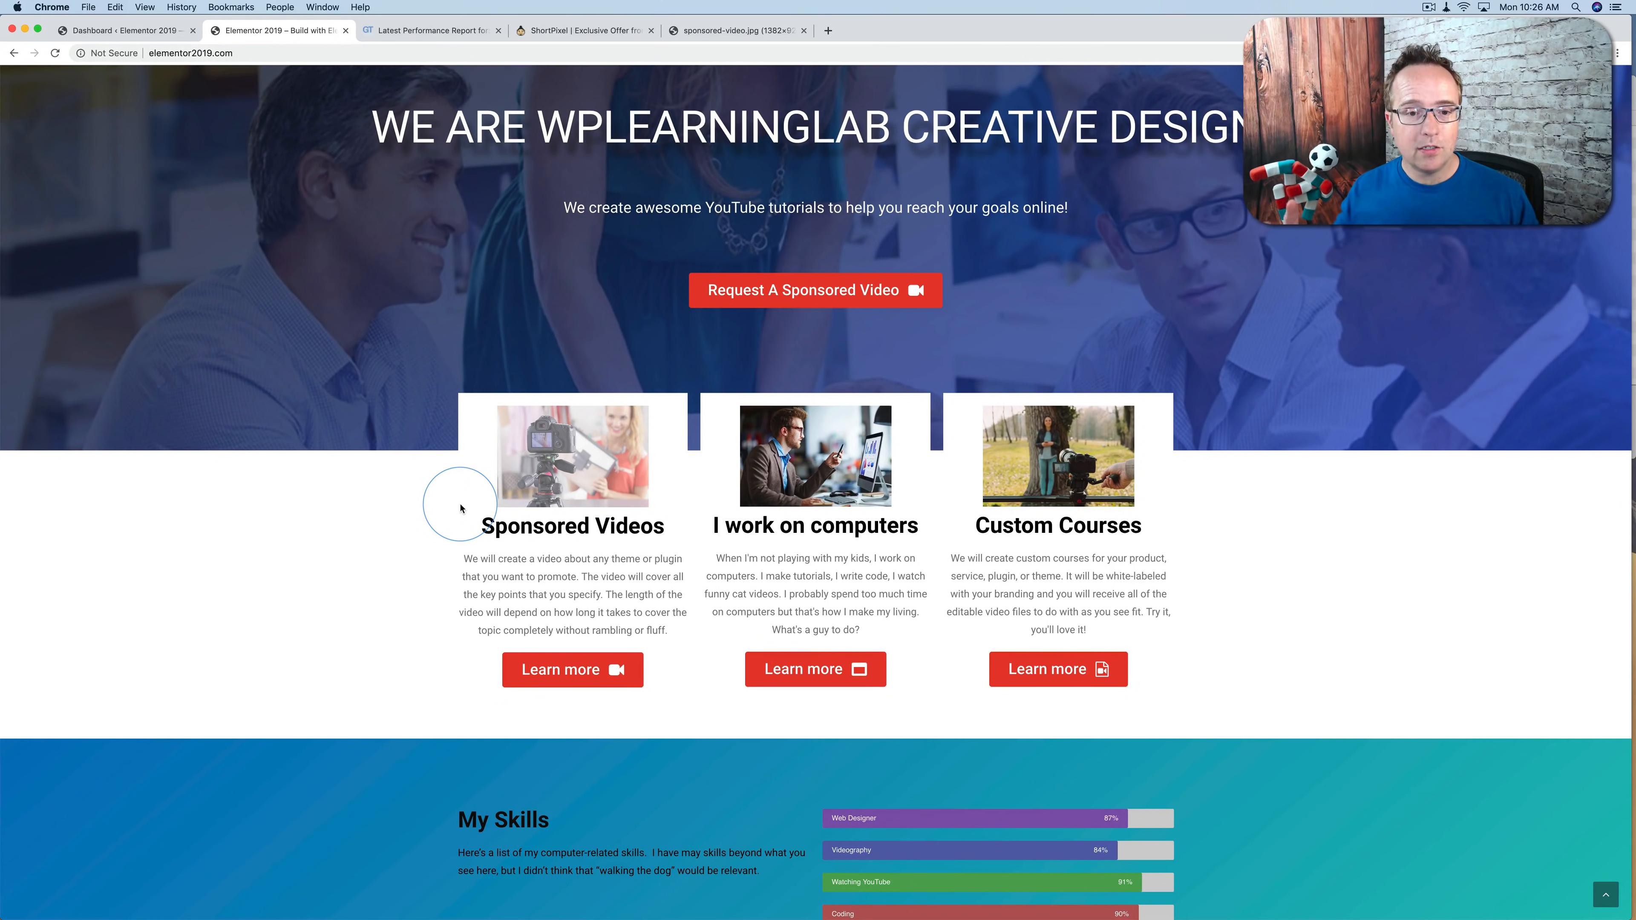
mouse_move(527, 443)
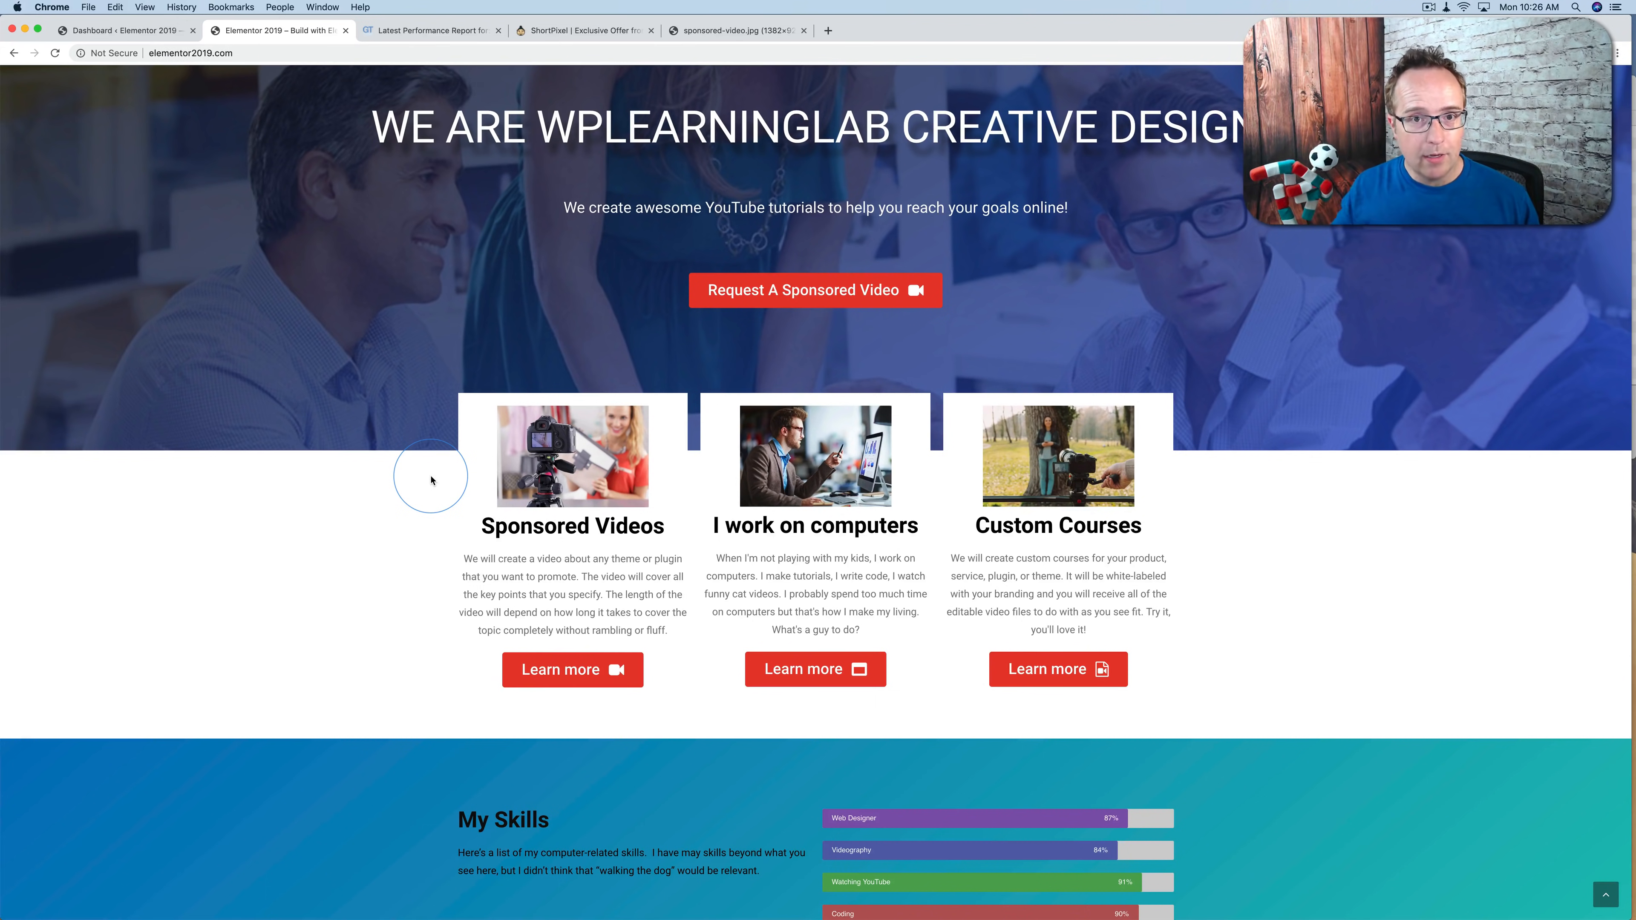
click(730, 28)
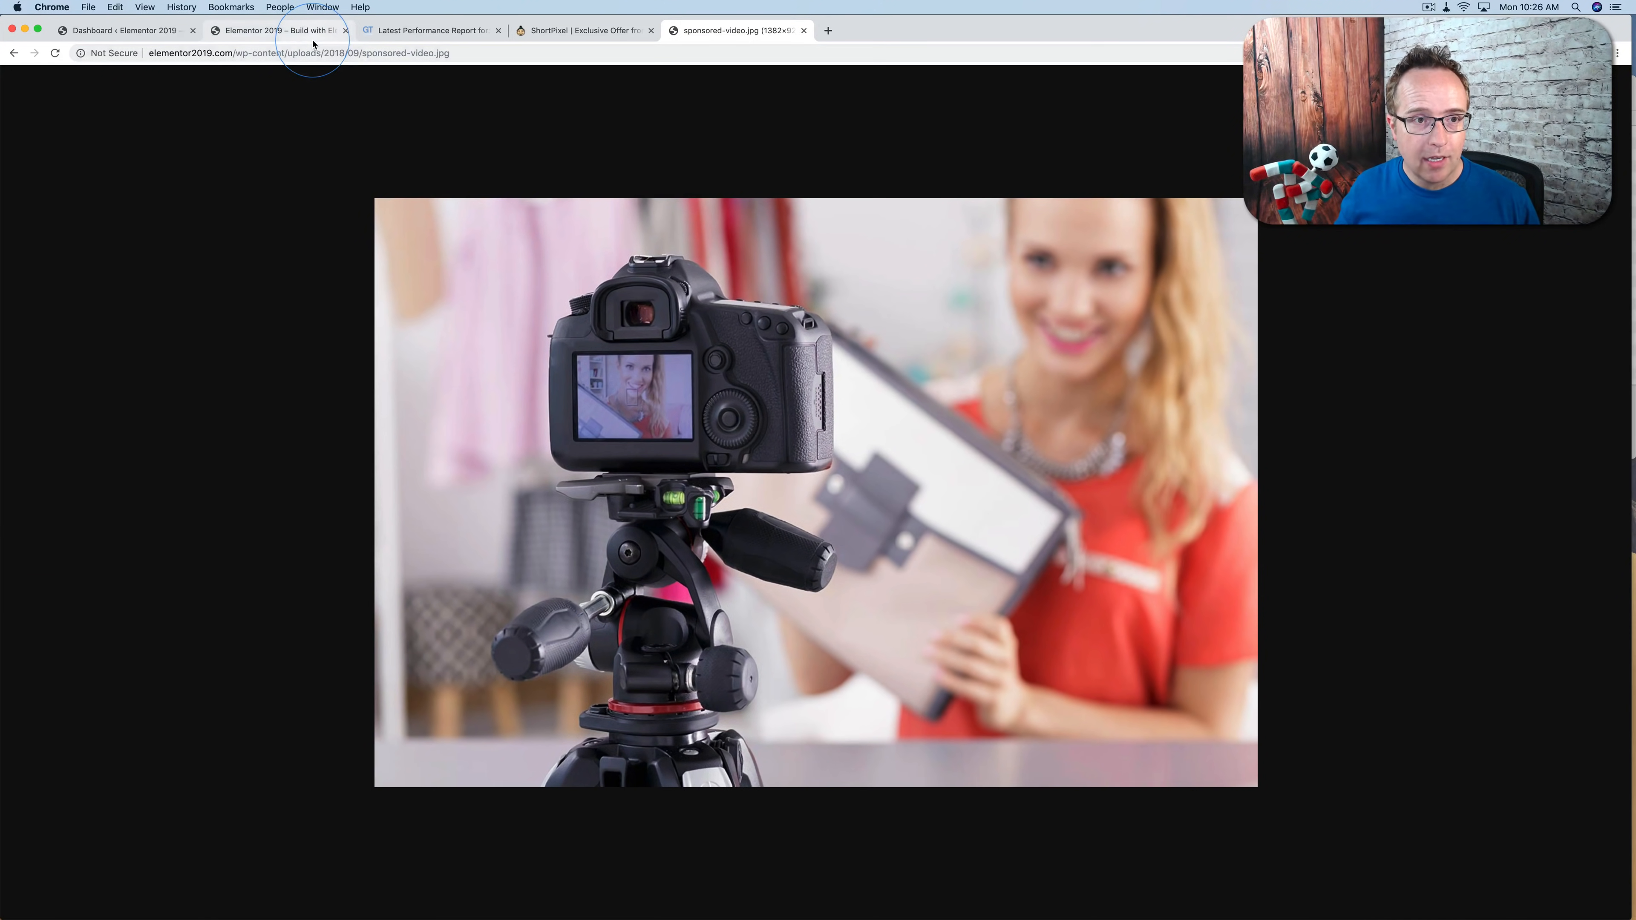
click(276, 29)
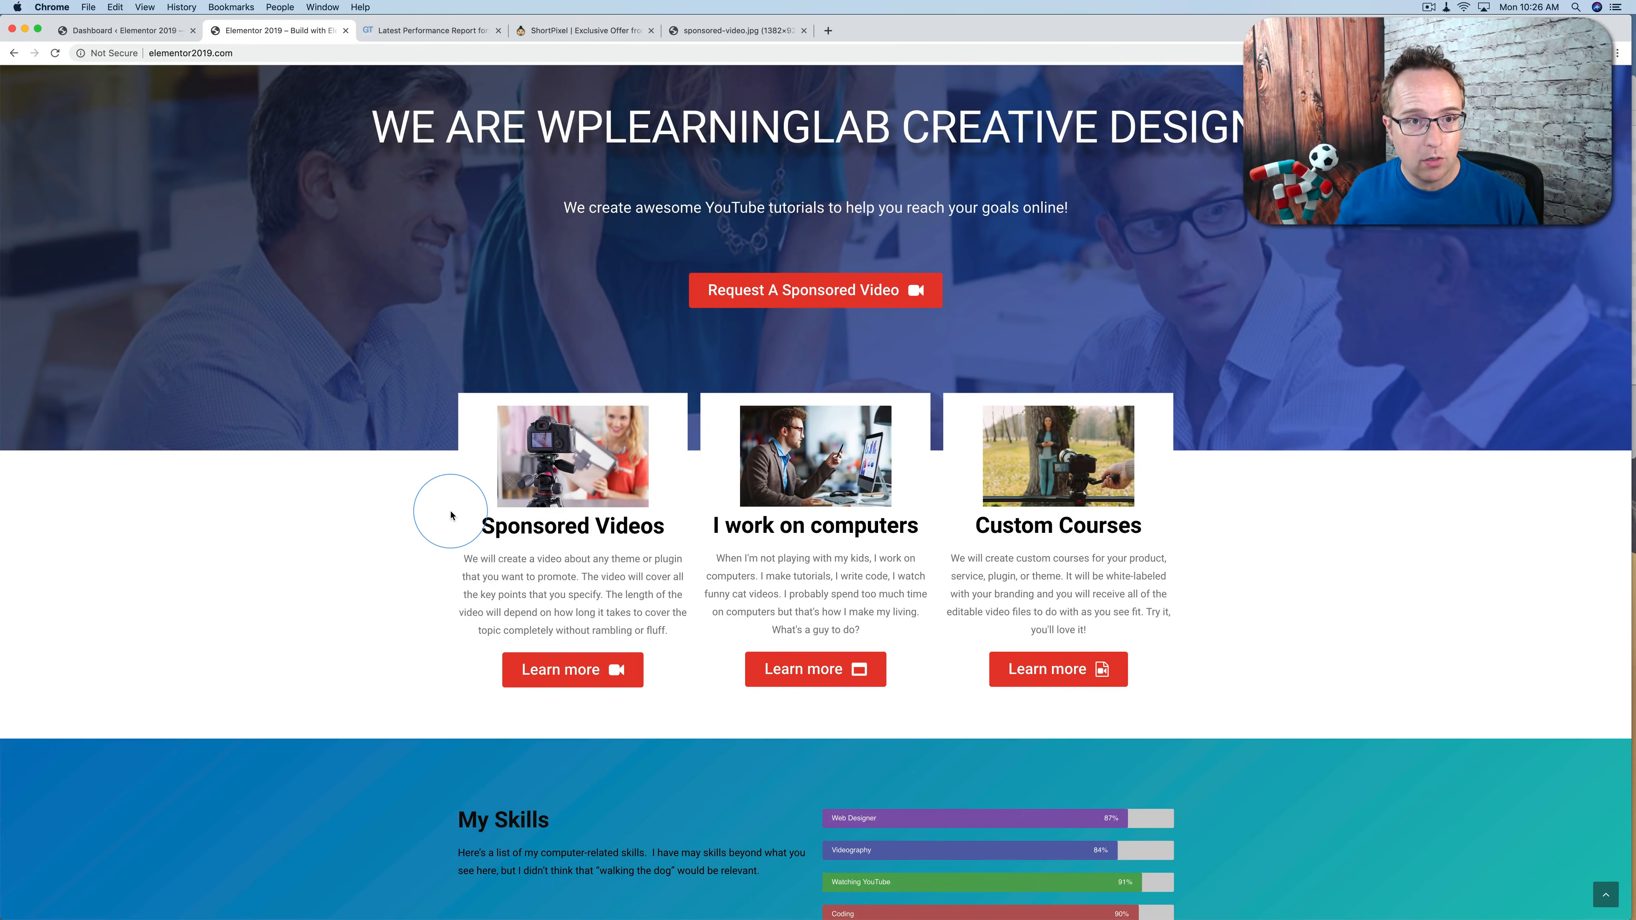
Step: Return to the GTmetrix report showing sponsored-video.jpg resized from 1382x922 to 238x159
click(429, 29)
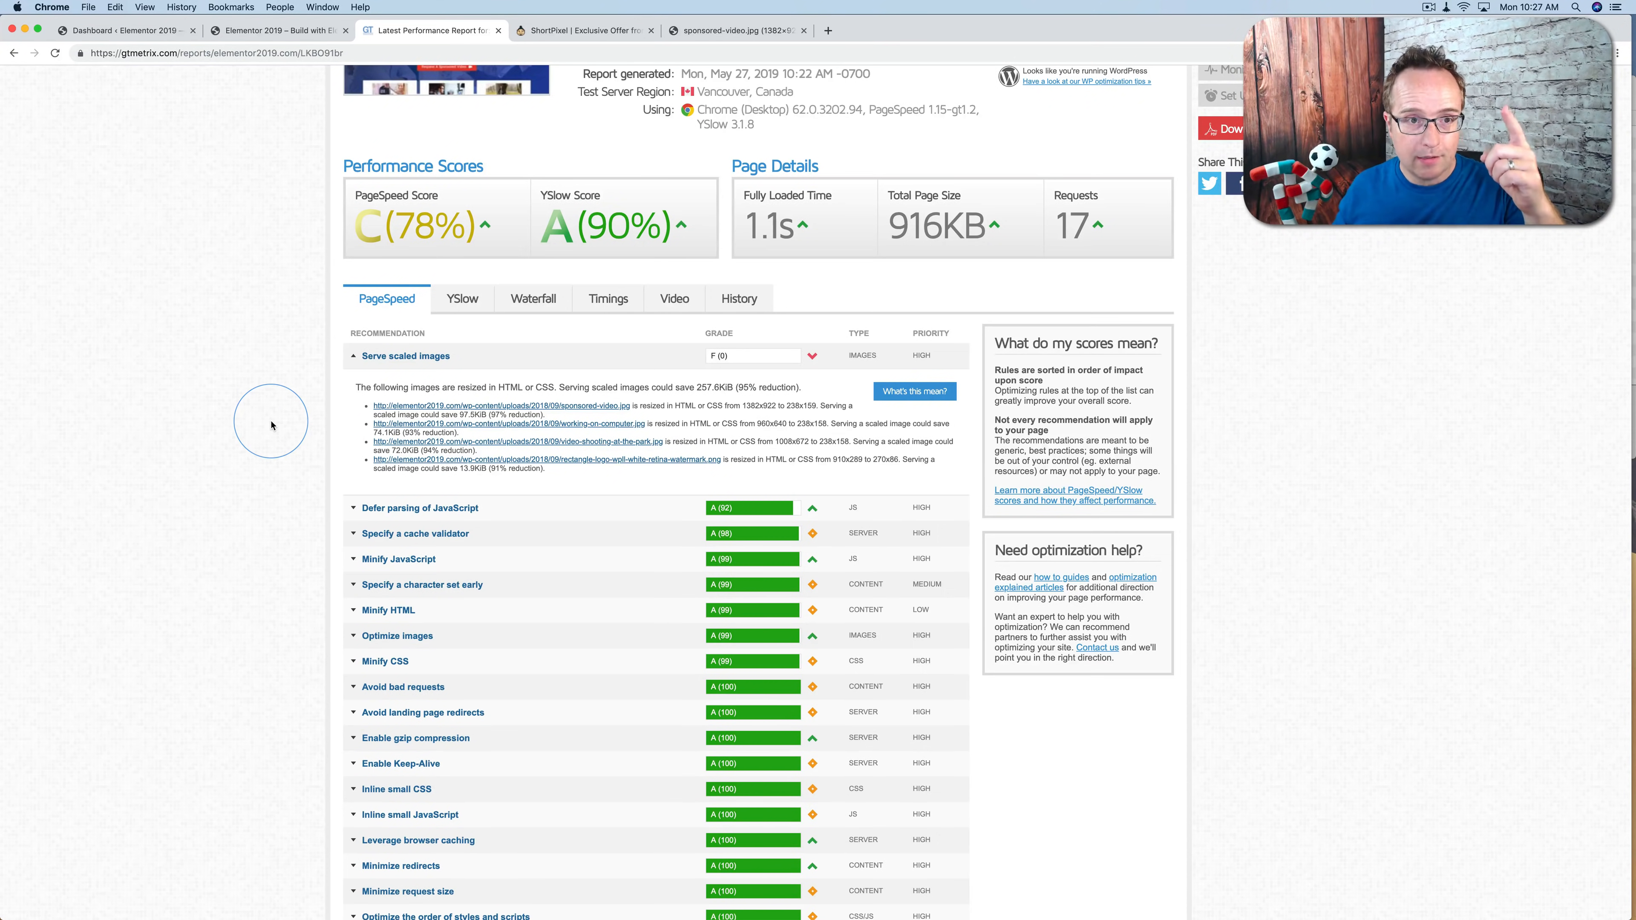
mouse_move(594, 57)
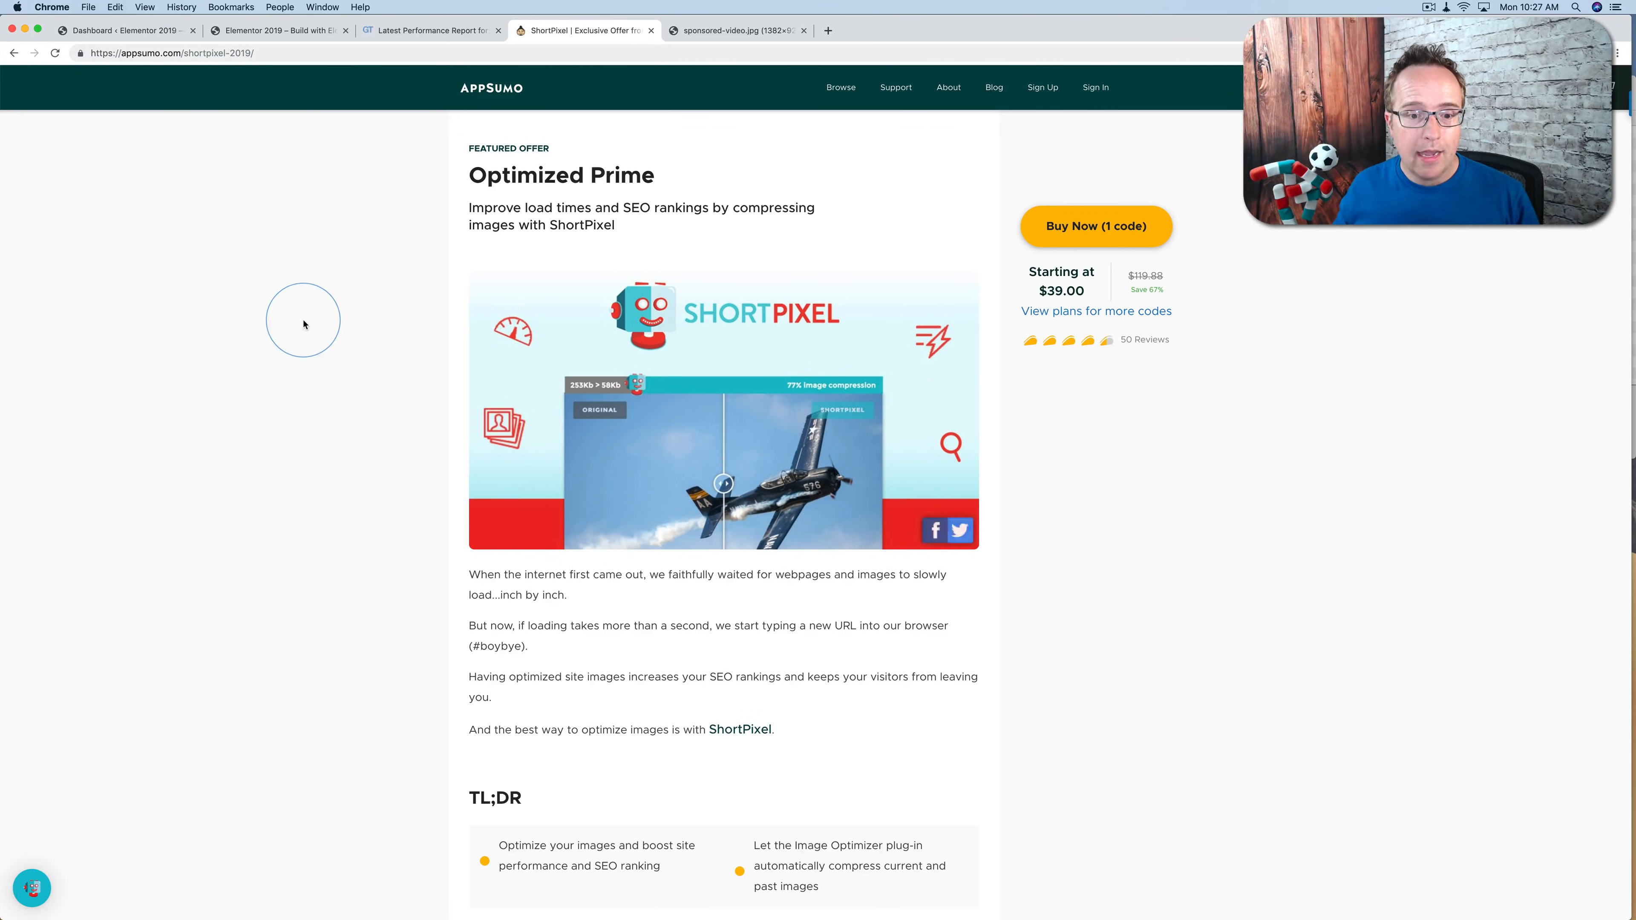
mouse_move(422, 371)
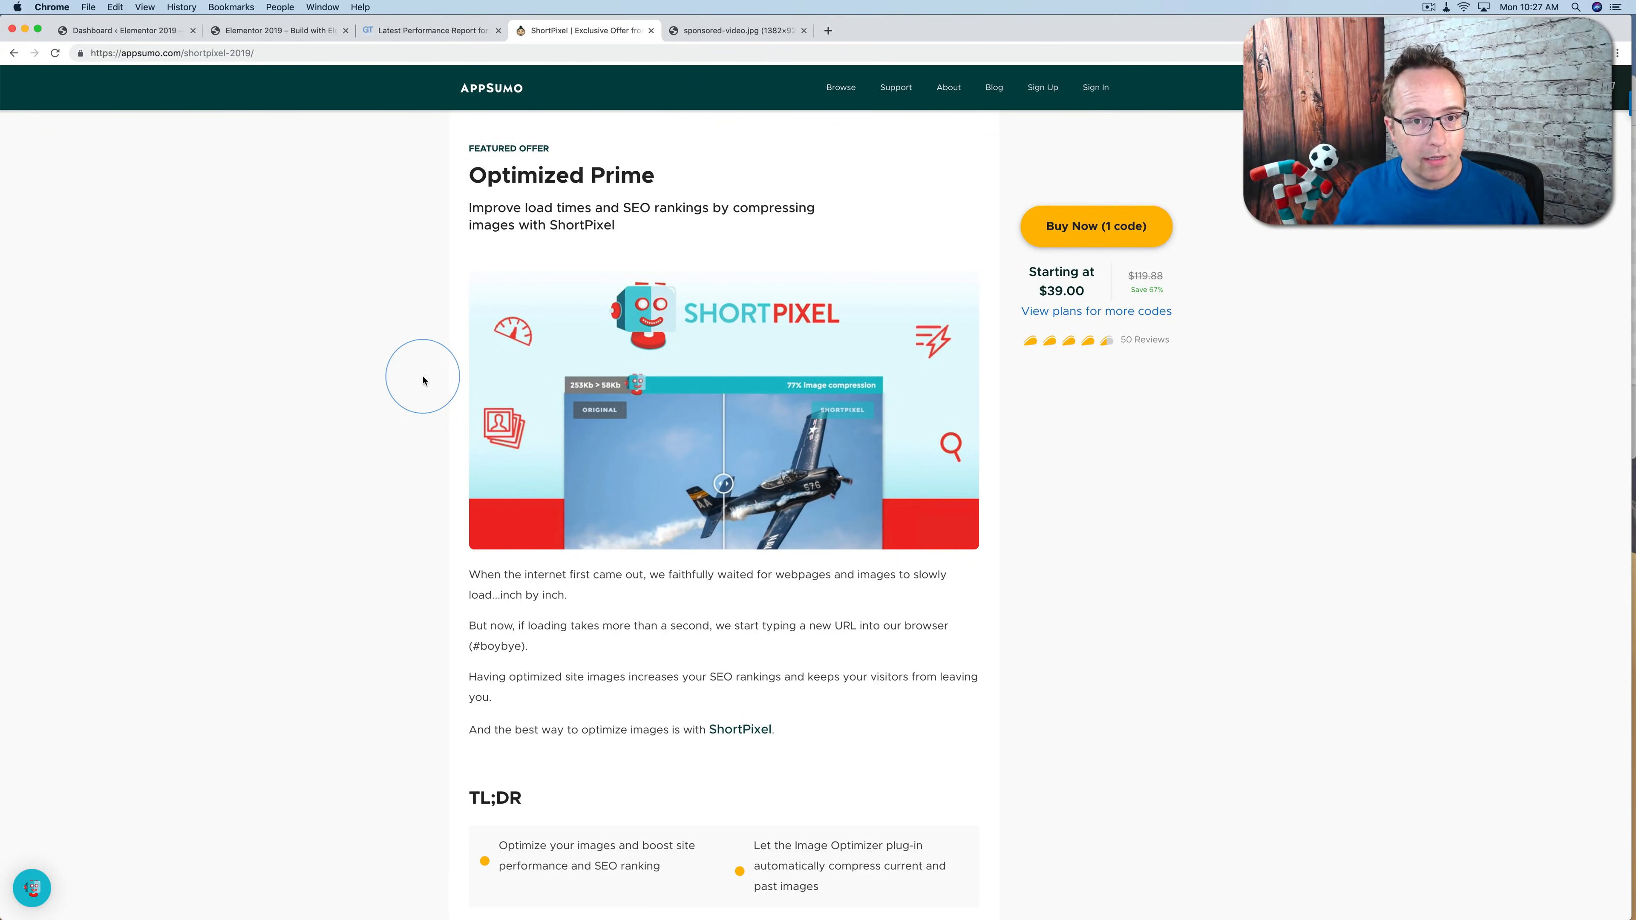
mouse_move(450, 274)
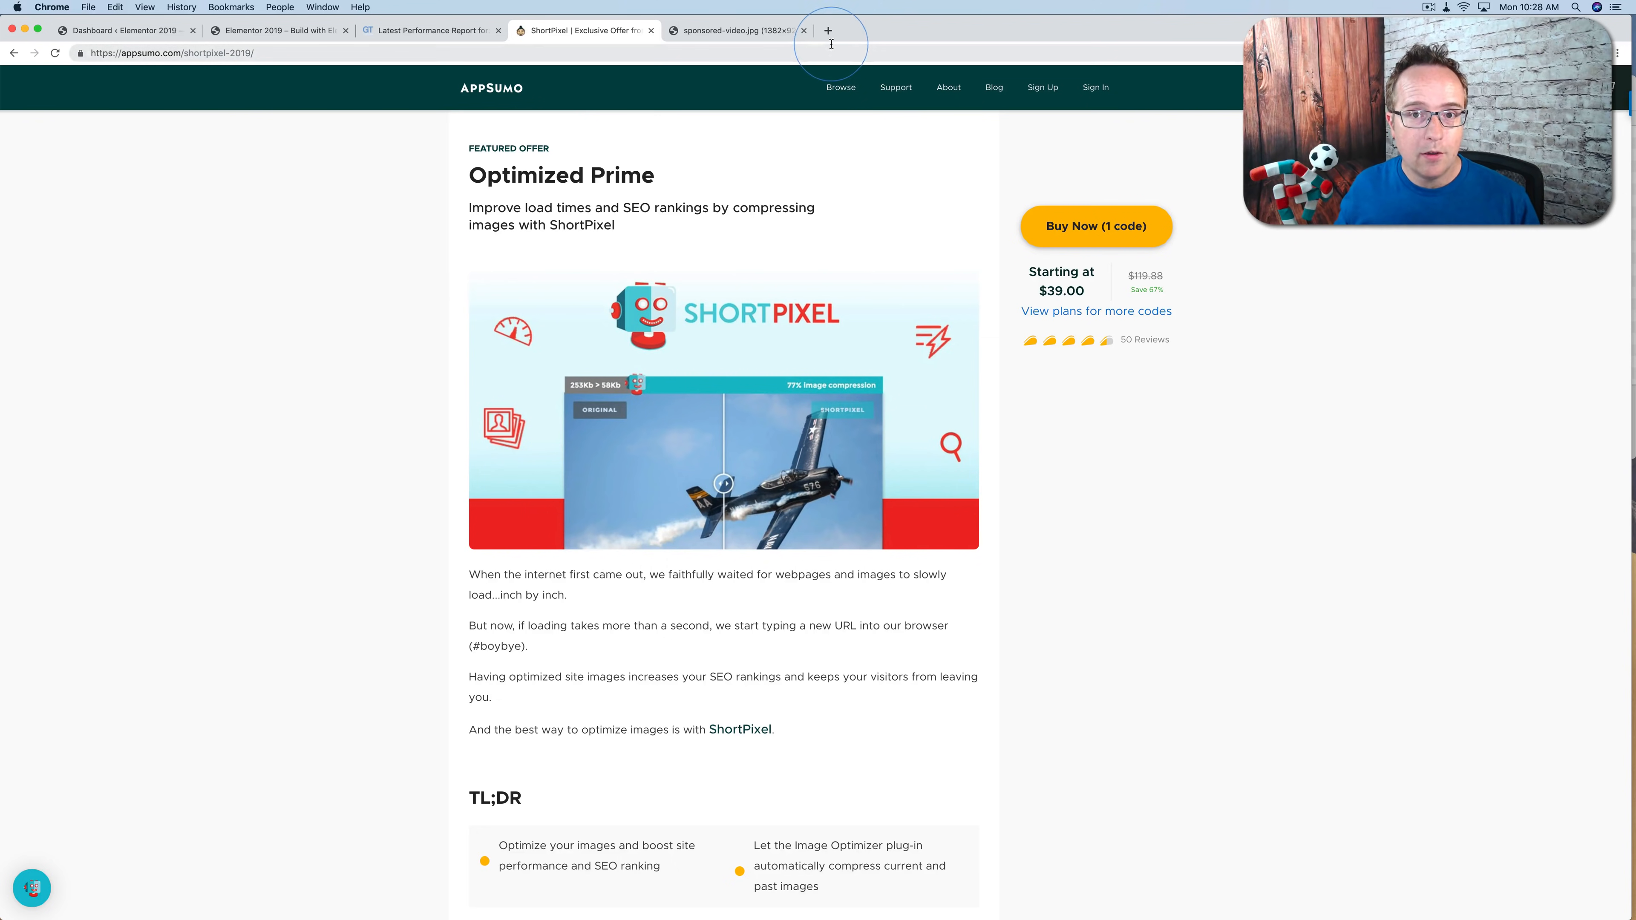
Step: View ShortPixel's Monthly Plans (Free to XXL), the One-Time Plans, then the Monthly Plans again
click(828, 29)
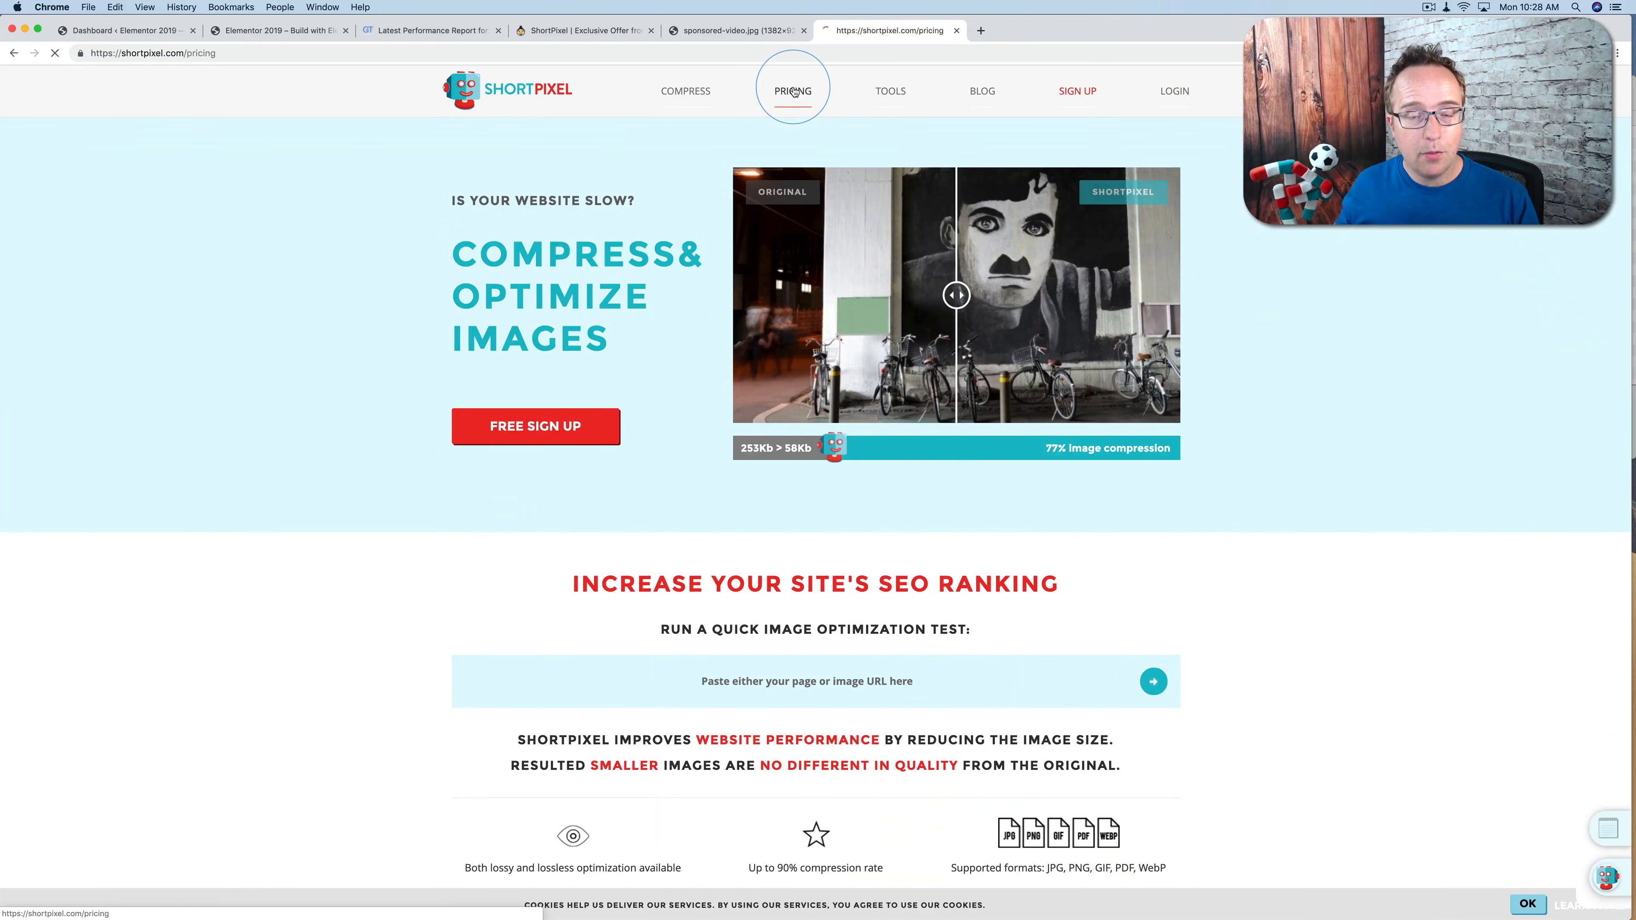
click(791, 92)
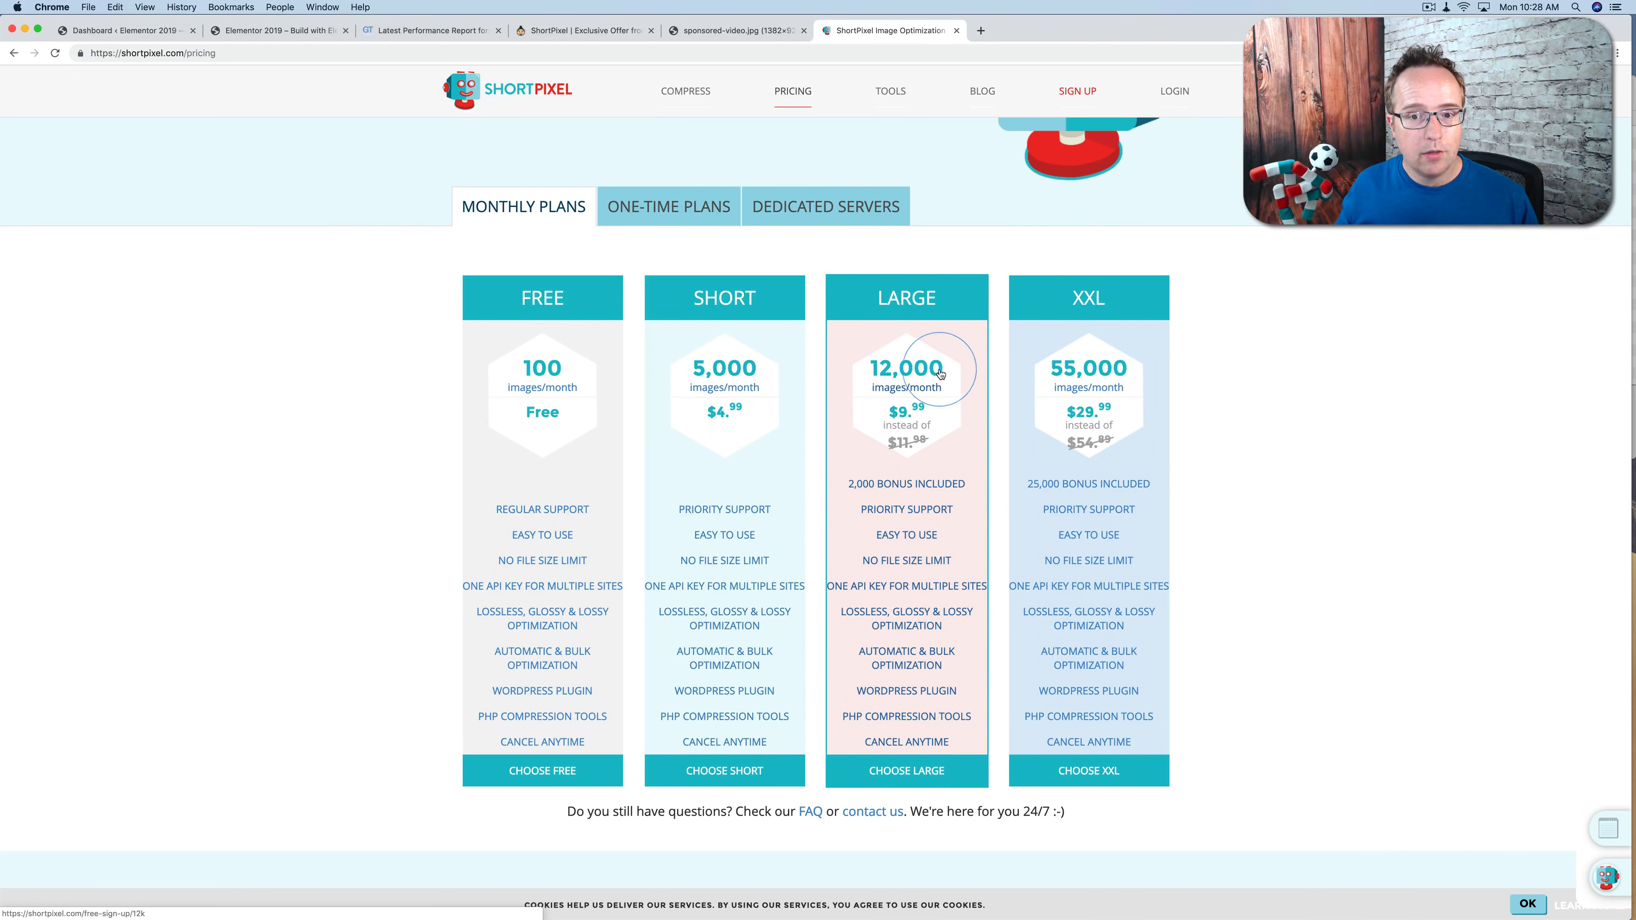
mouse_move(1017, 369)
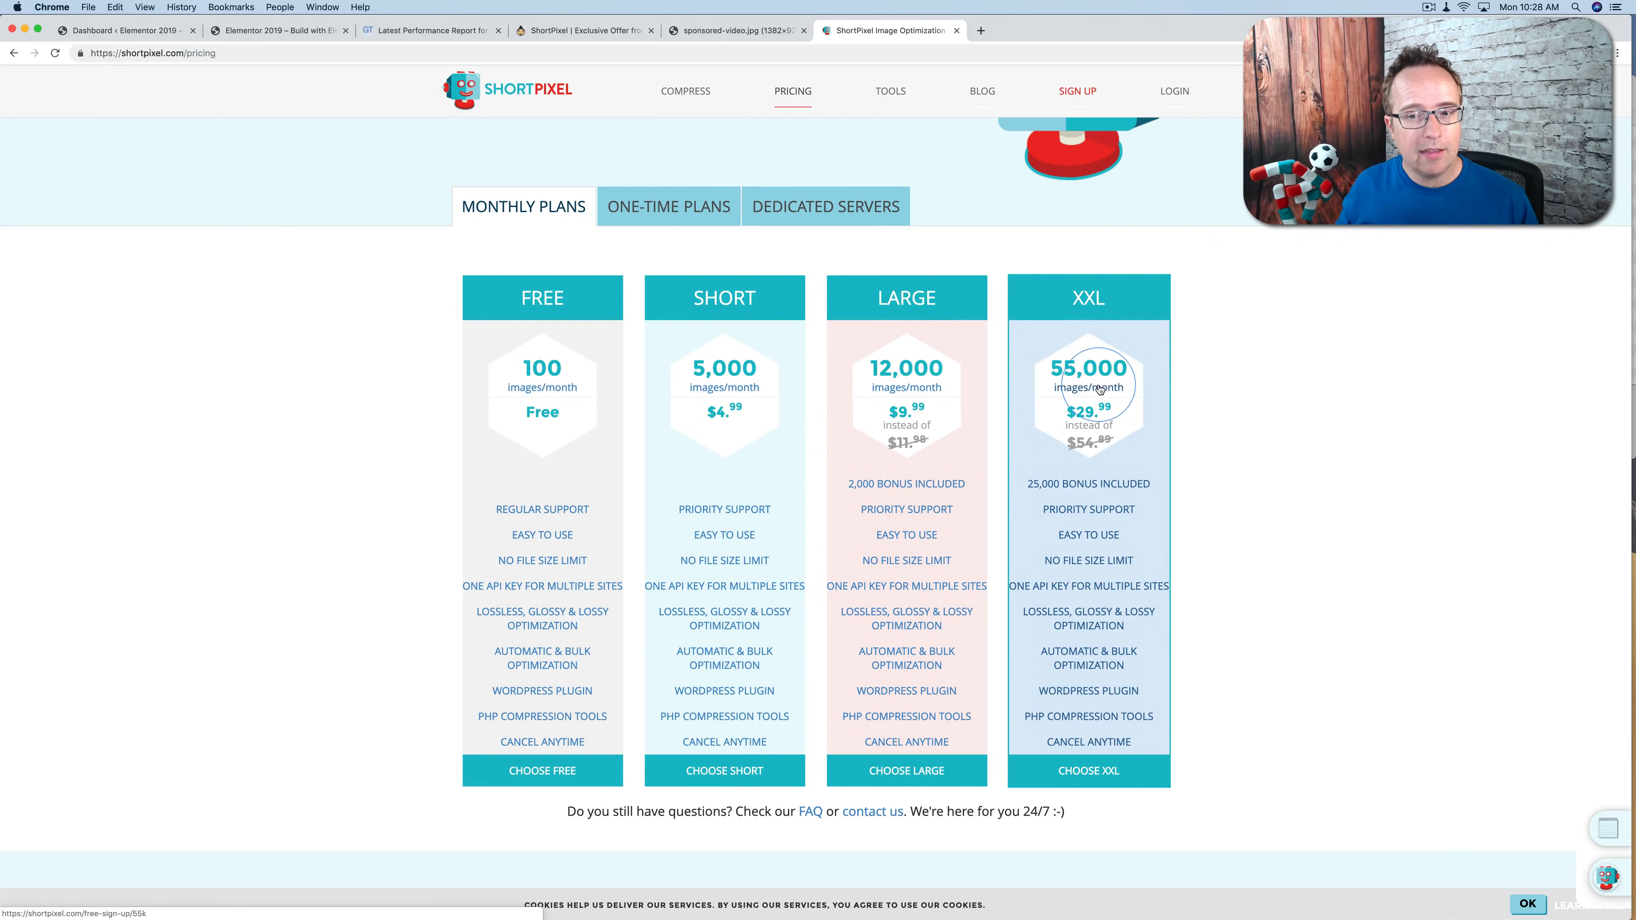
click(668, 205)
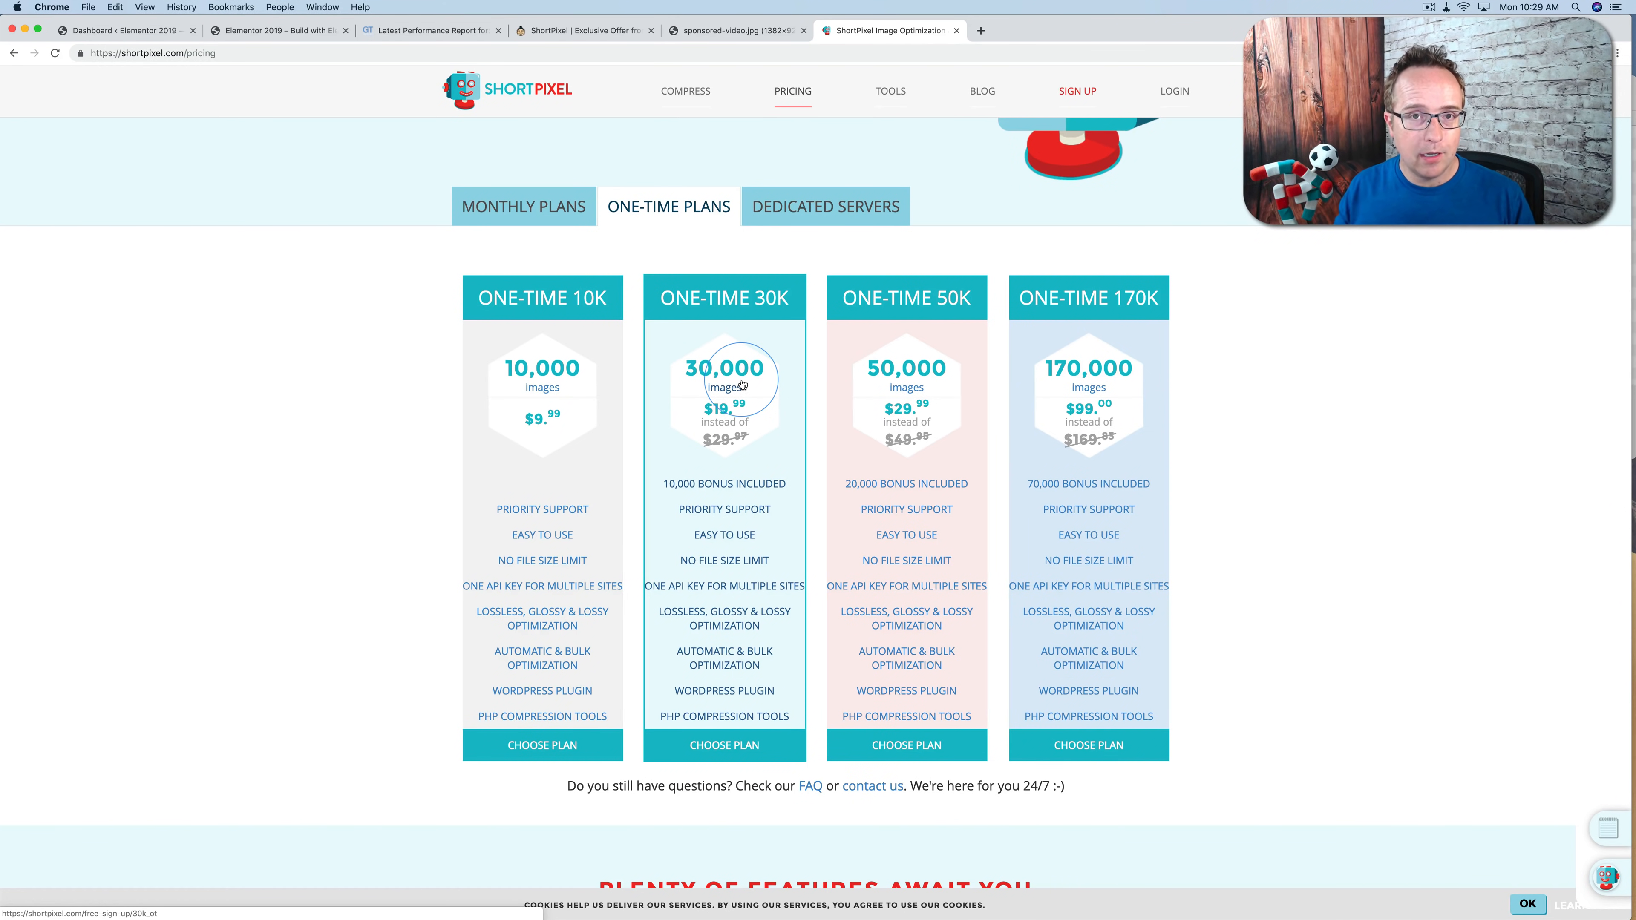
click(522, 206)
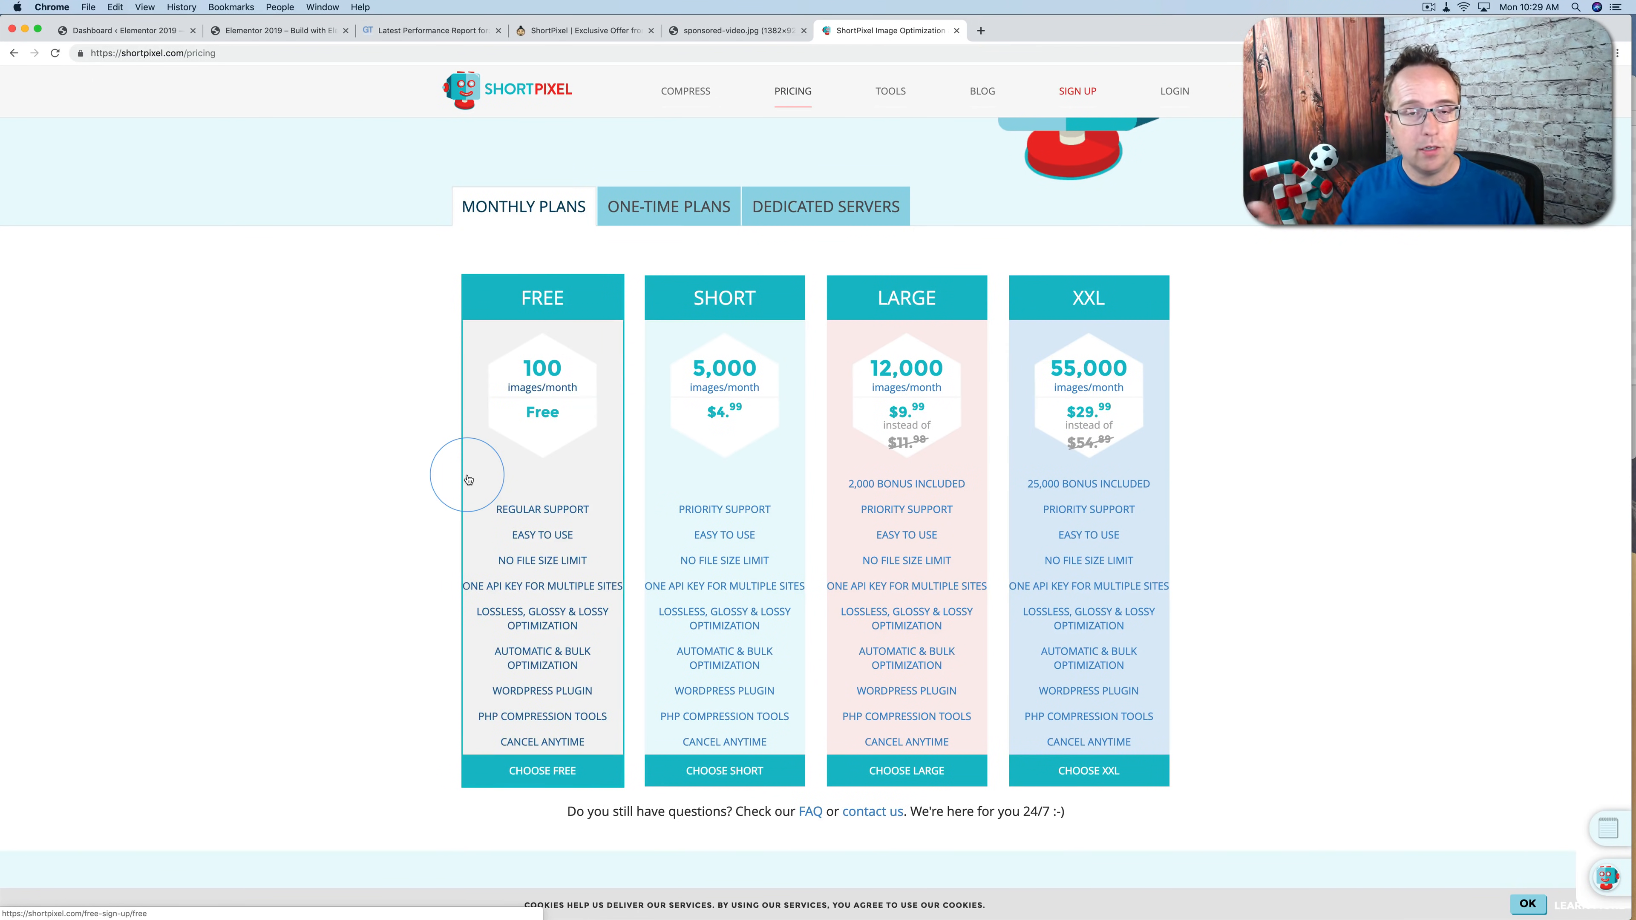
mouse_move(443, 491)
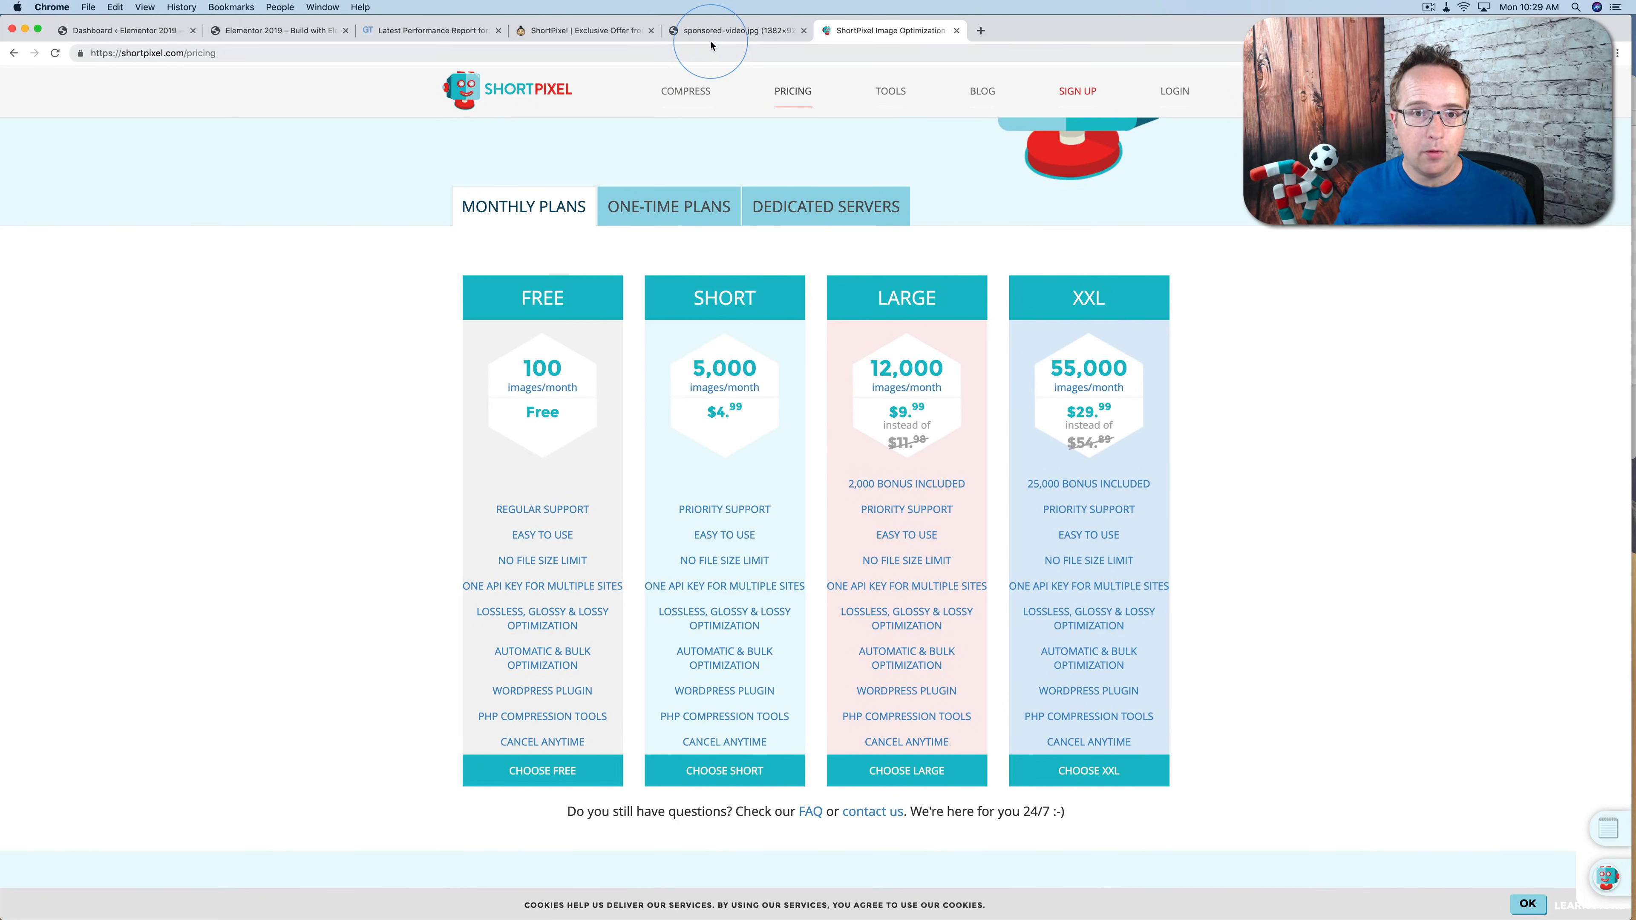
Step: Show the full-size sponsored-video.jpg, then the homepage with its small Sponsored Videos thumbnail
click(735, 29)
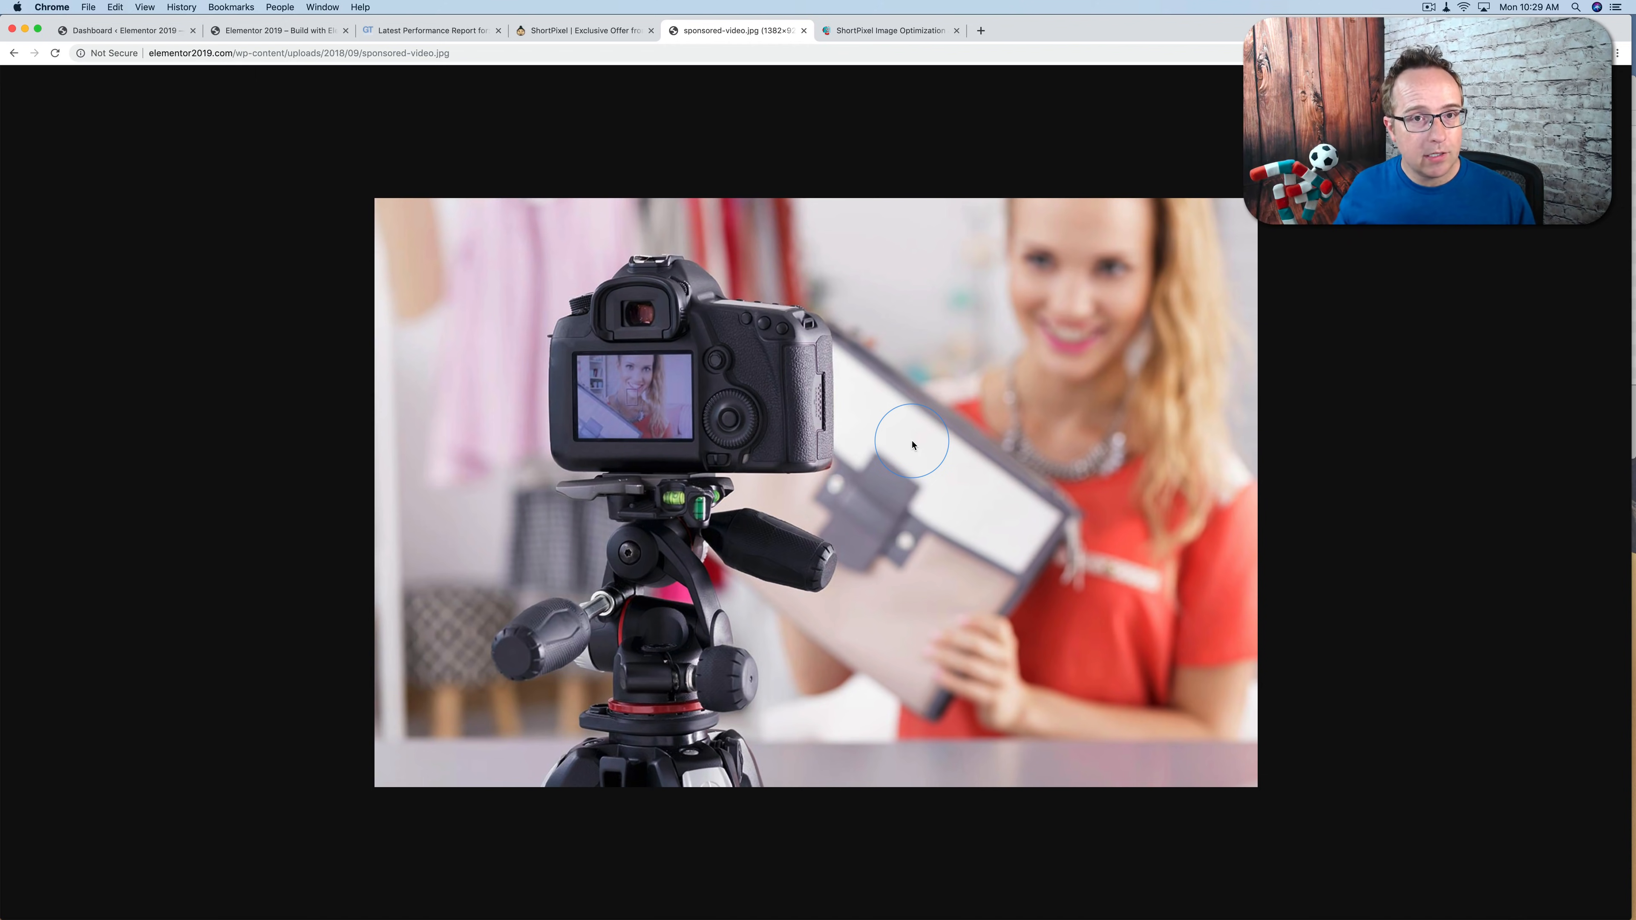
click(278, 29)
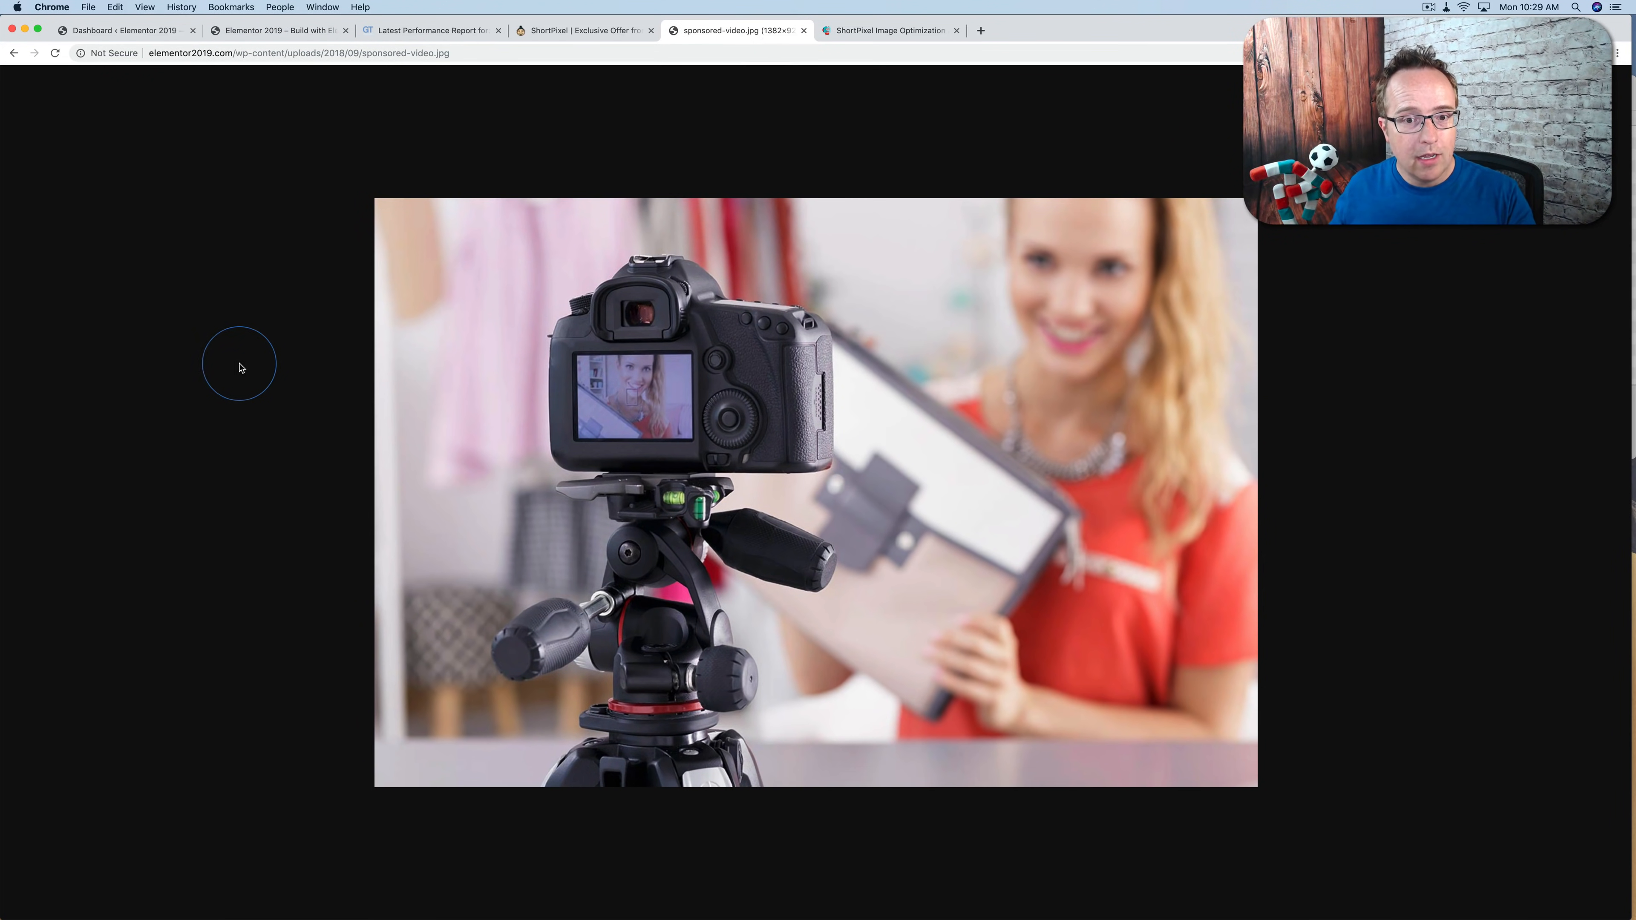
mouse_move(229, 372)
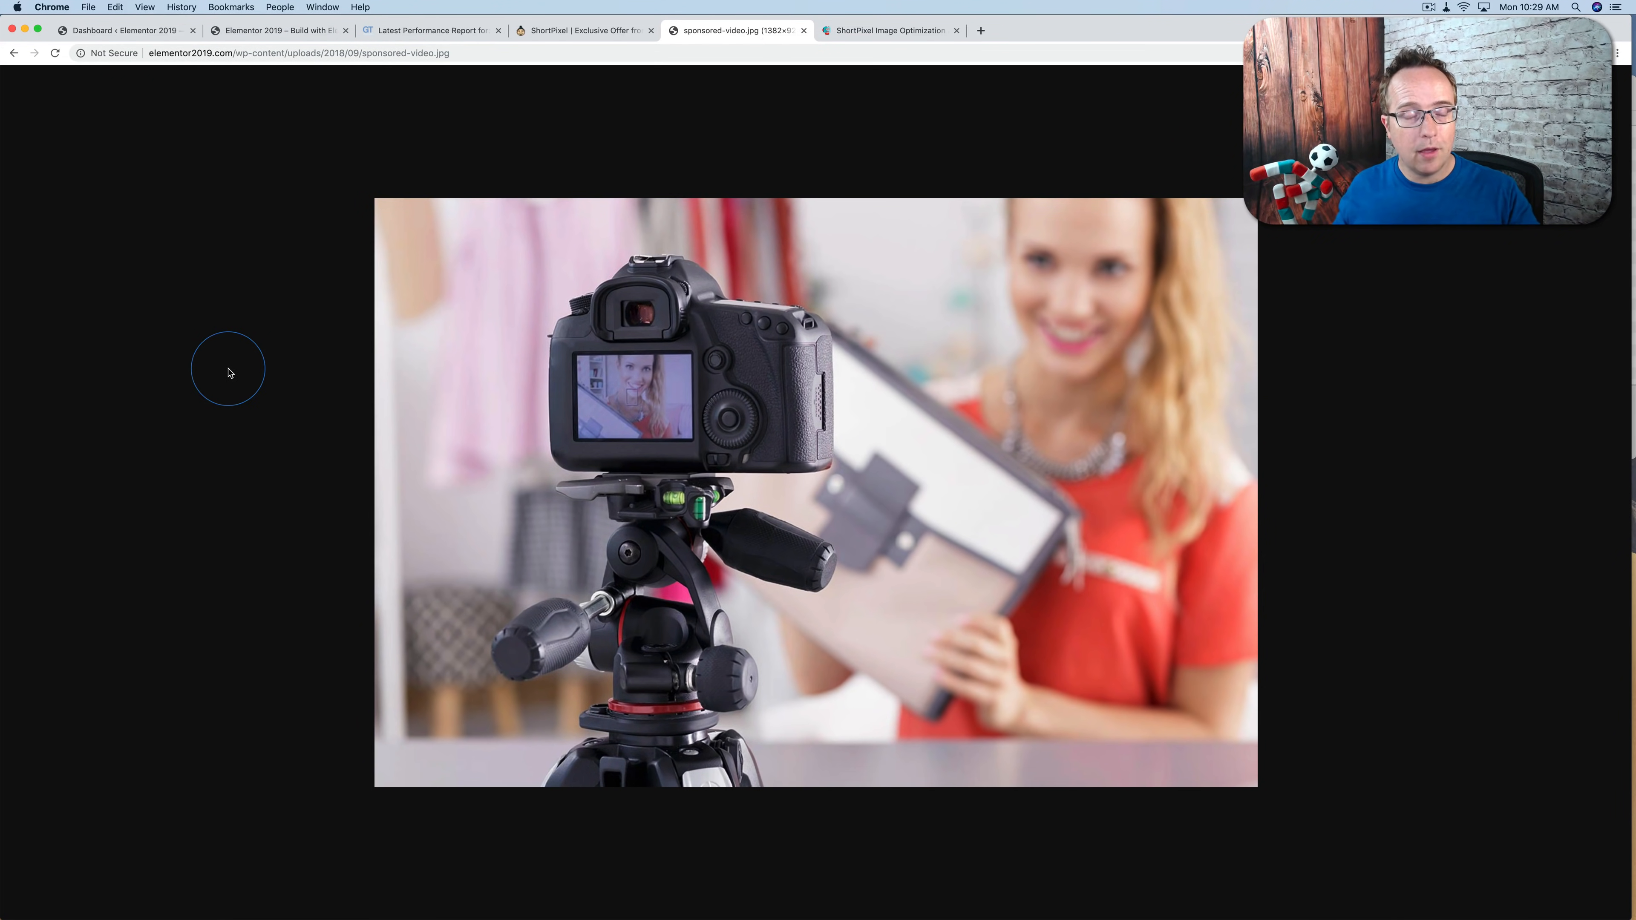
mouse_move(501, 318)
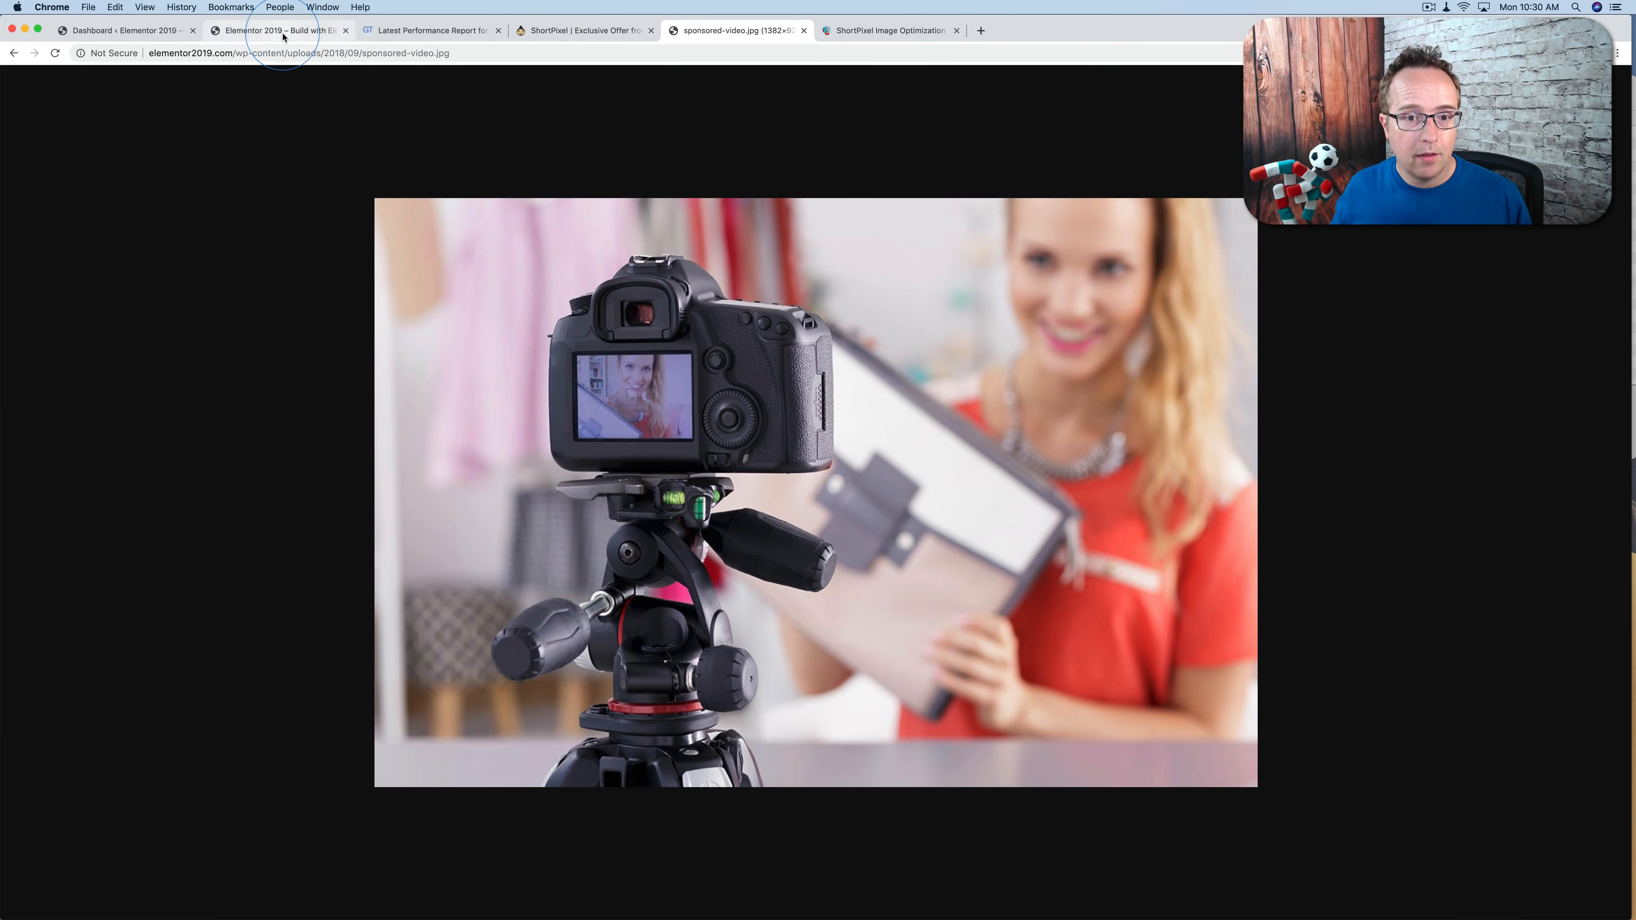
click(276, 29)
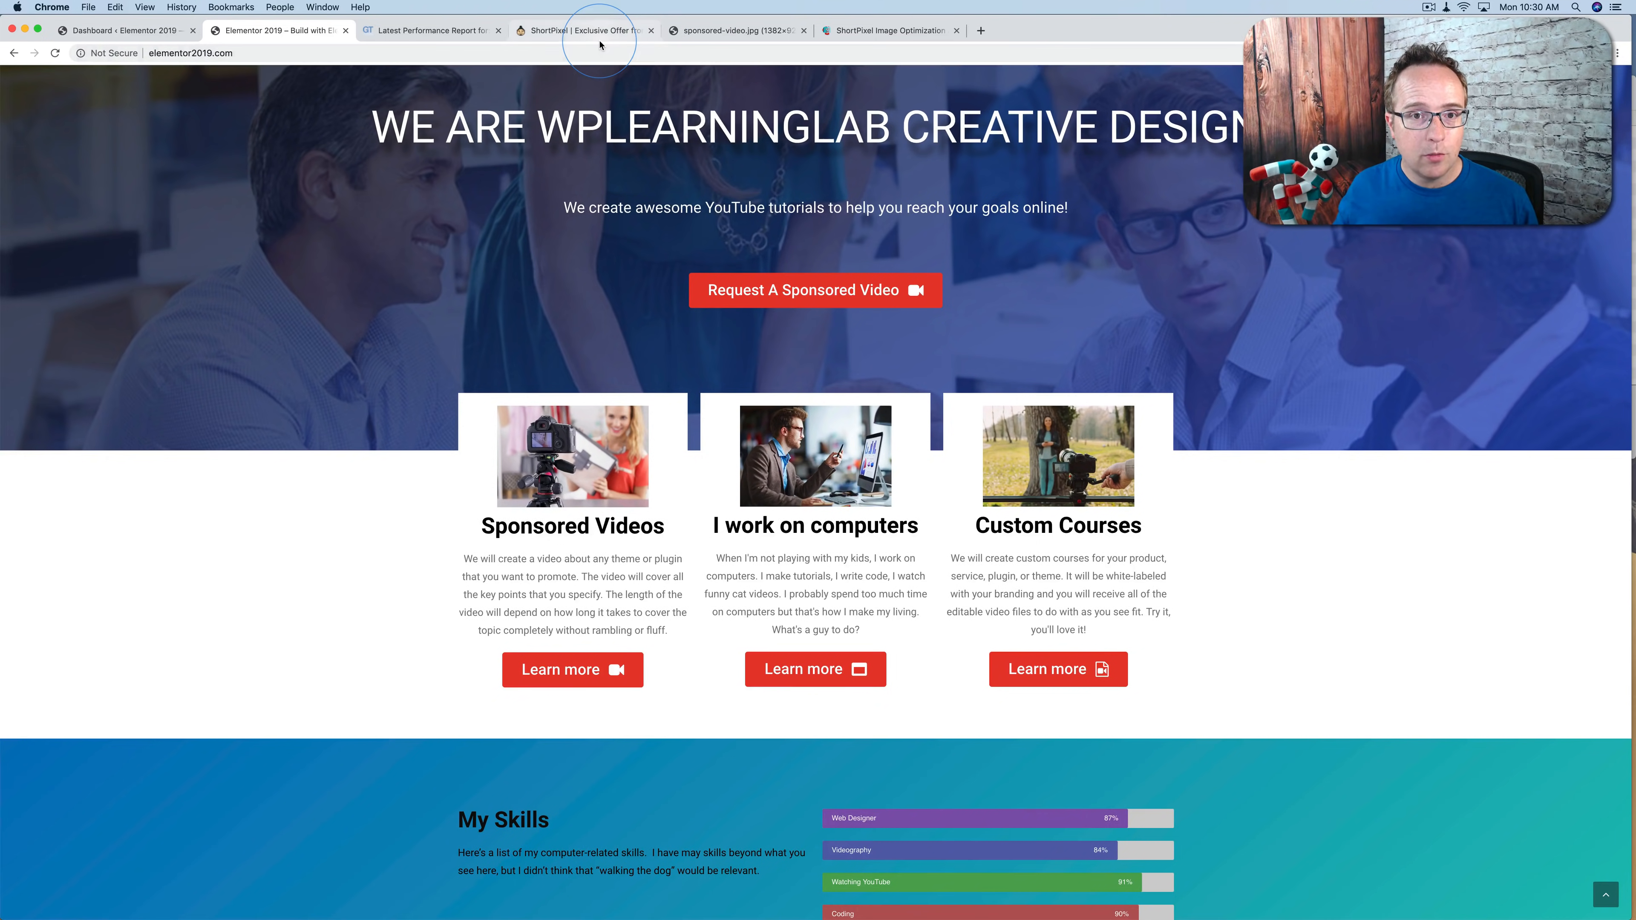
Step: Show the AppSumo ShortPixel deal plans: Single $39, Double $78, Multiple $117
click(582, 29)
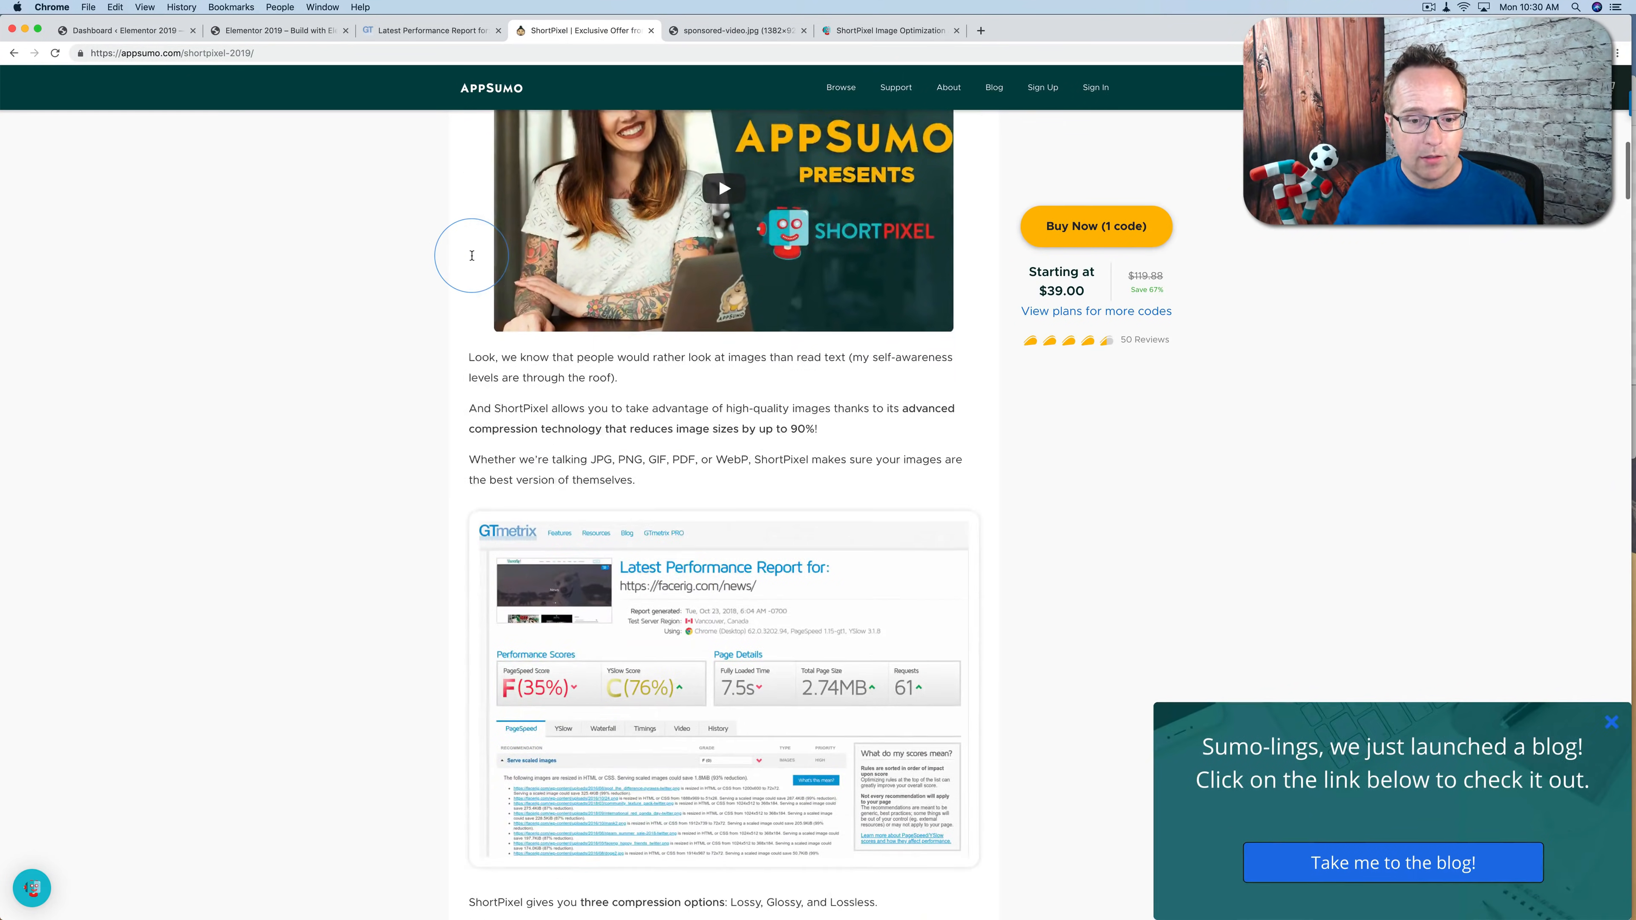
scroll(down, 3)
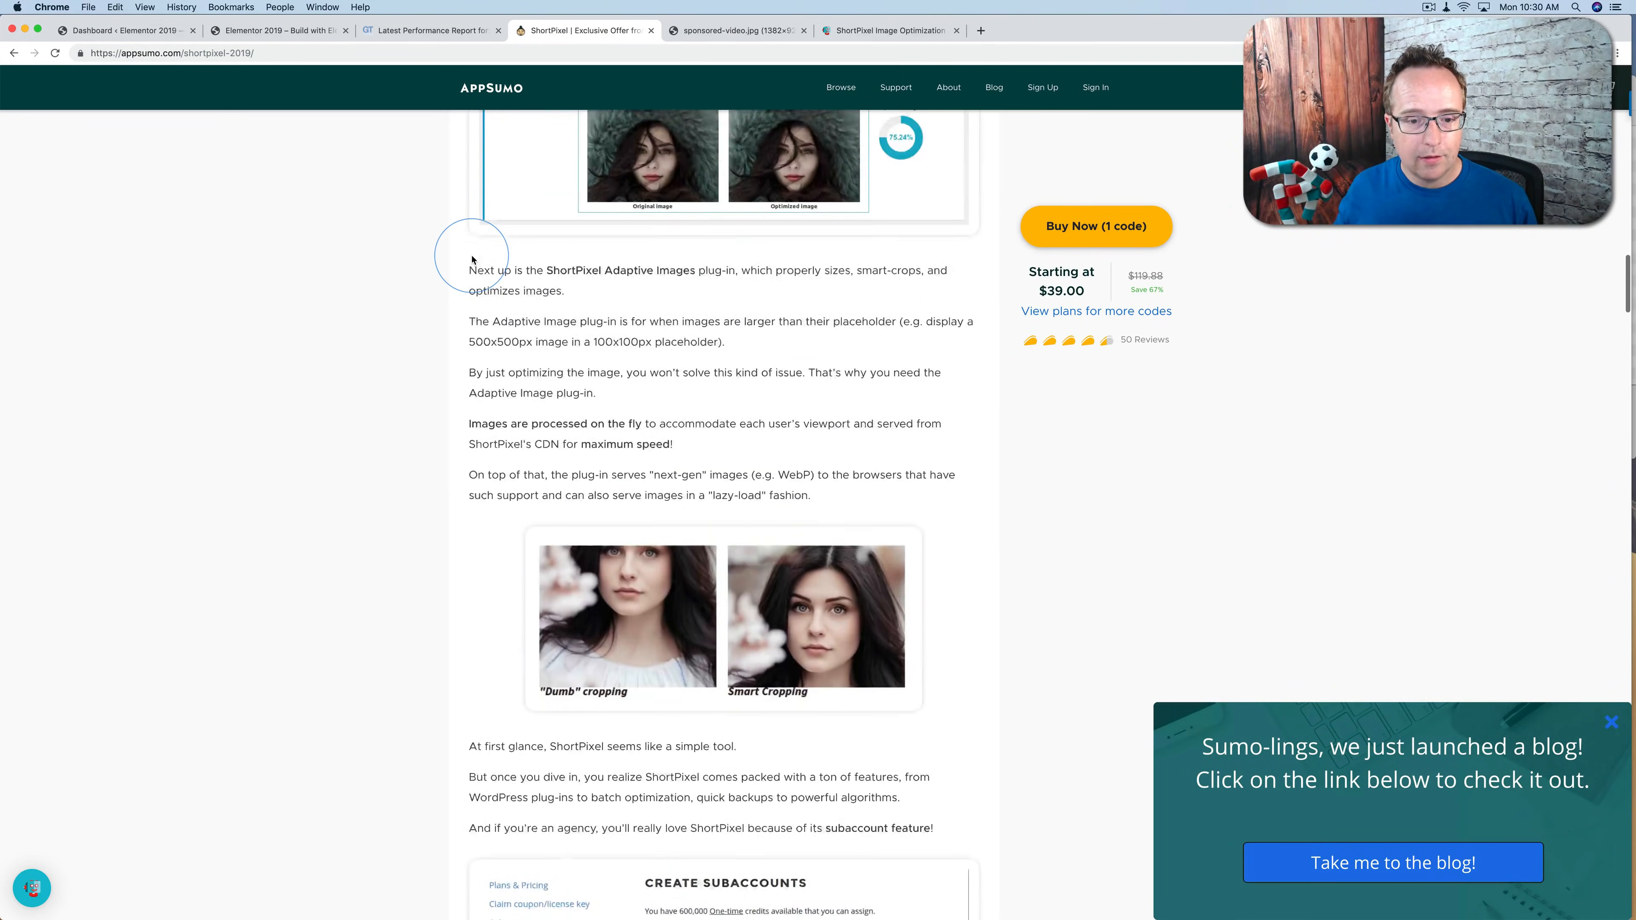
click(1096, 311)
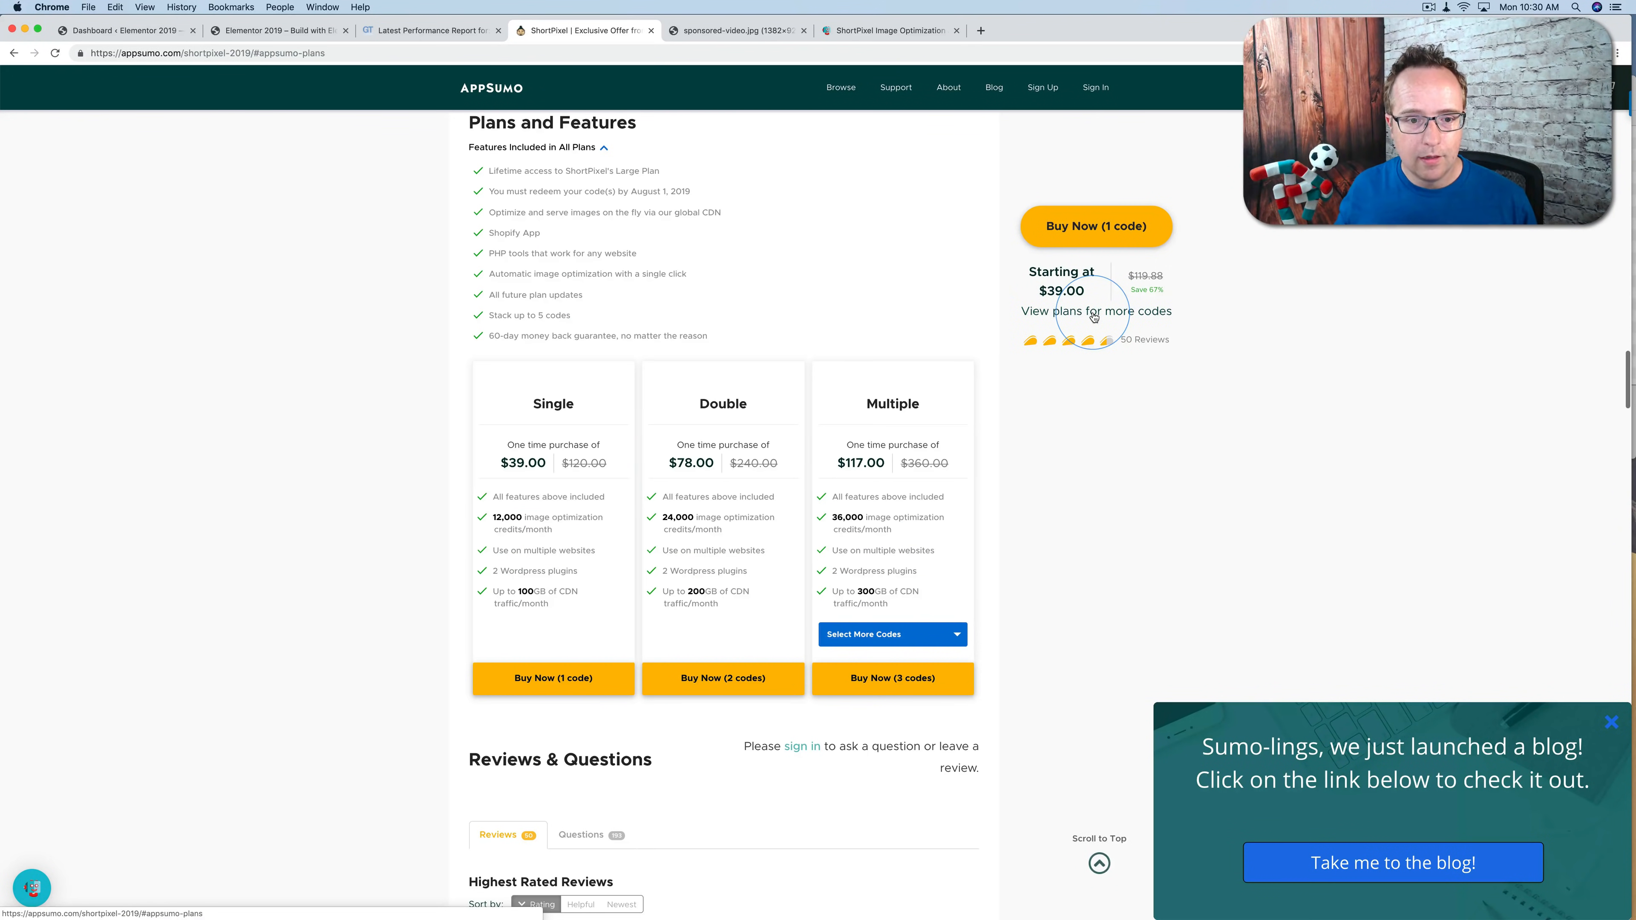
scroll(down, 3)
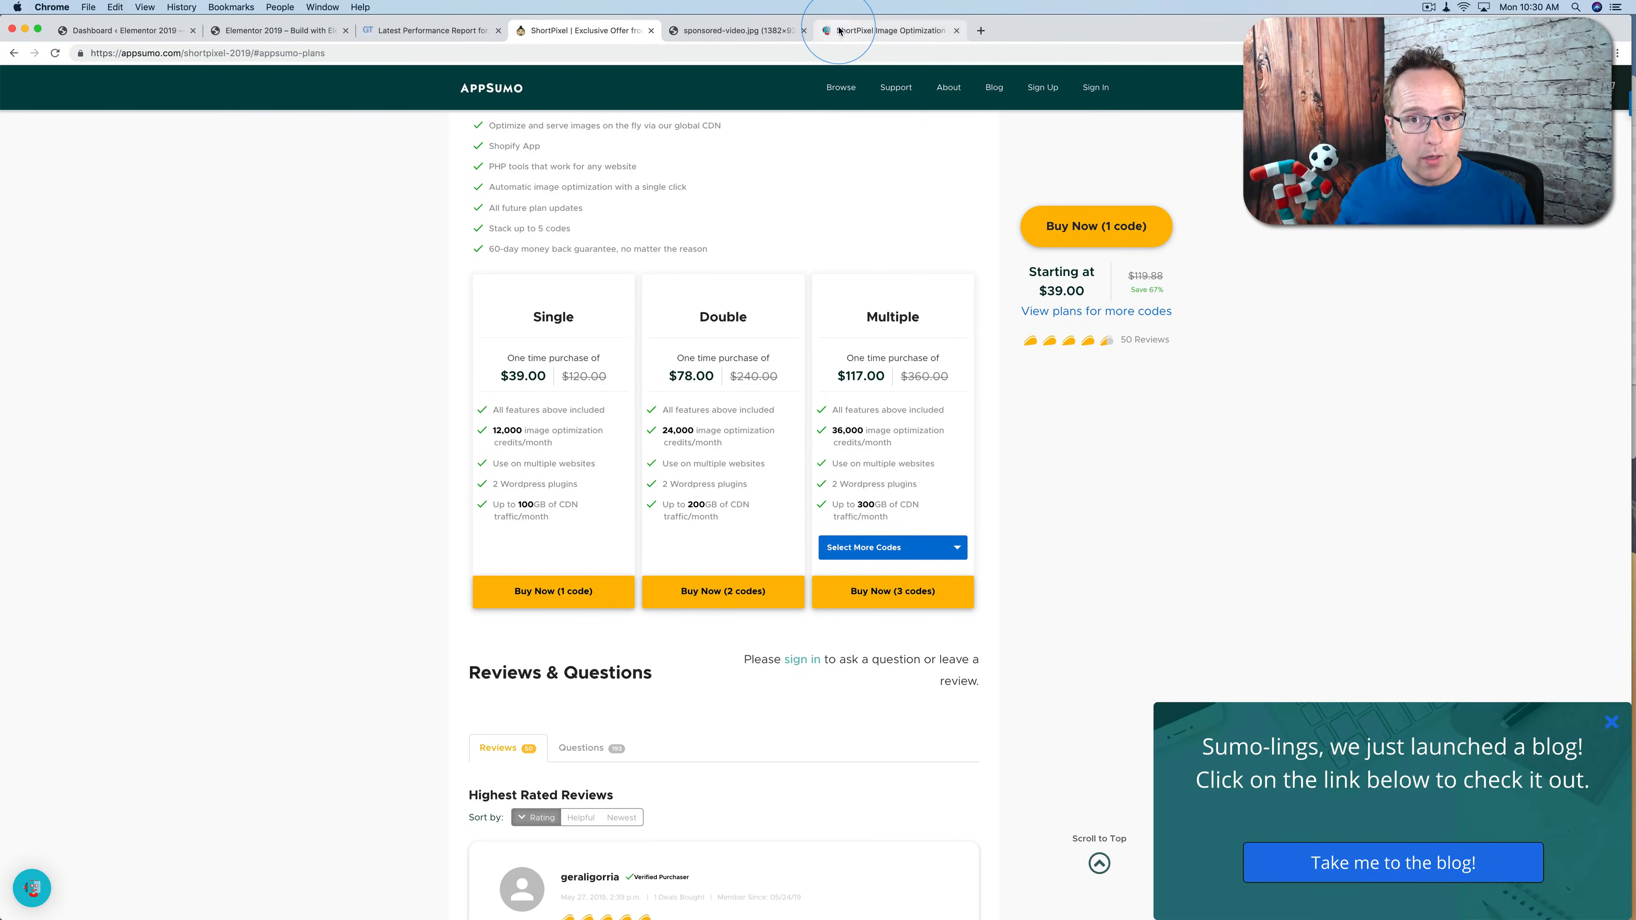
Step: Switch to the ShortPixel pricing page before returning to the sponsored-video.jpg image
click(887, 29)
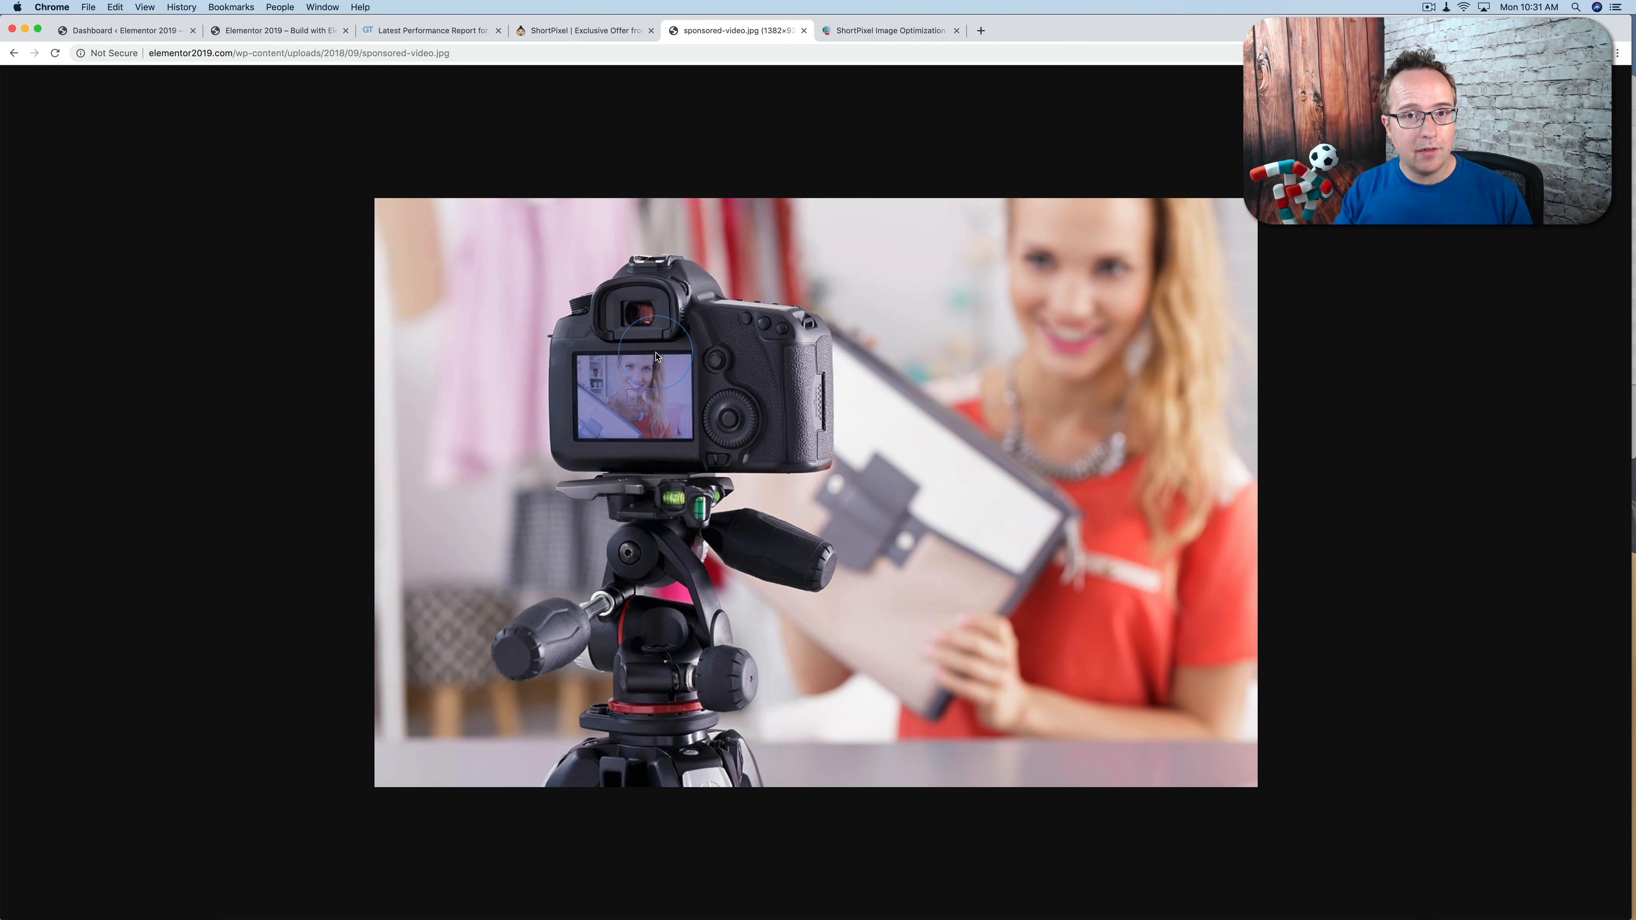
mouse_move(457, 140)
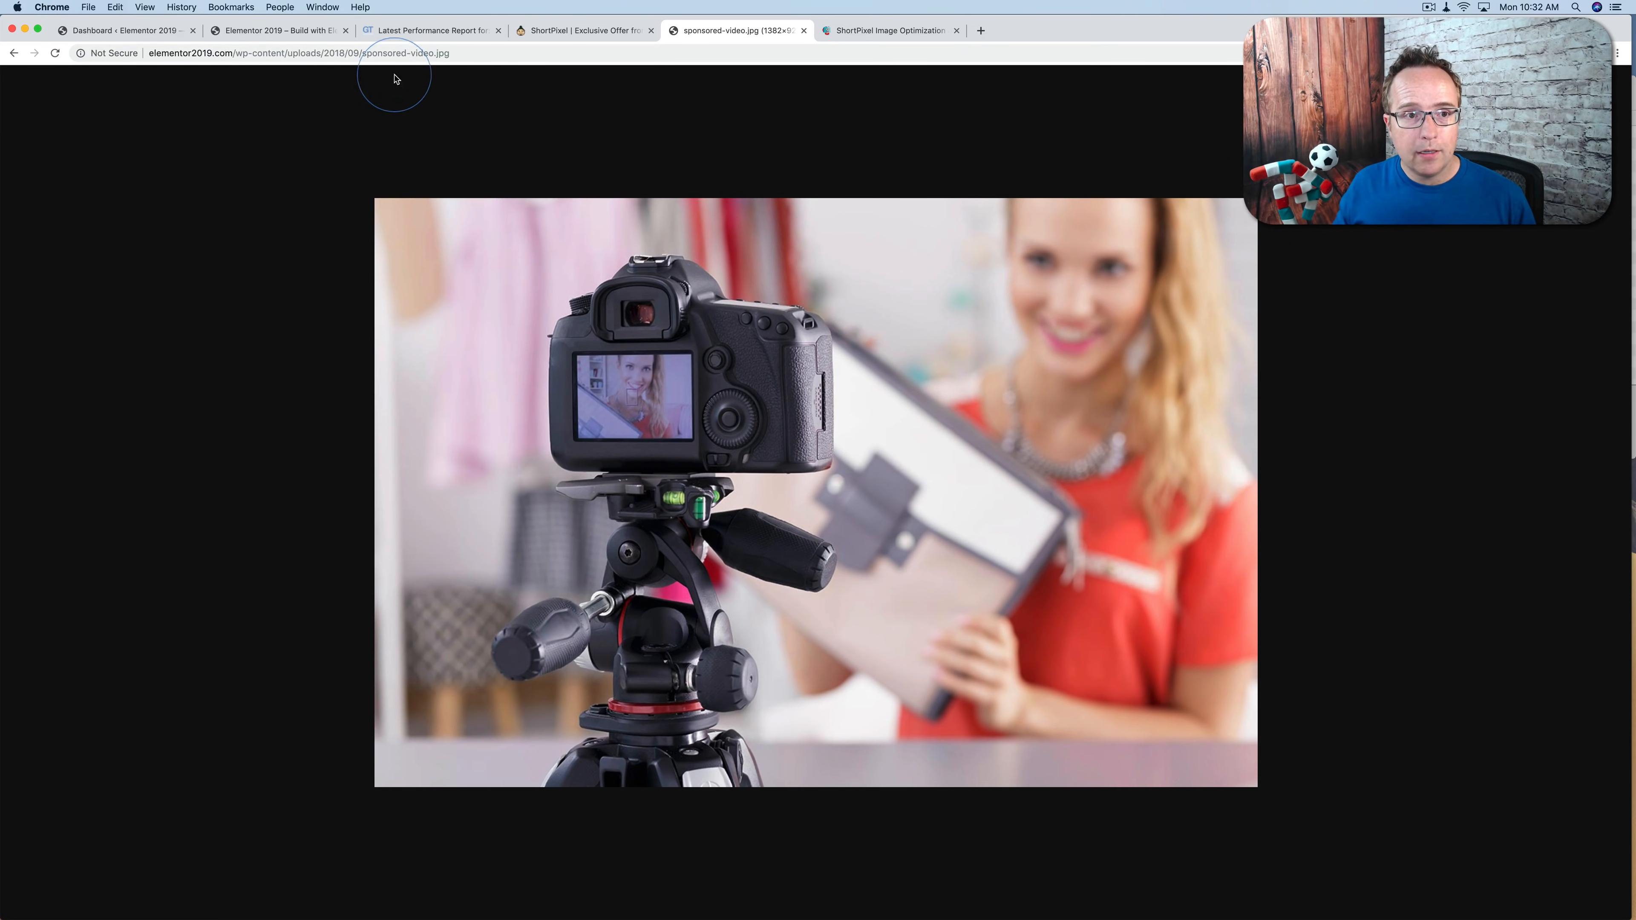
Step: Install and activate the ShortPixel Adaptive Images plugin in WordPress
click(276, 29)
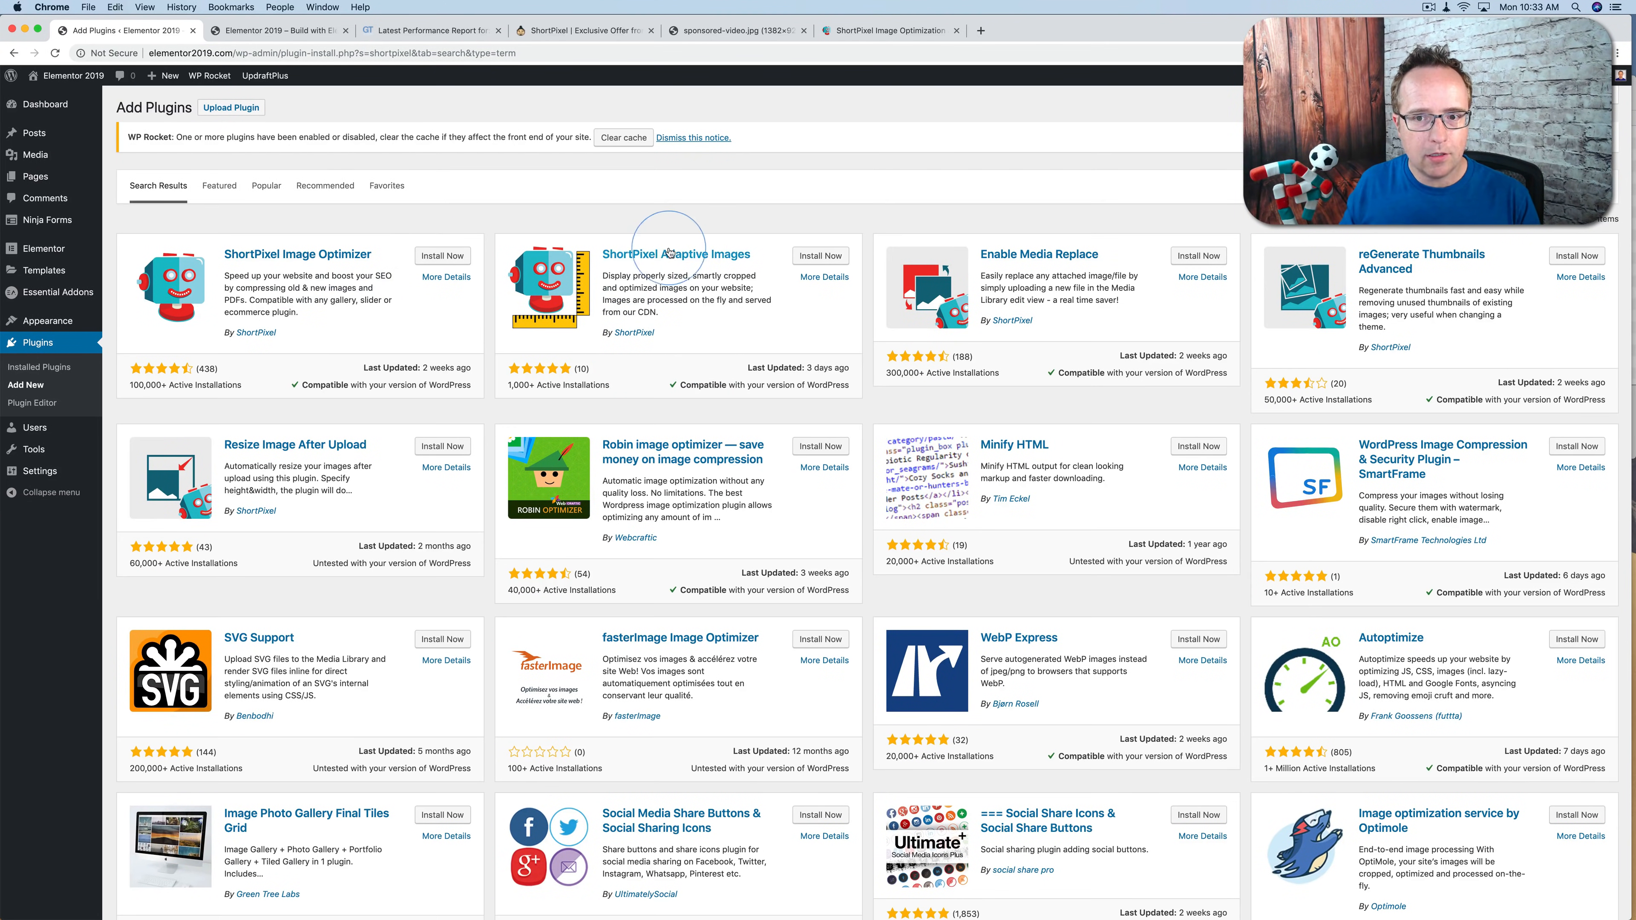
click(819, 255)
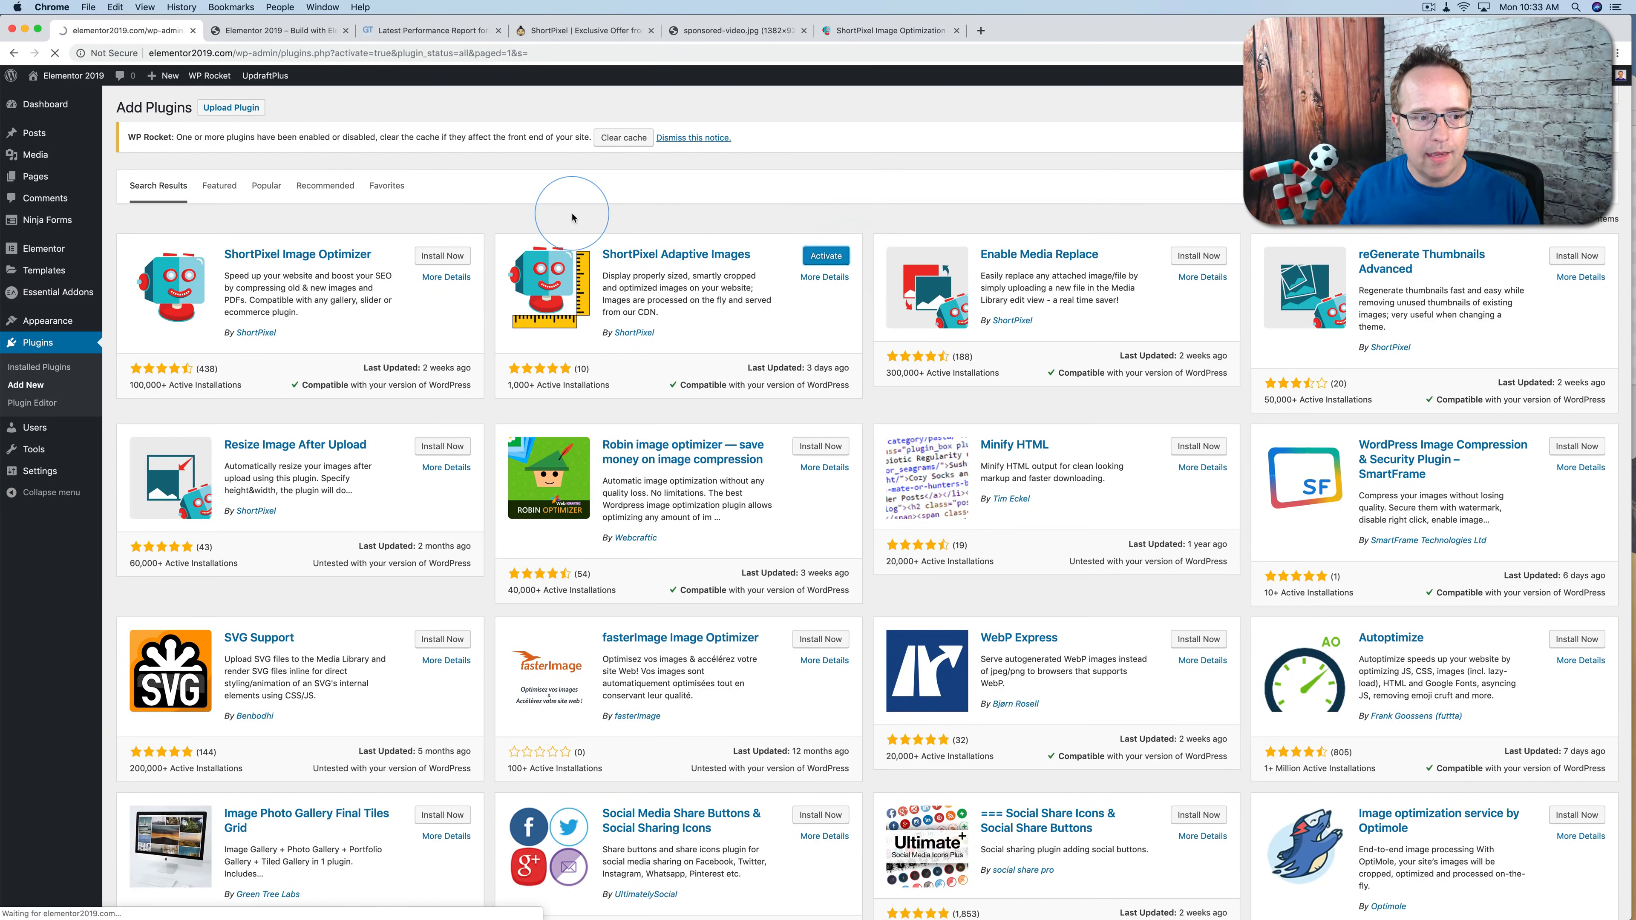
click(824, 256)
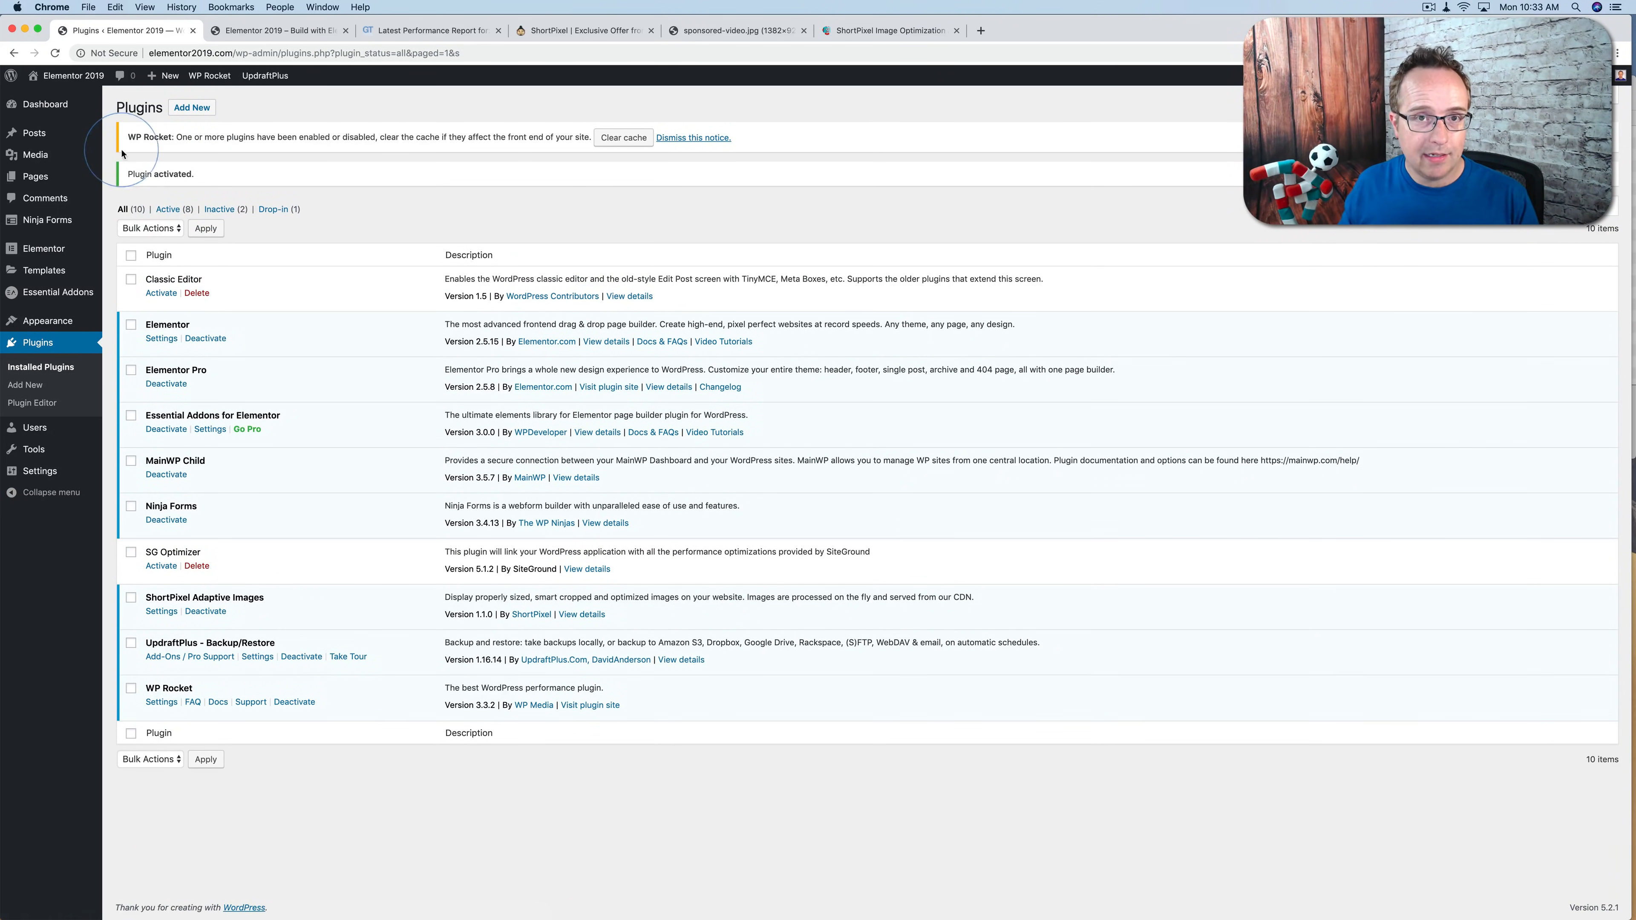
mouse_move(371, 177)
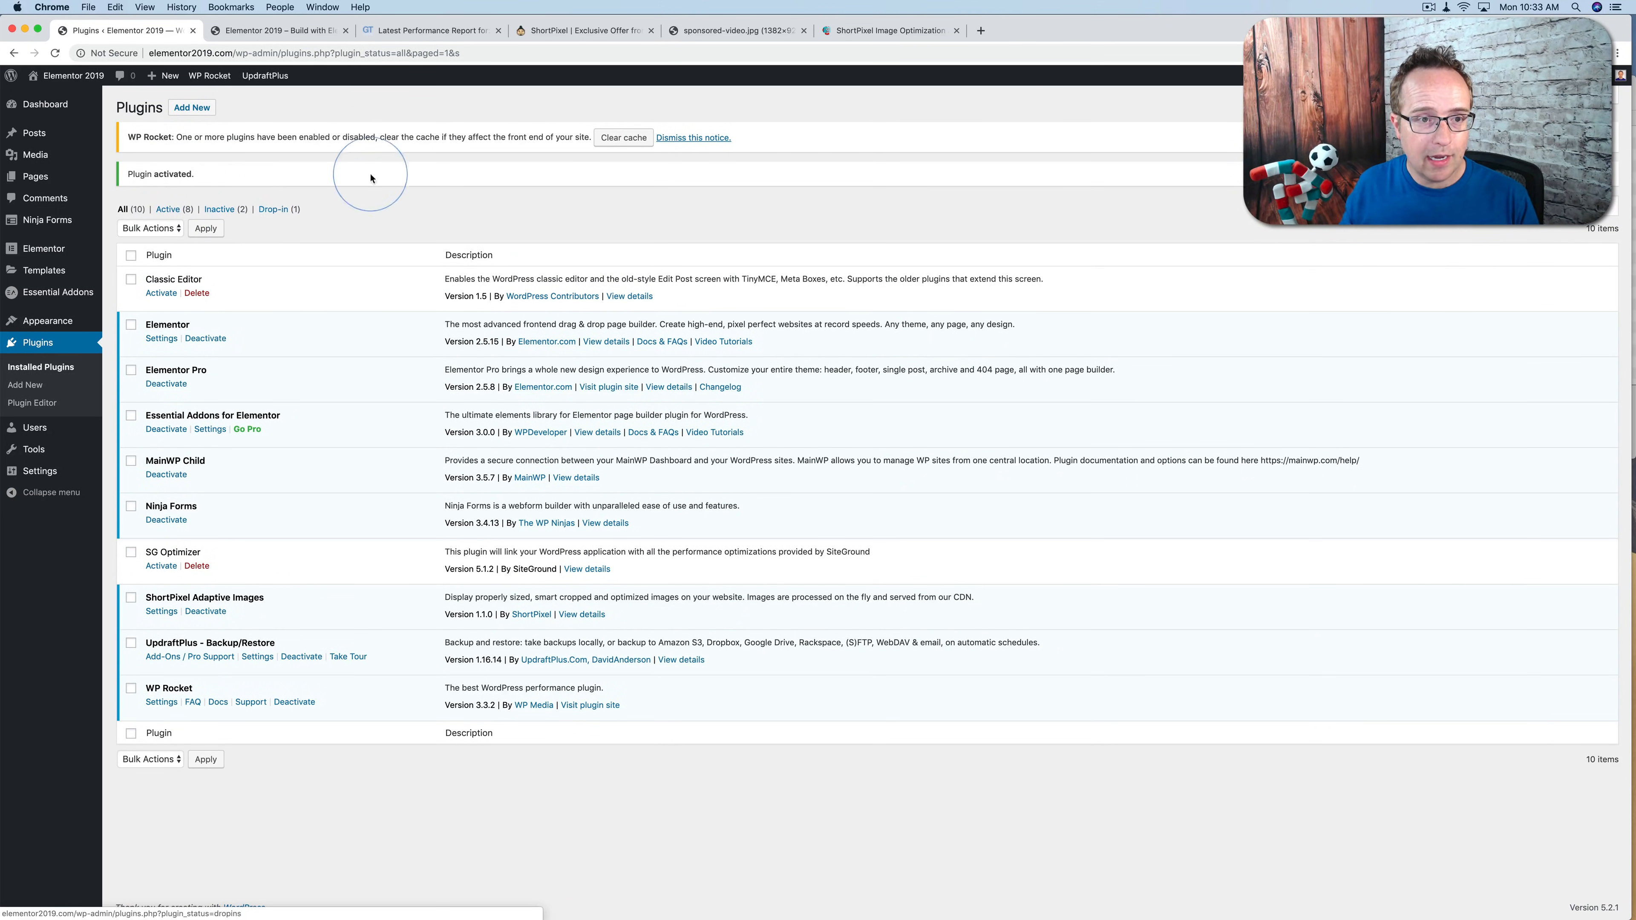
Step: Clear the WP Rocket cache and reload the elementor2019.com homepage
click(622, 137)
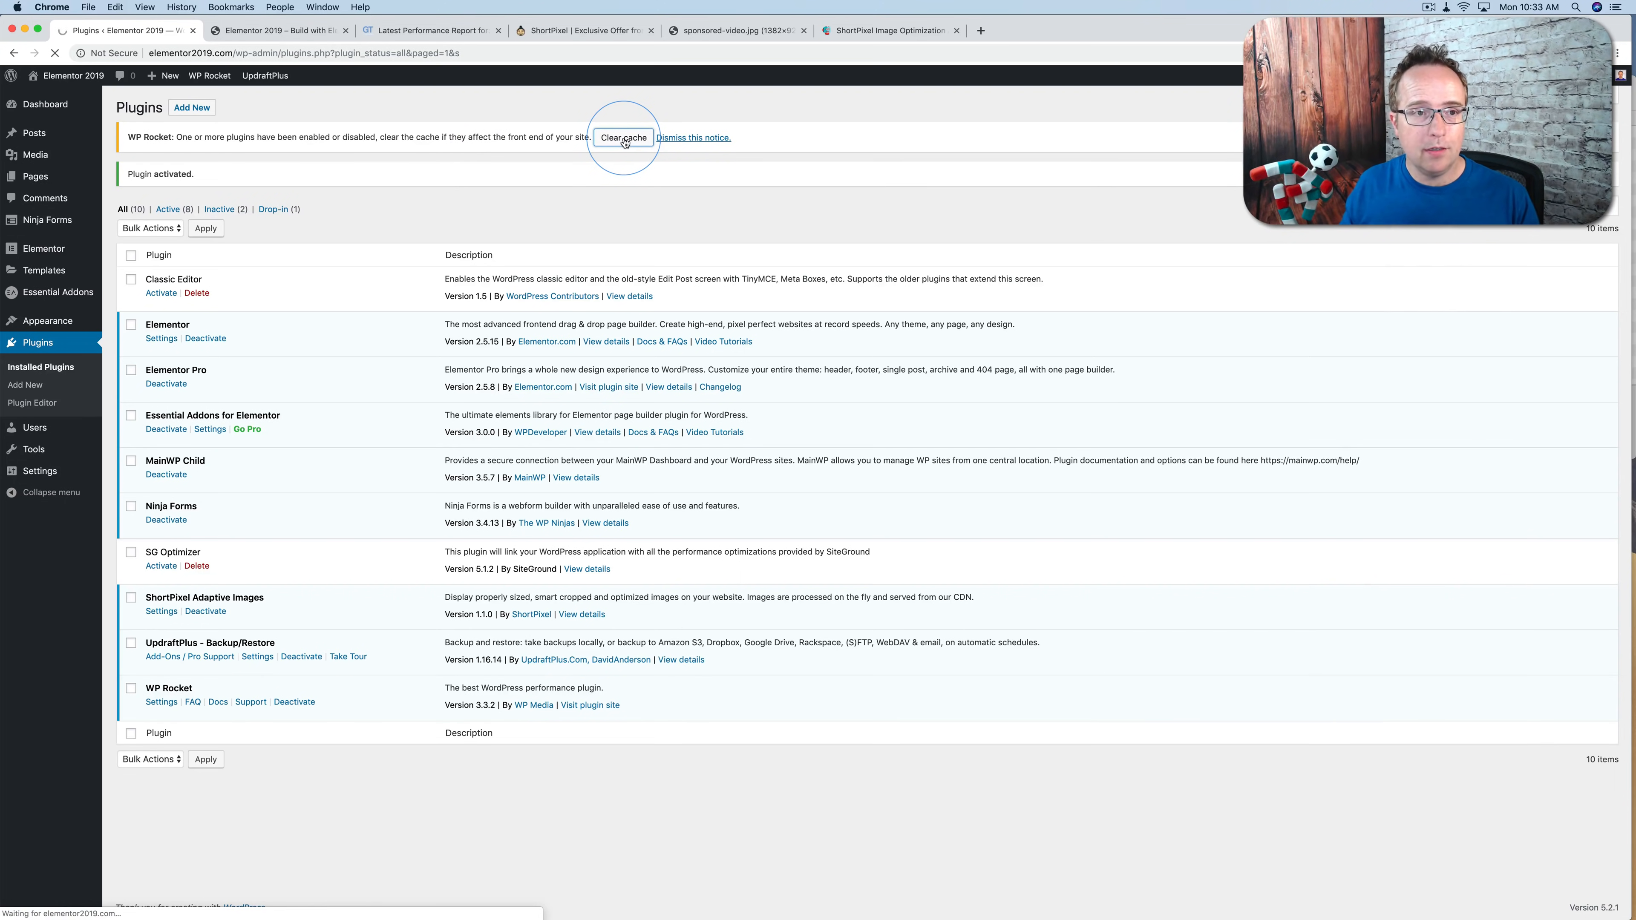
click(622, 137)
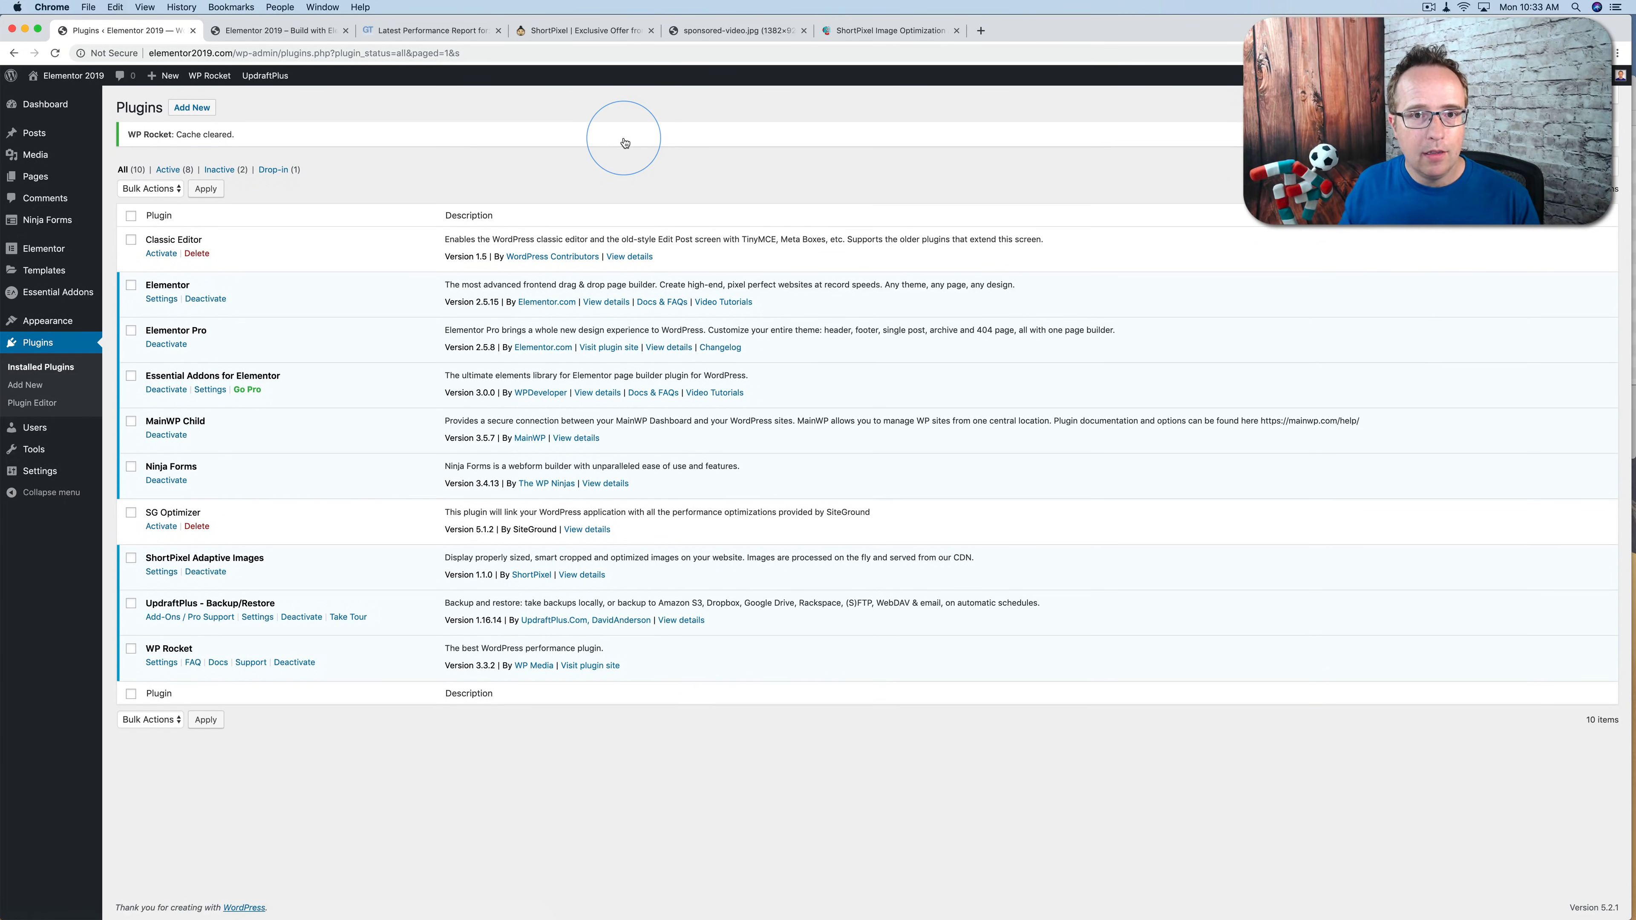
click(275, 29)
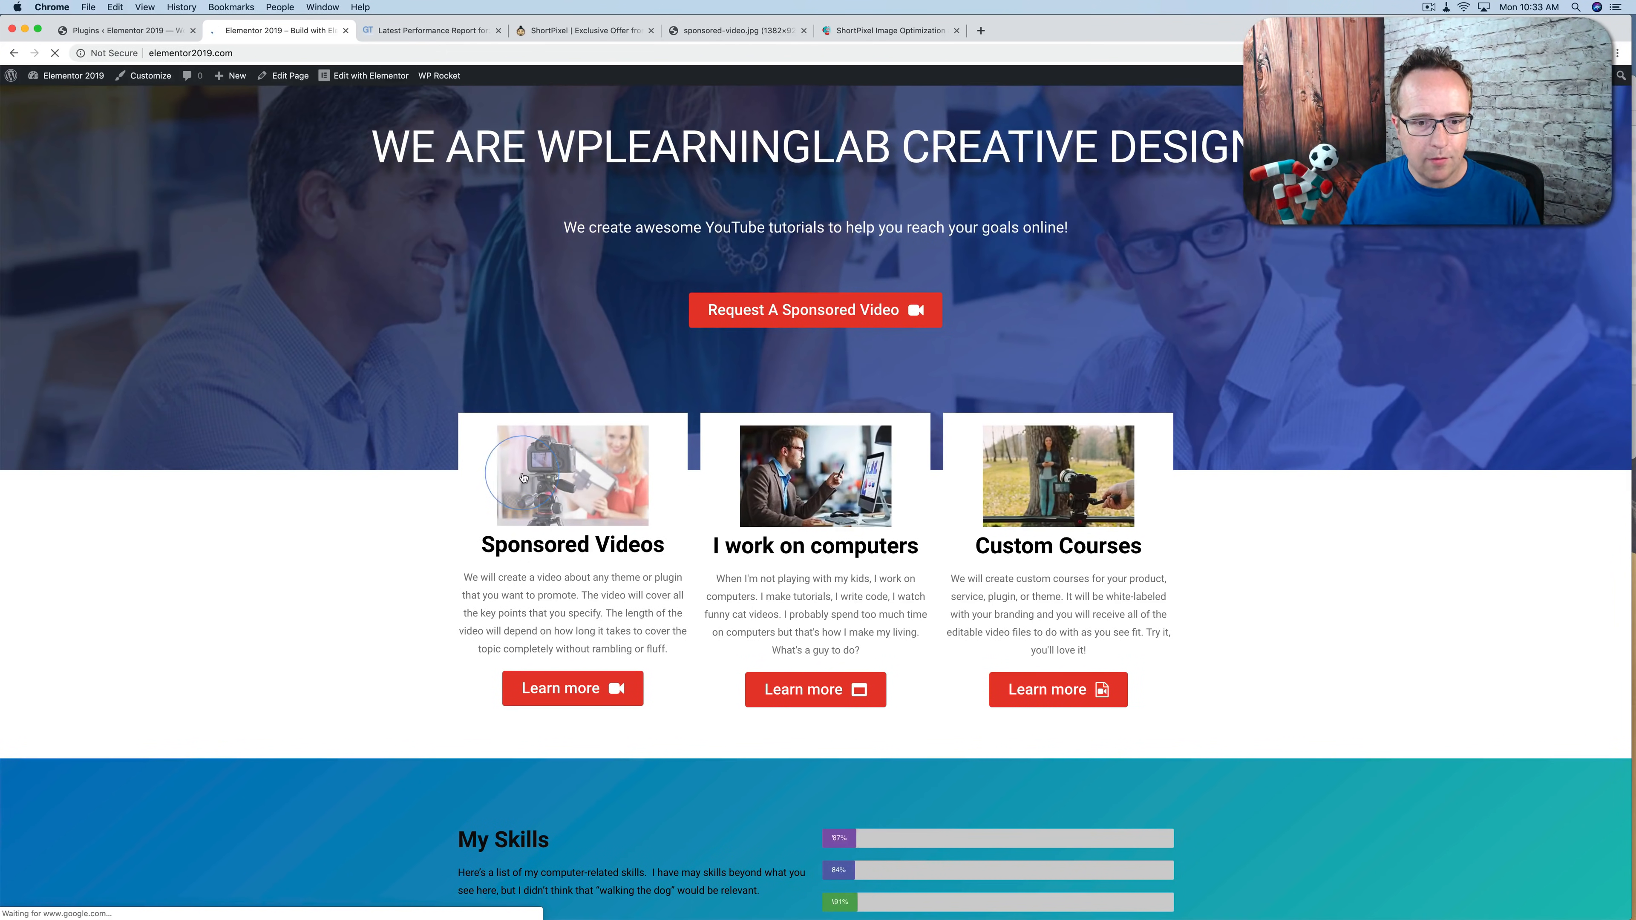
Step: View the Sponsored Videos image's cdn.shortpixel.ai w_239 q_lossless address, then return to the homepage
right_click(522, 477)
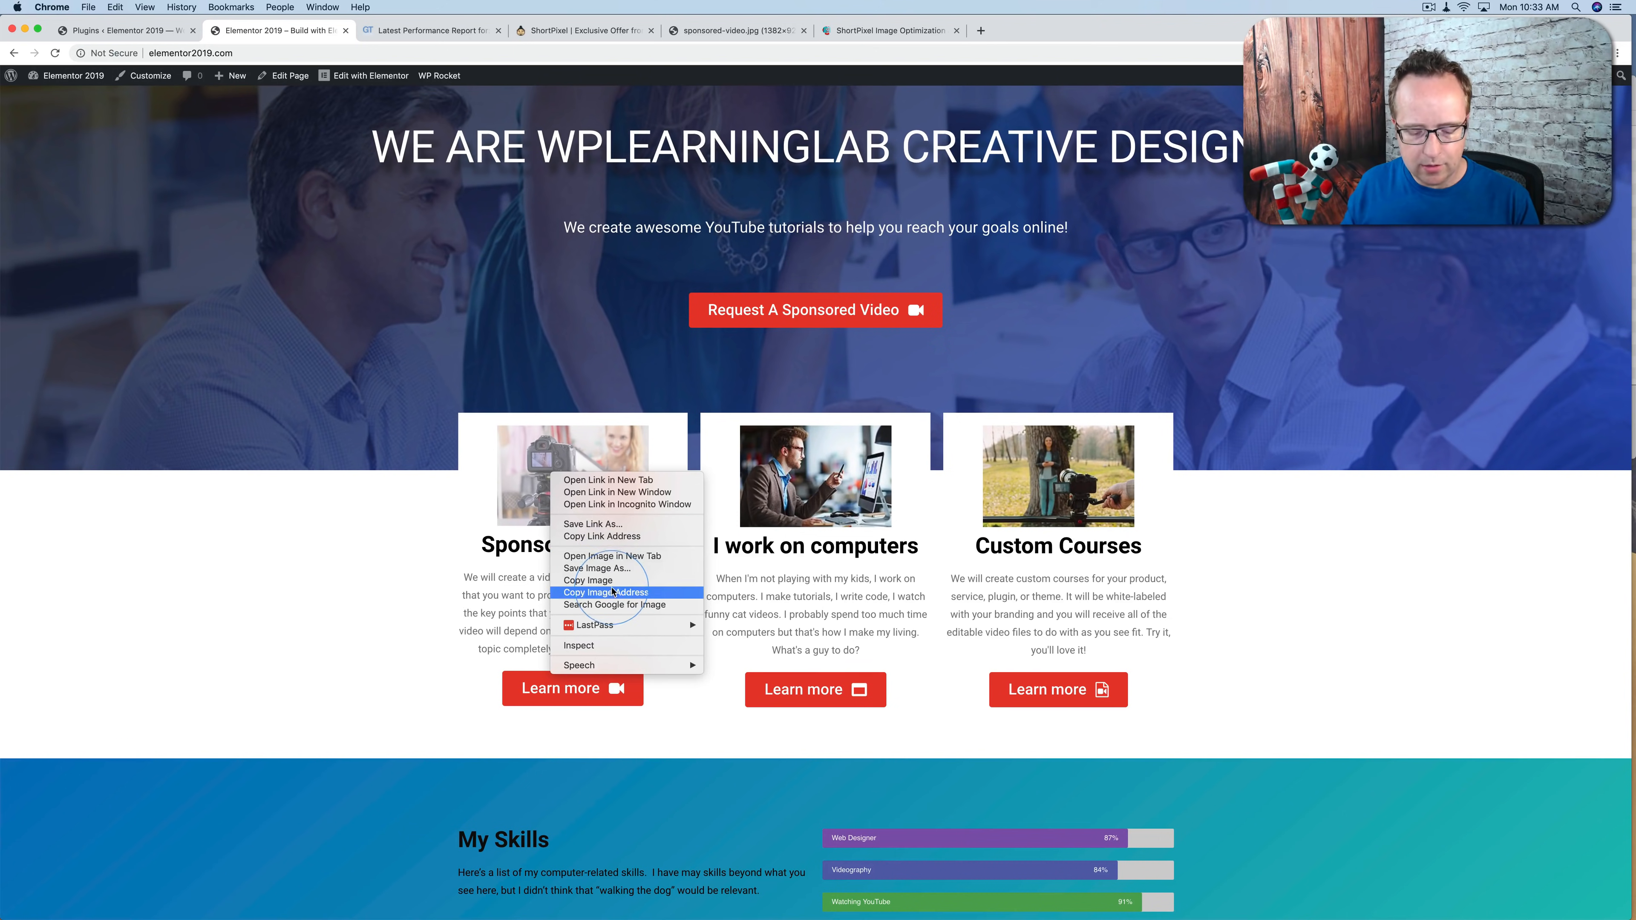
click(1106, 31)
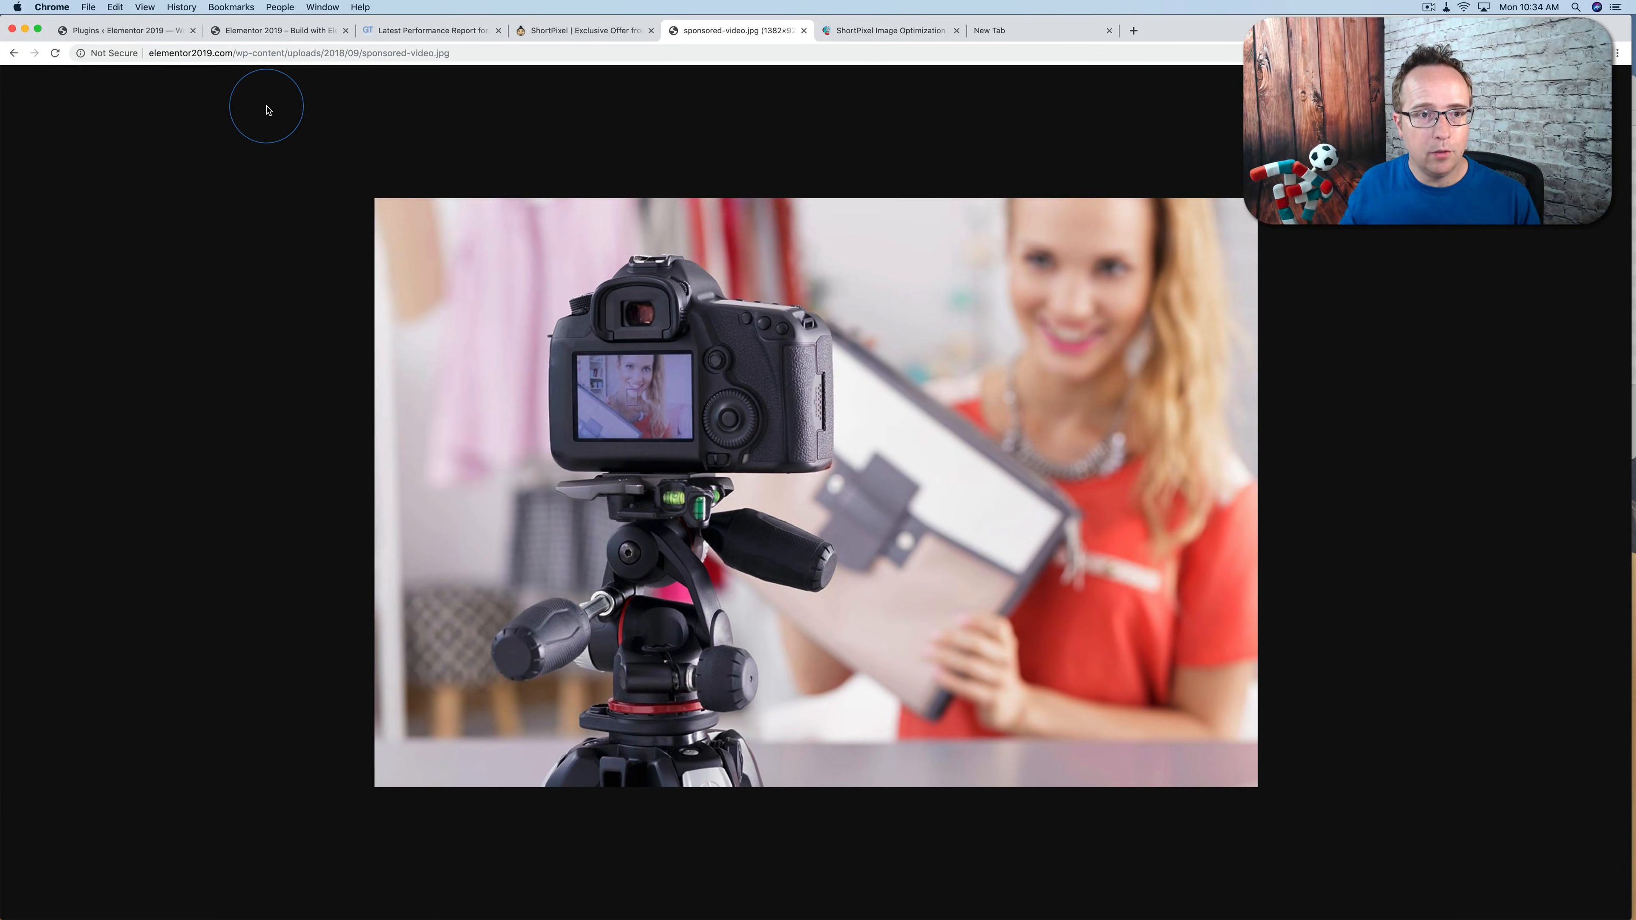
mouse_move(1060, 33)
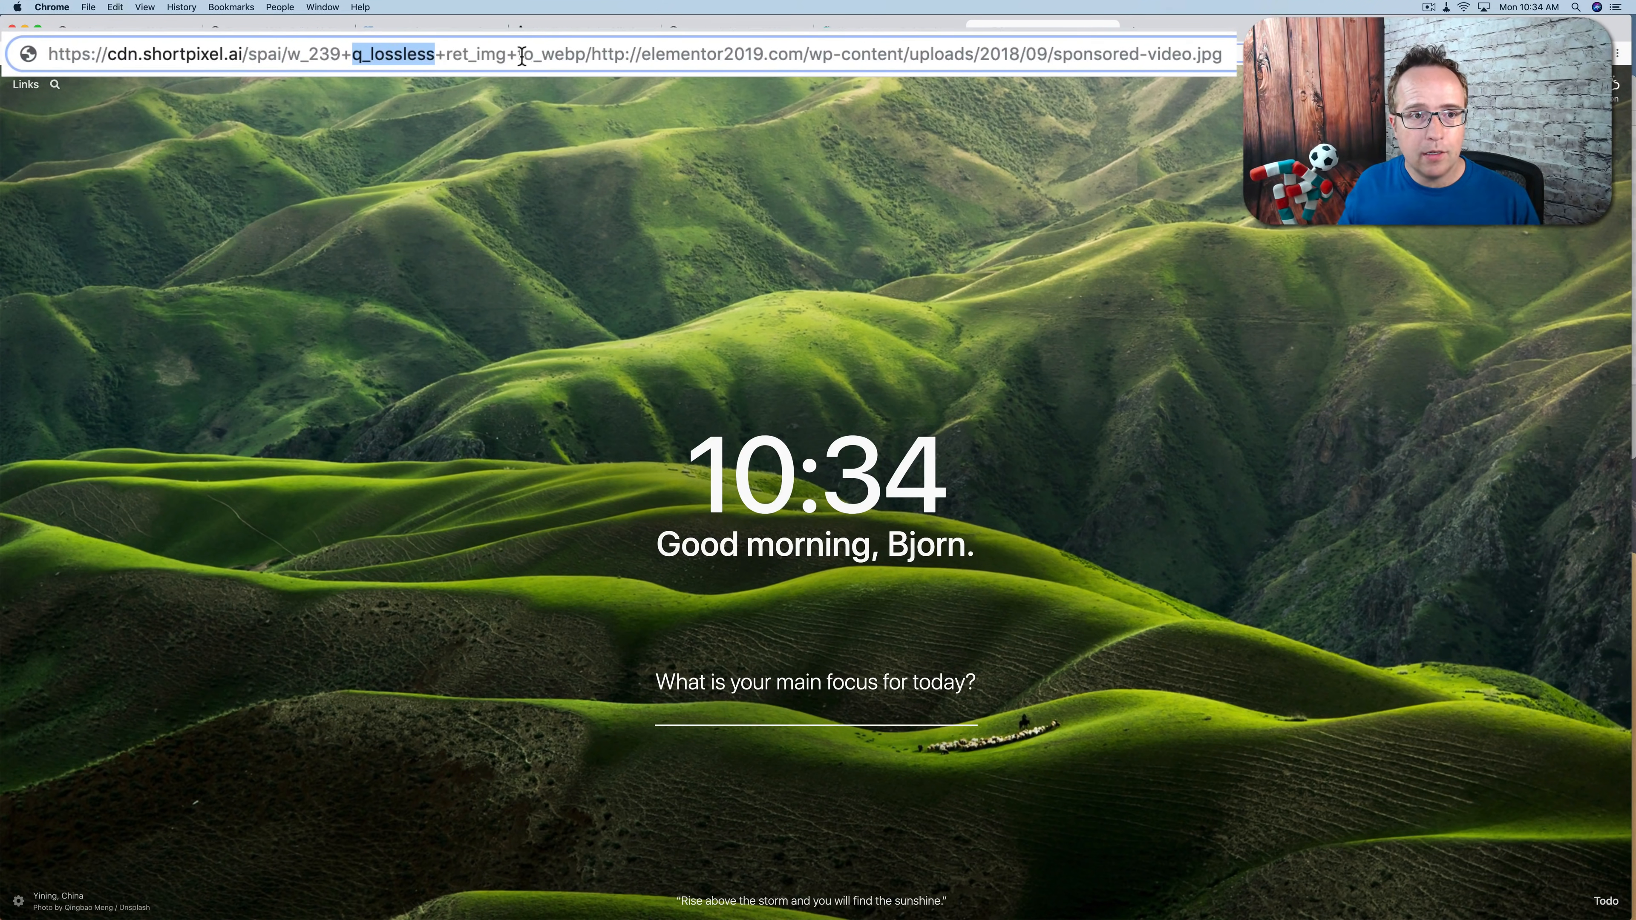
double_click(553, 55)
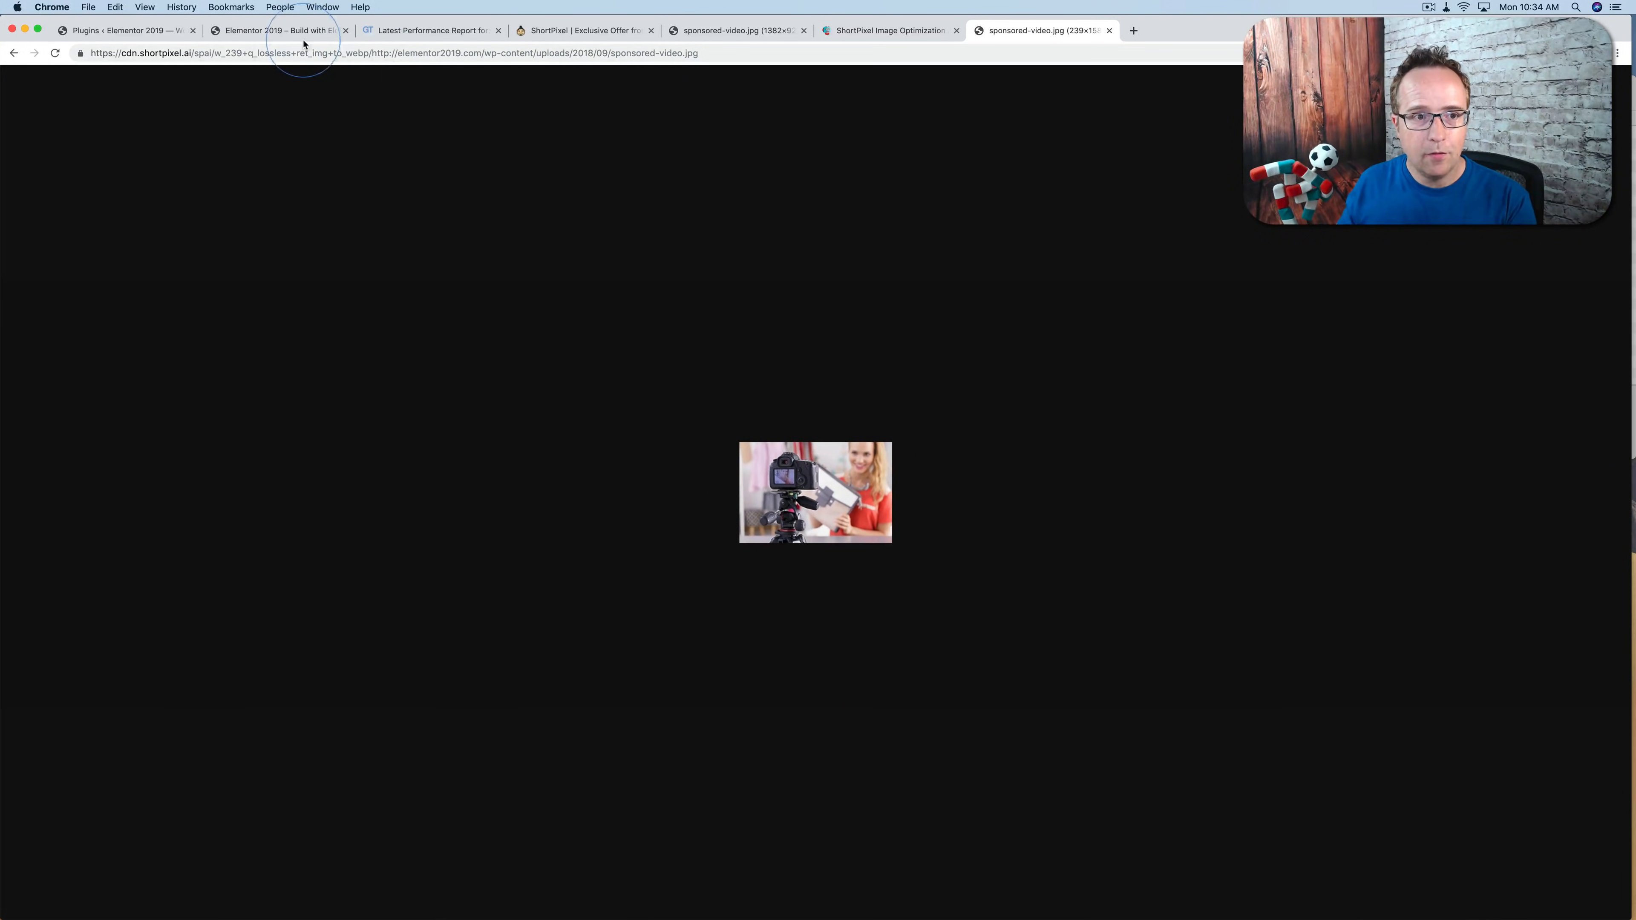
click(276, 29)
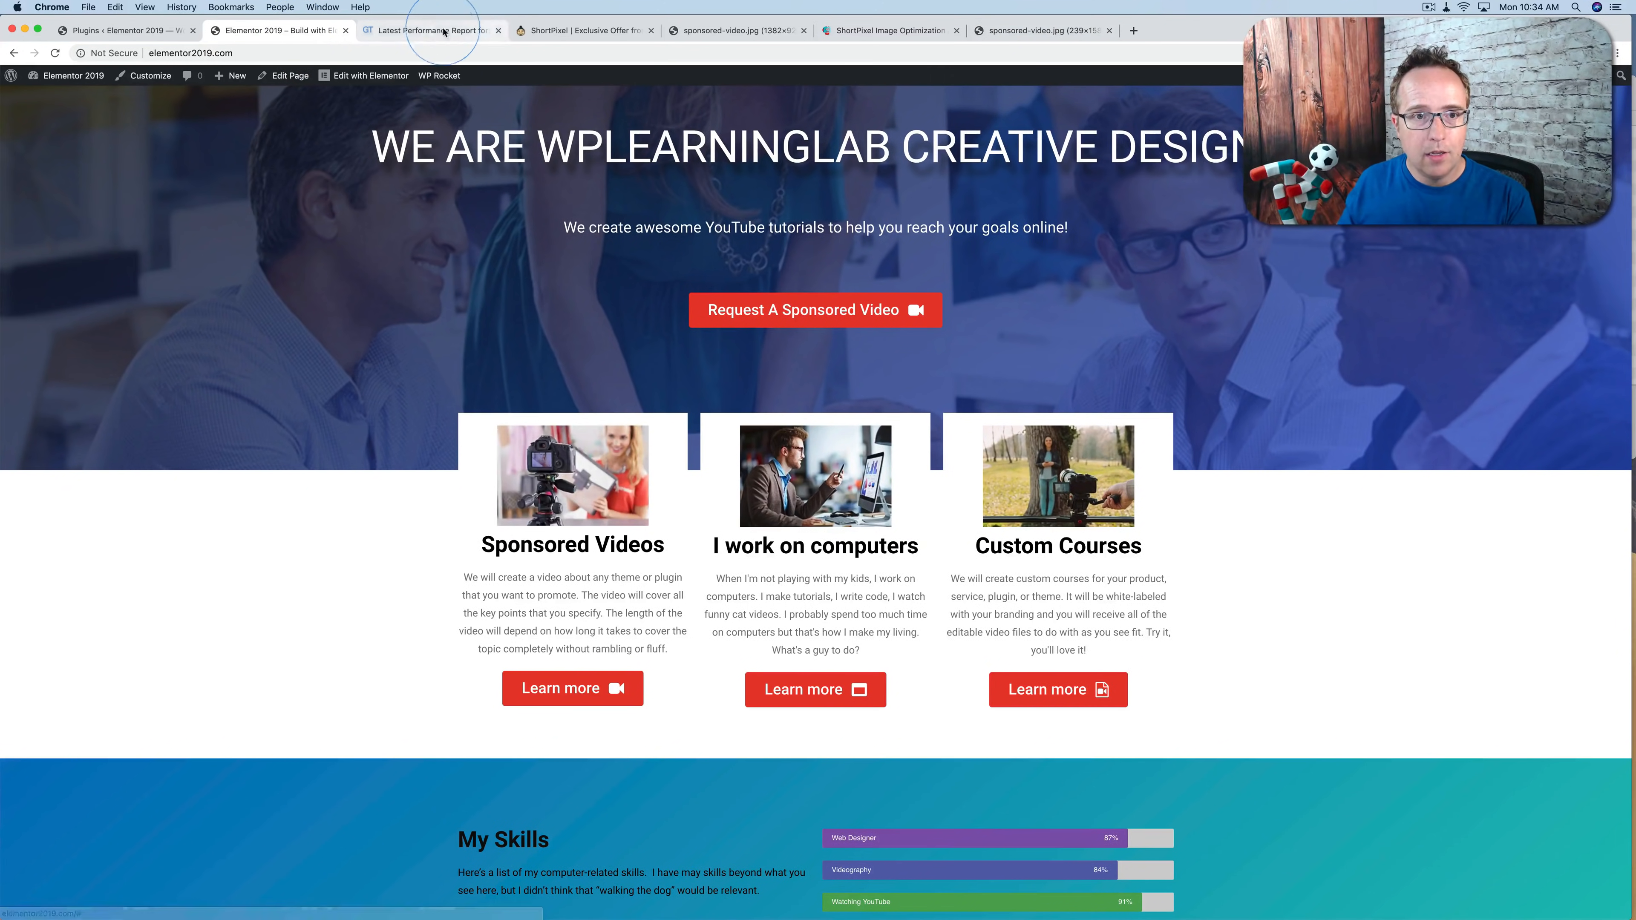
Step: Show the new GTmetrix report: PageSpeed A (100%), YSlow A (94%), 783KB, 16 requests
click(428, 29)
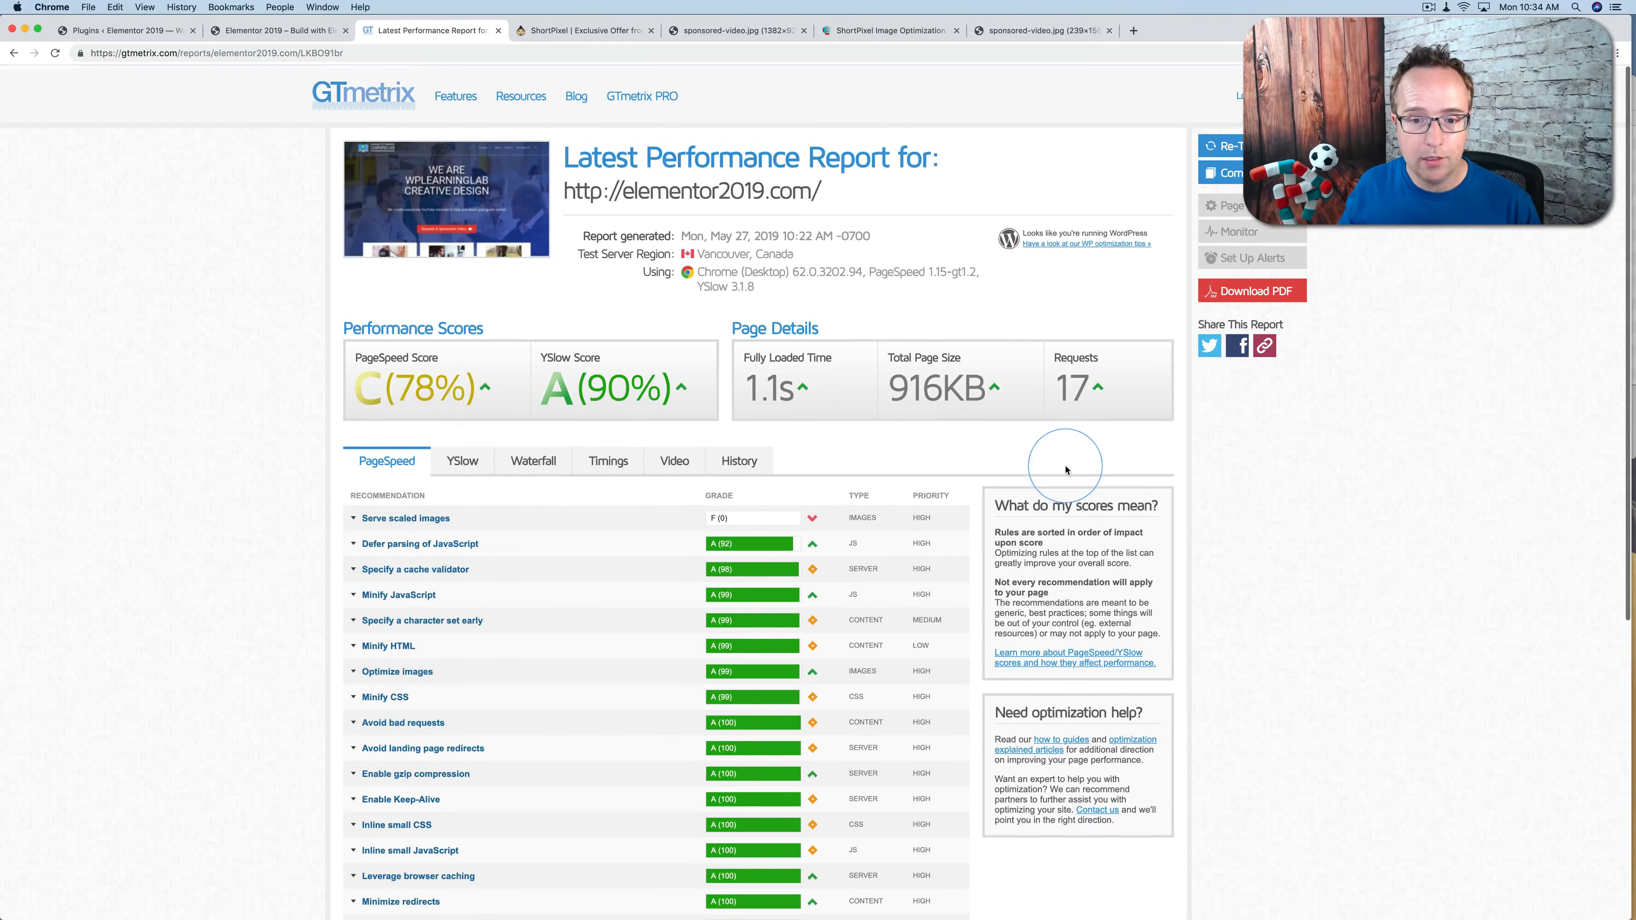
click(406, 519)
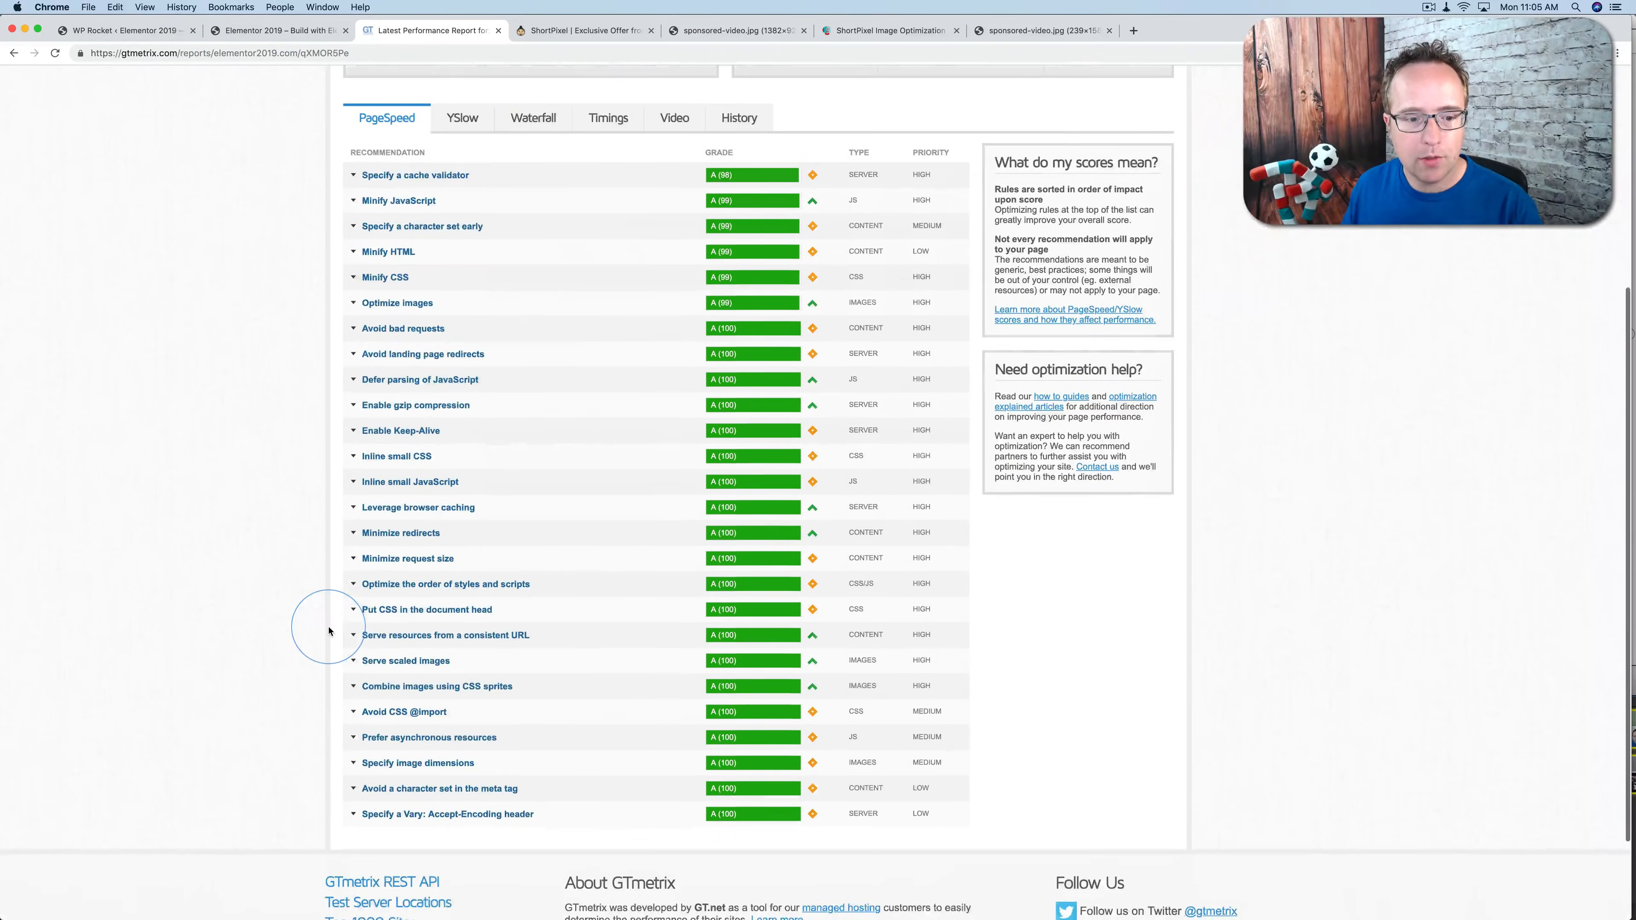
scroll(down, 3)
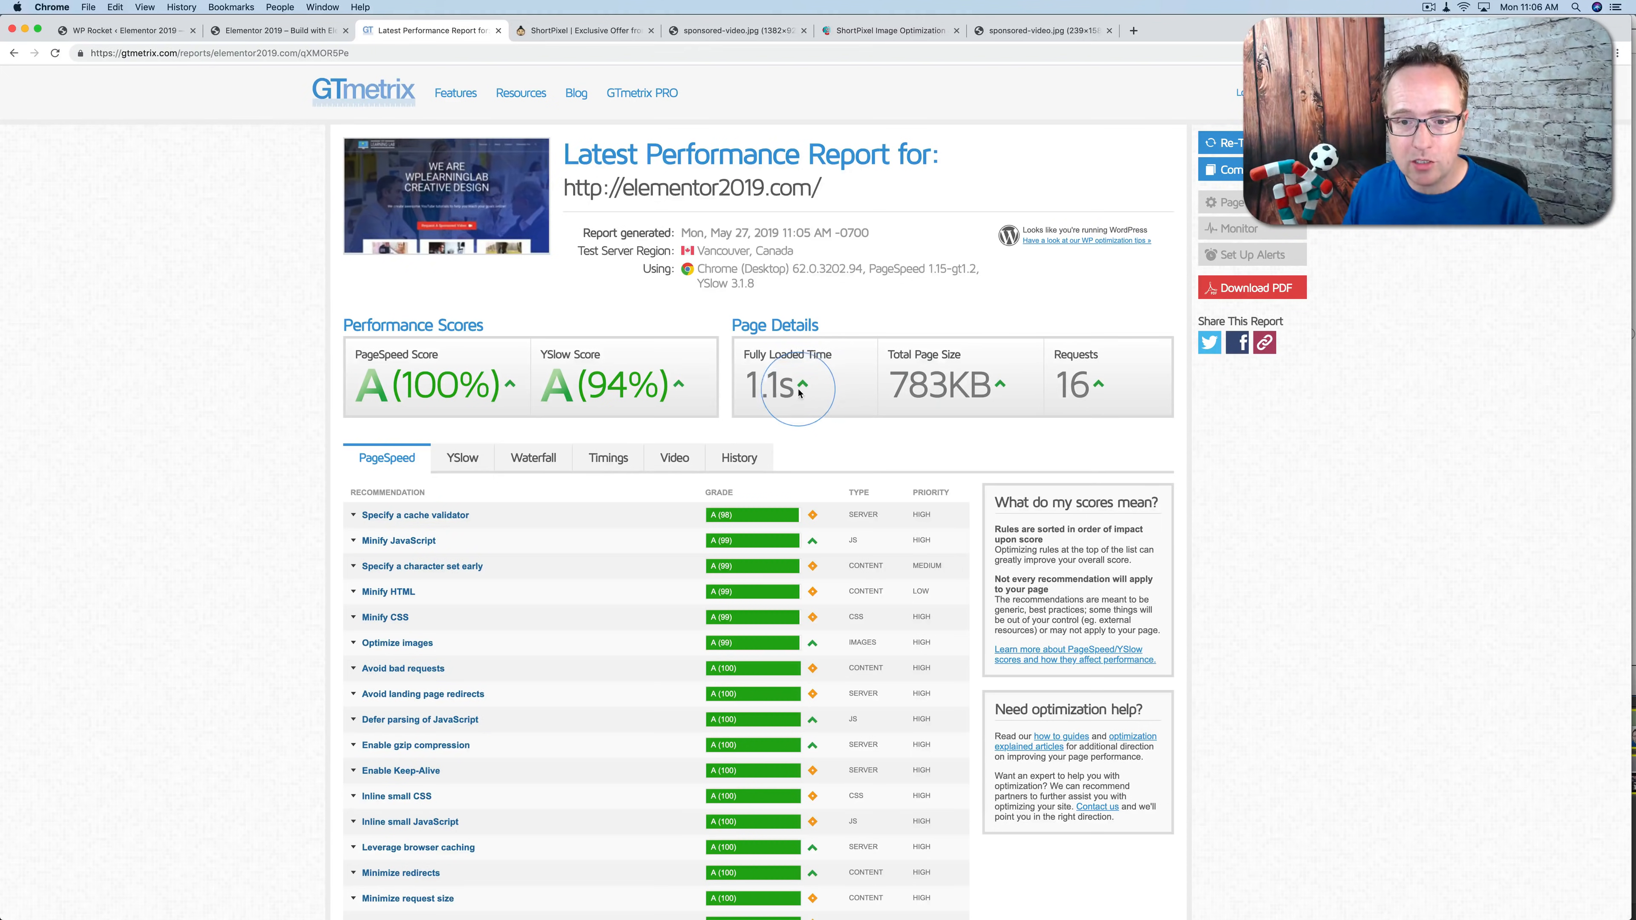
mouse_move(897, 386)
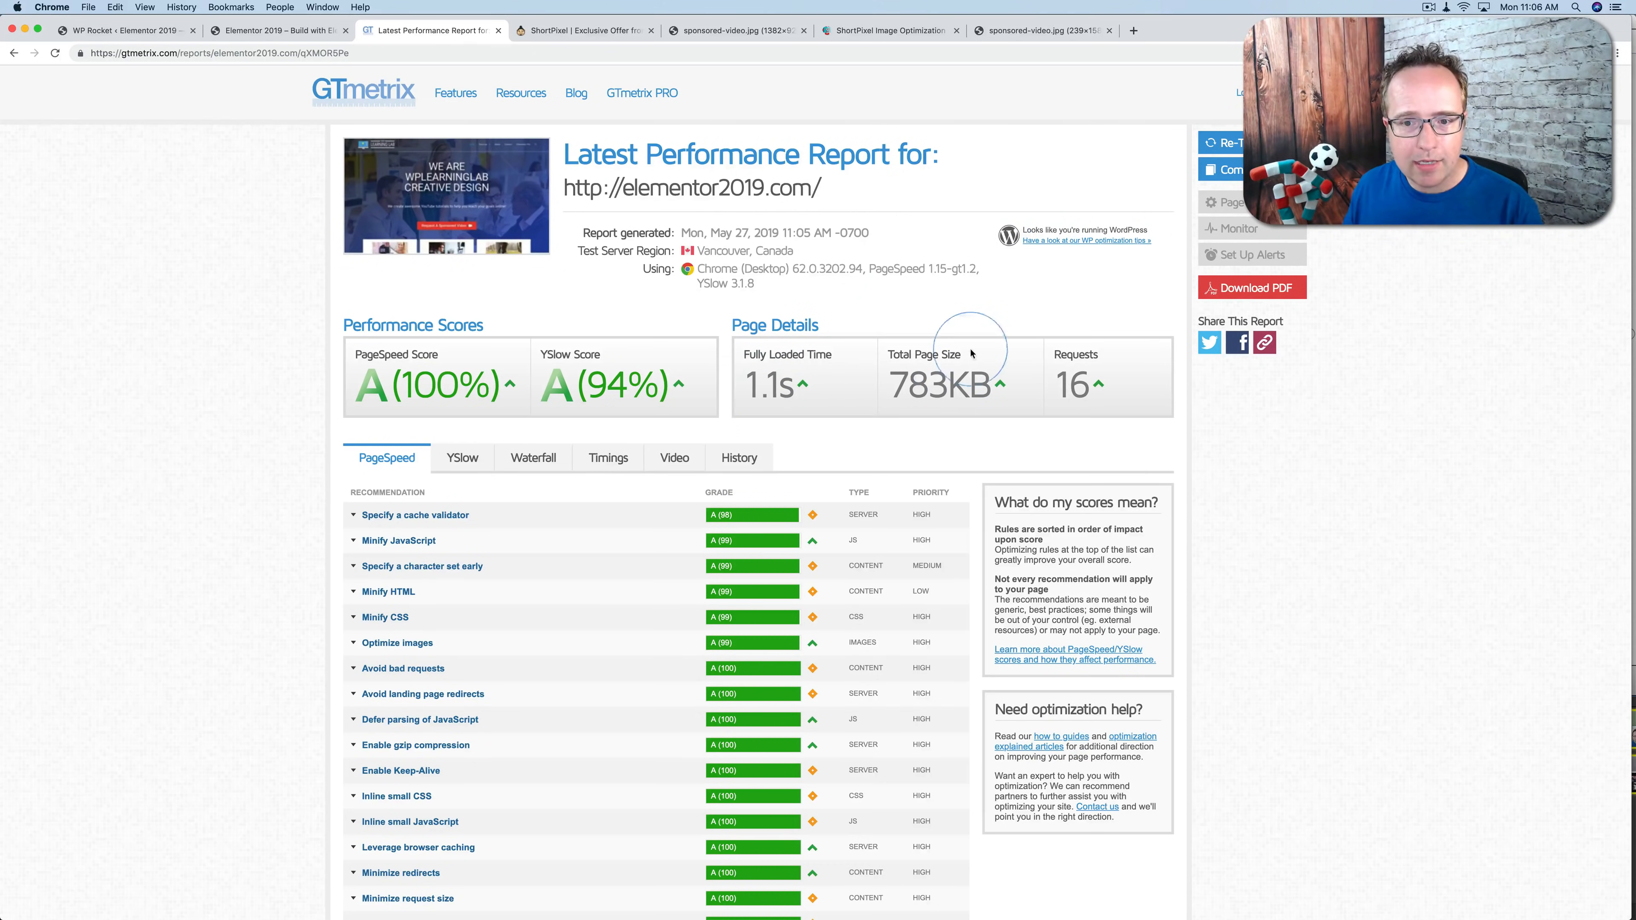
mouse_move(790, 385)
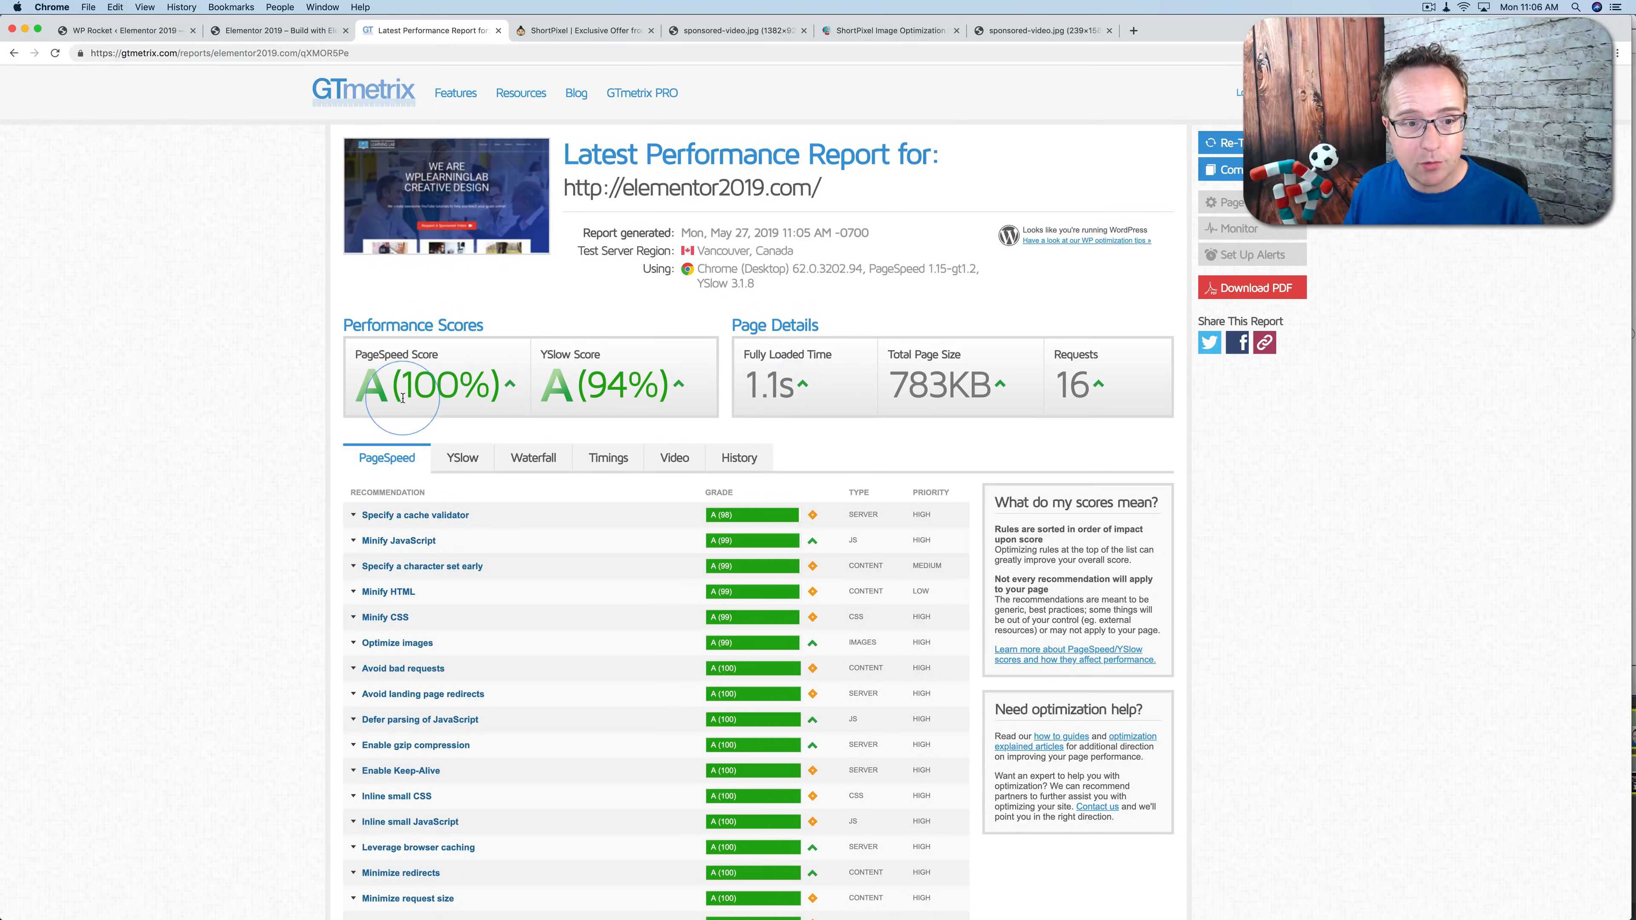
mouse_move(777, 396)
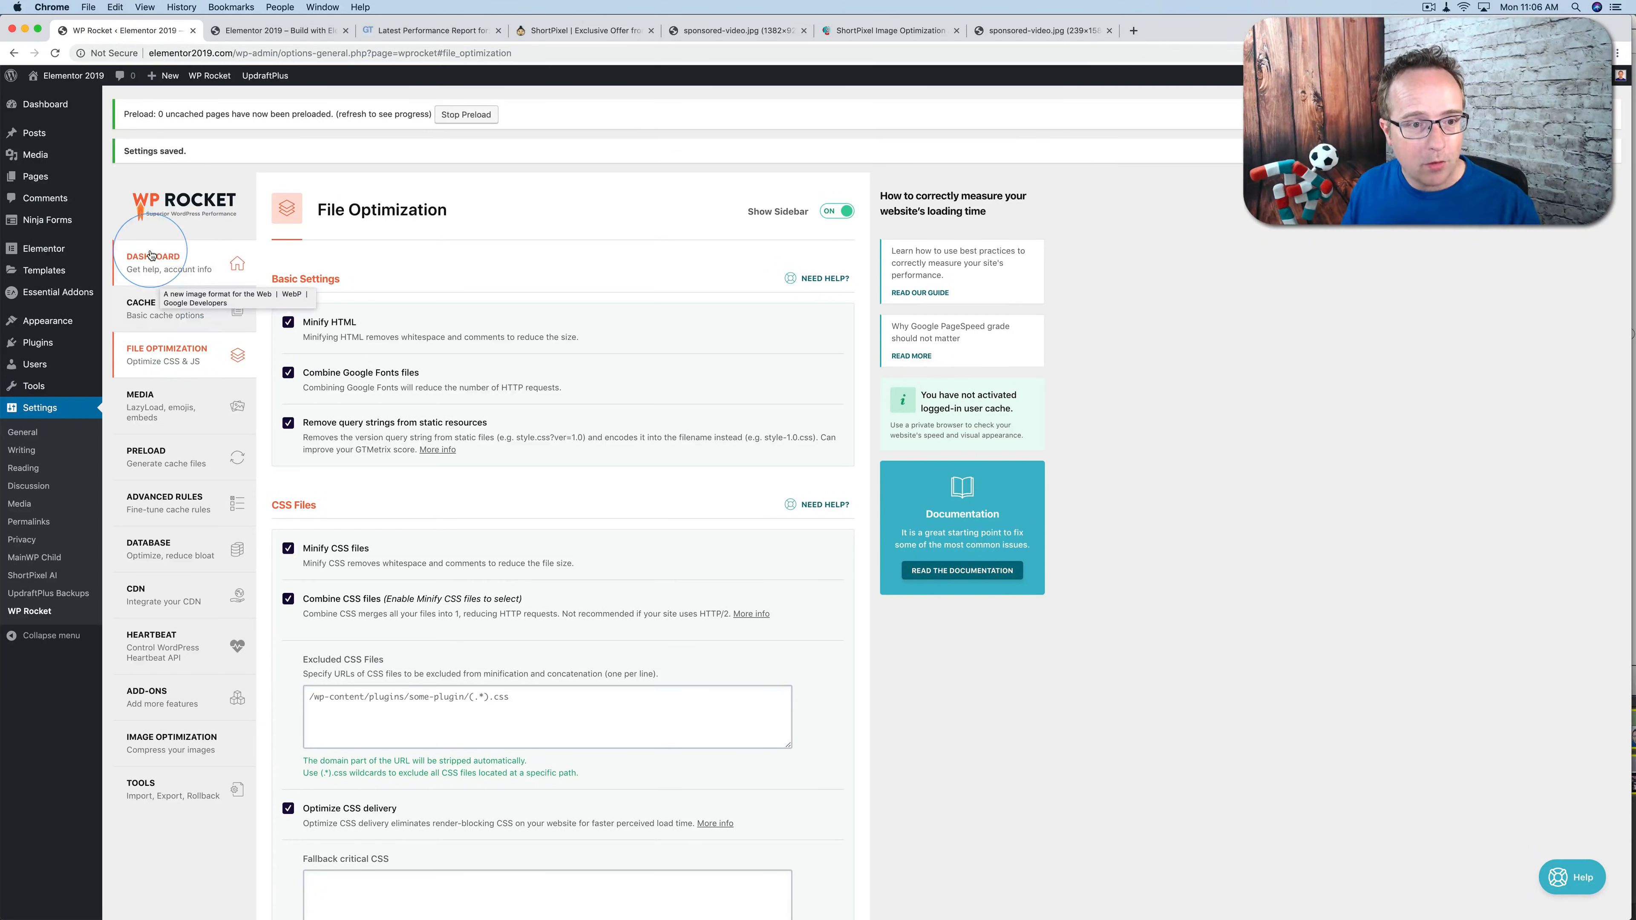
Step: In WP Rocket's Cache and Media settings, confirm LazyLoad for images stays disabled
click(140, 278)
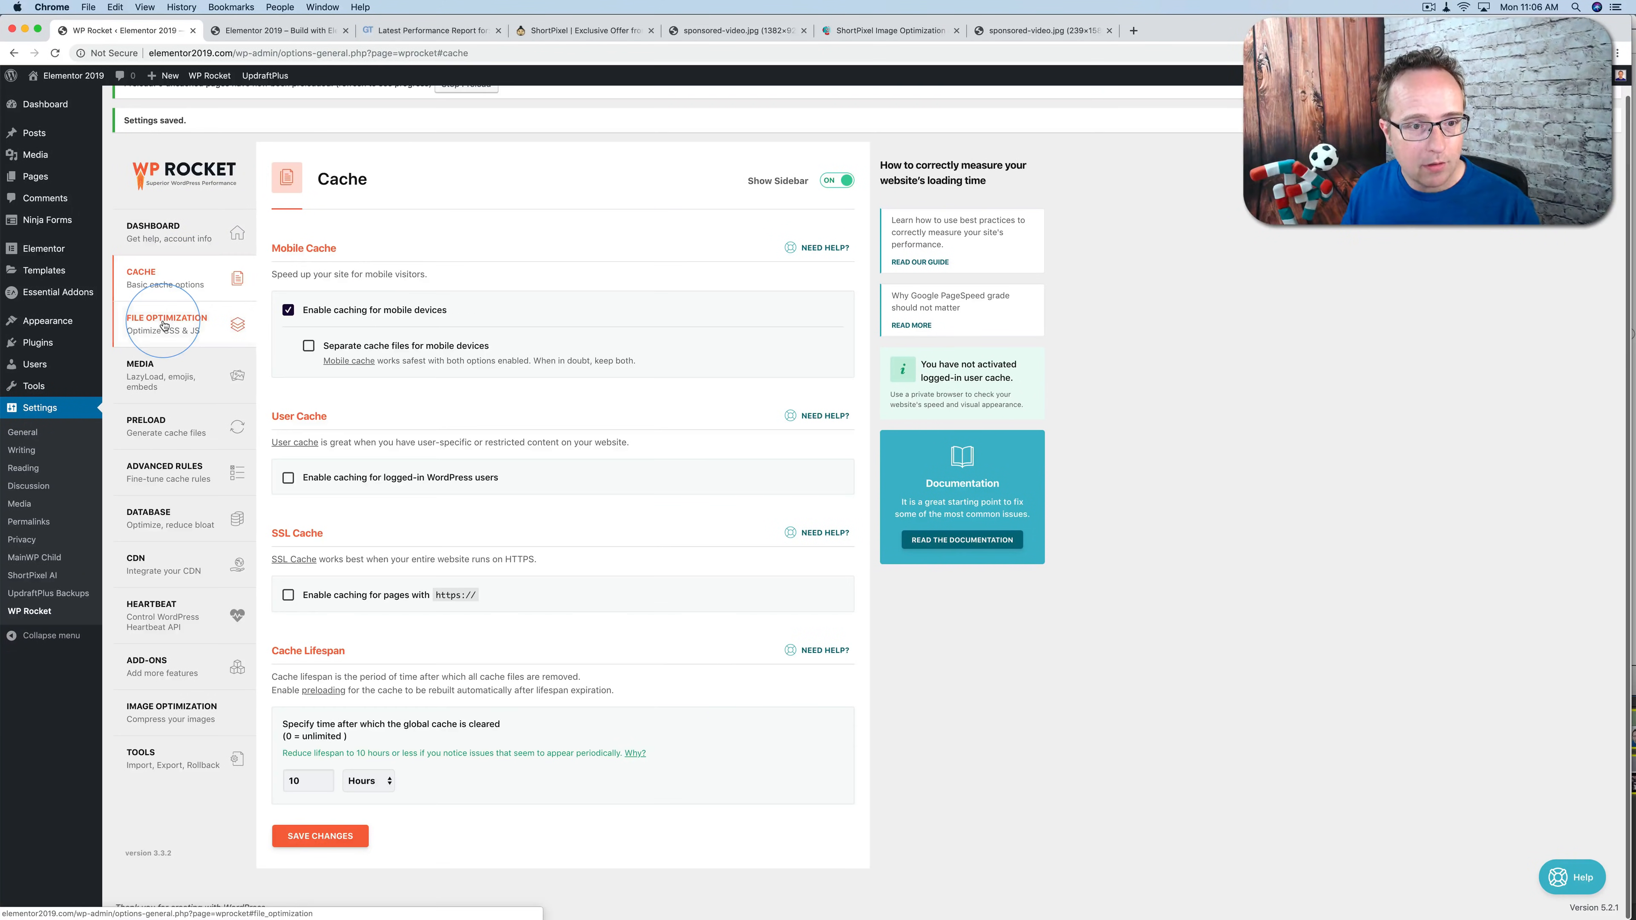
click(140, 396)
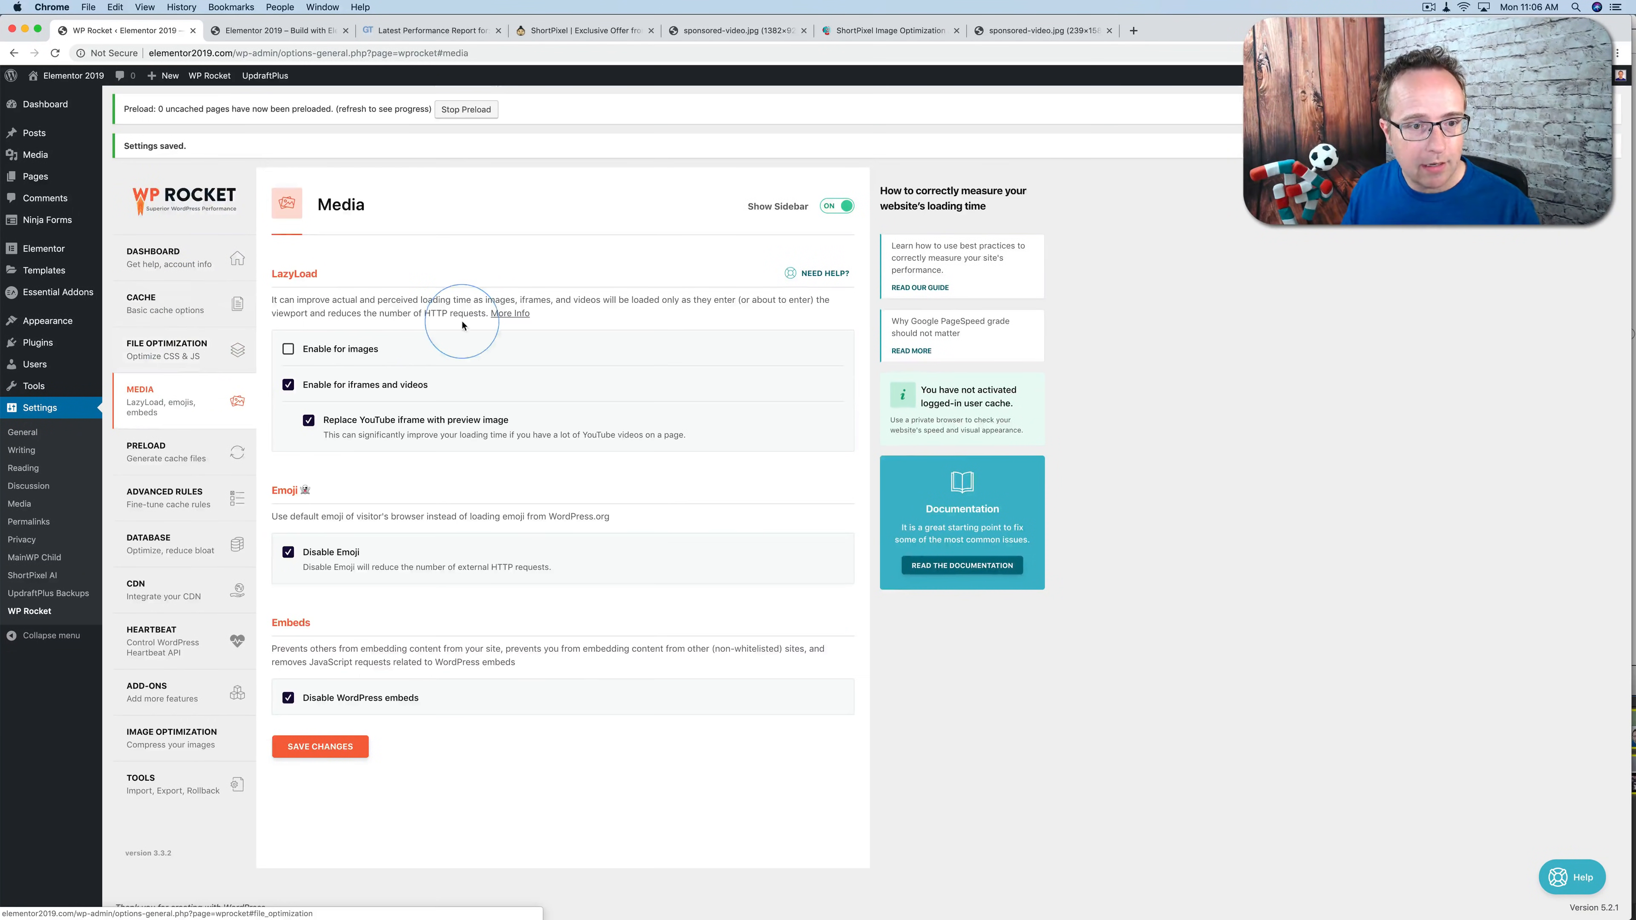
mouse_move(289, 348)
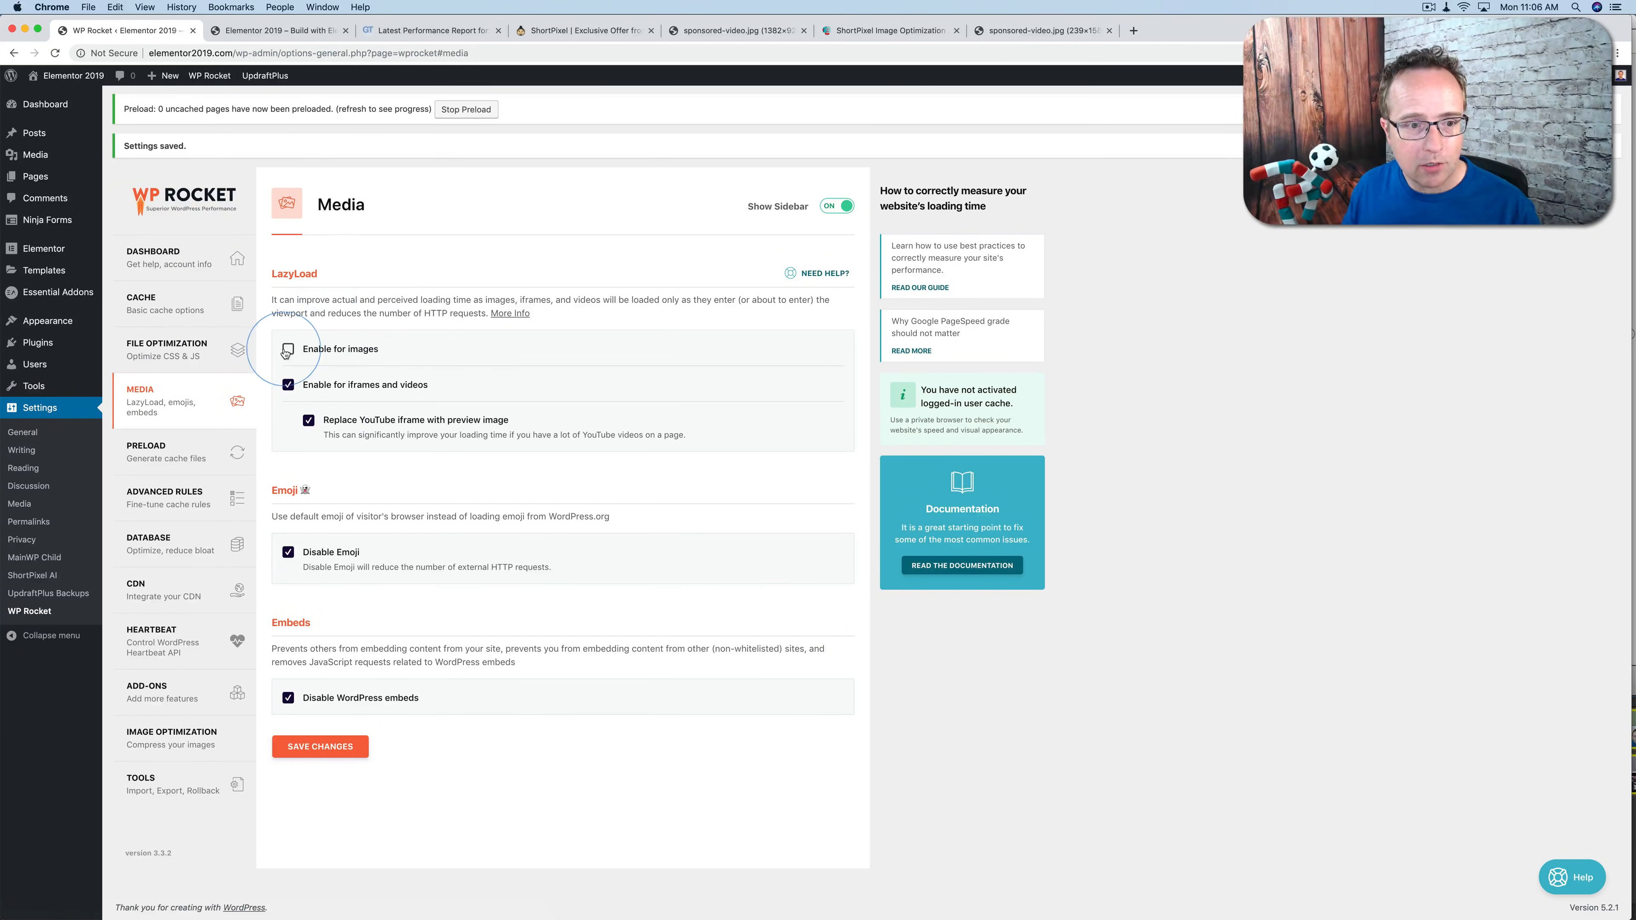
click(289, 349)
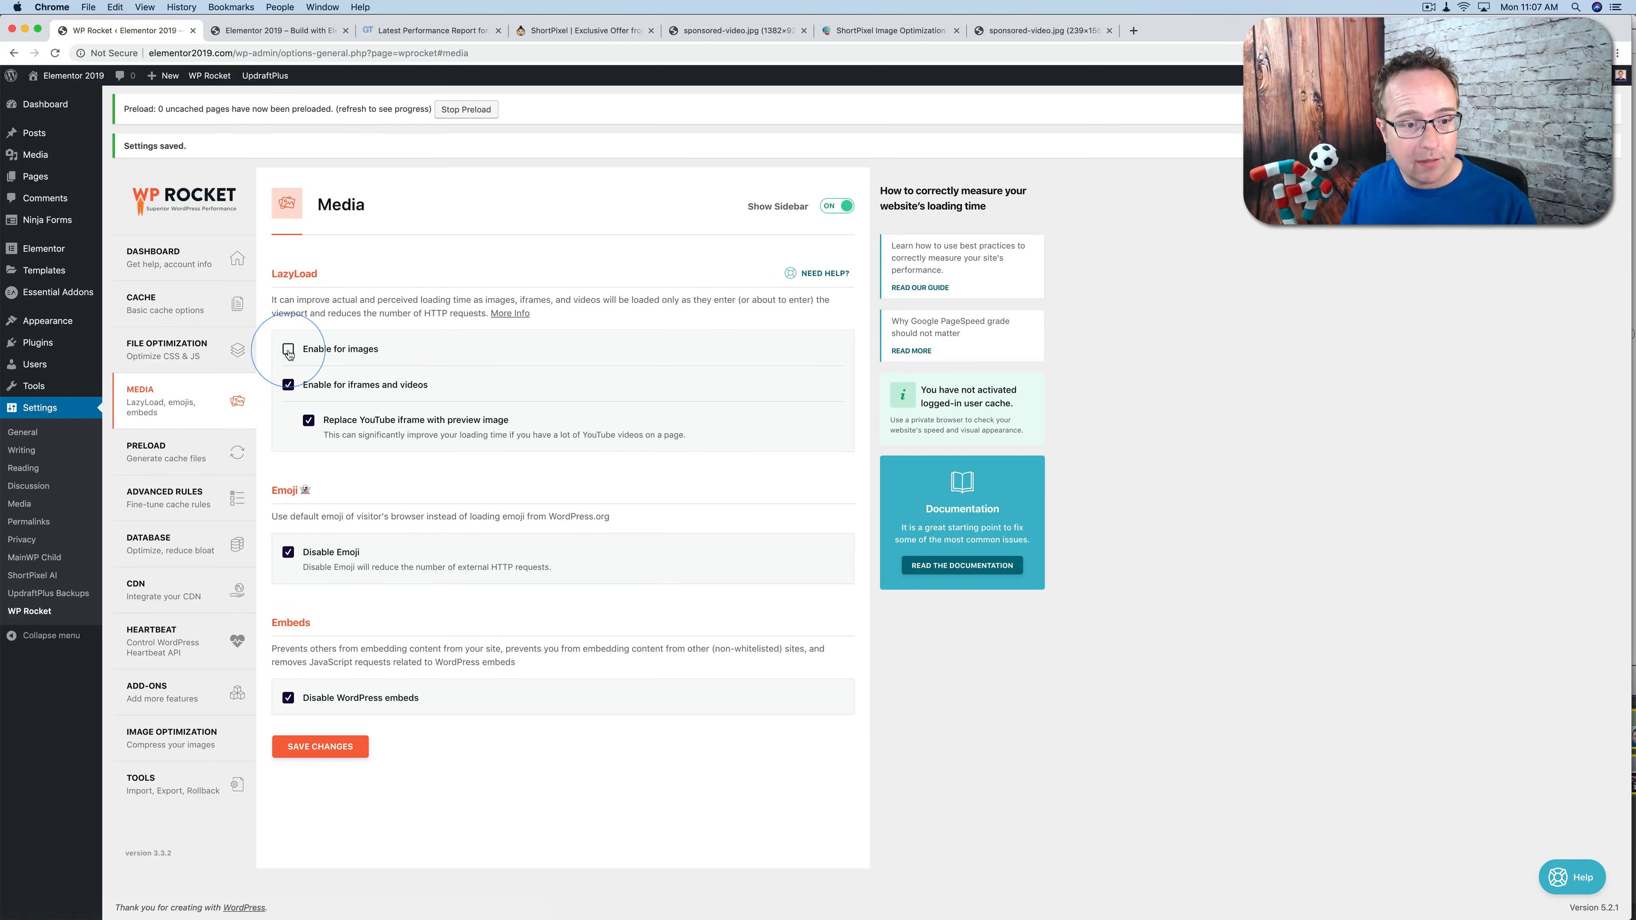
click(288, 353)
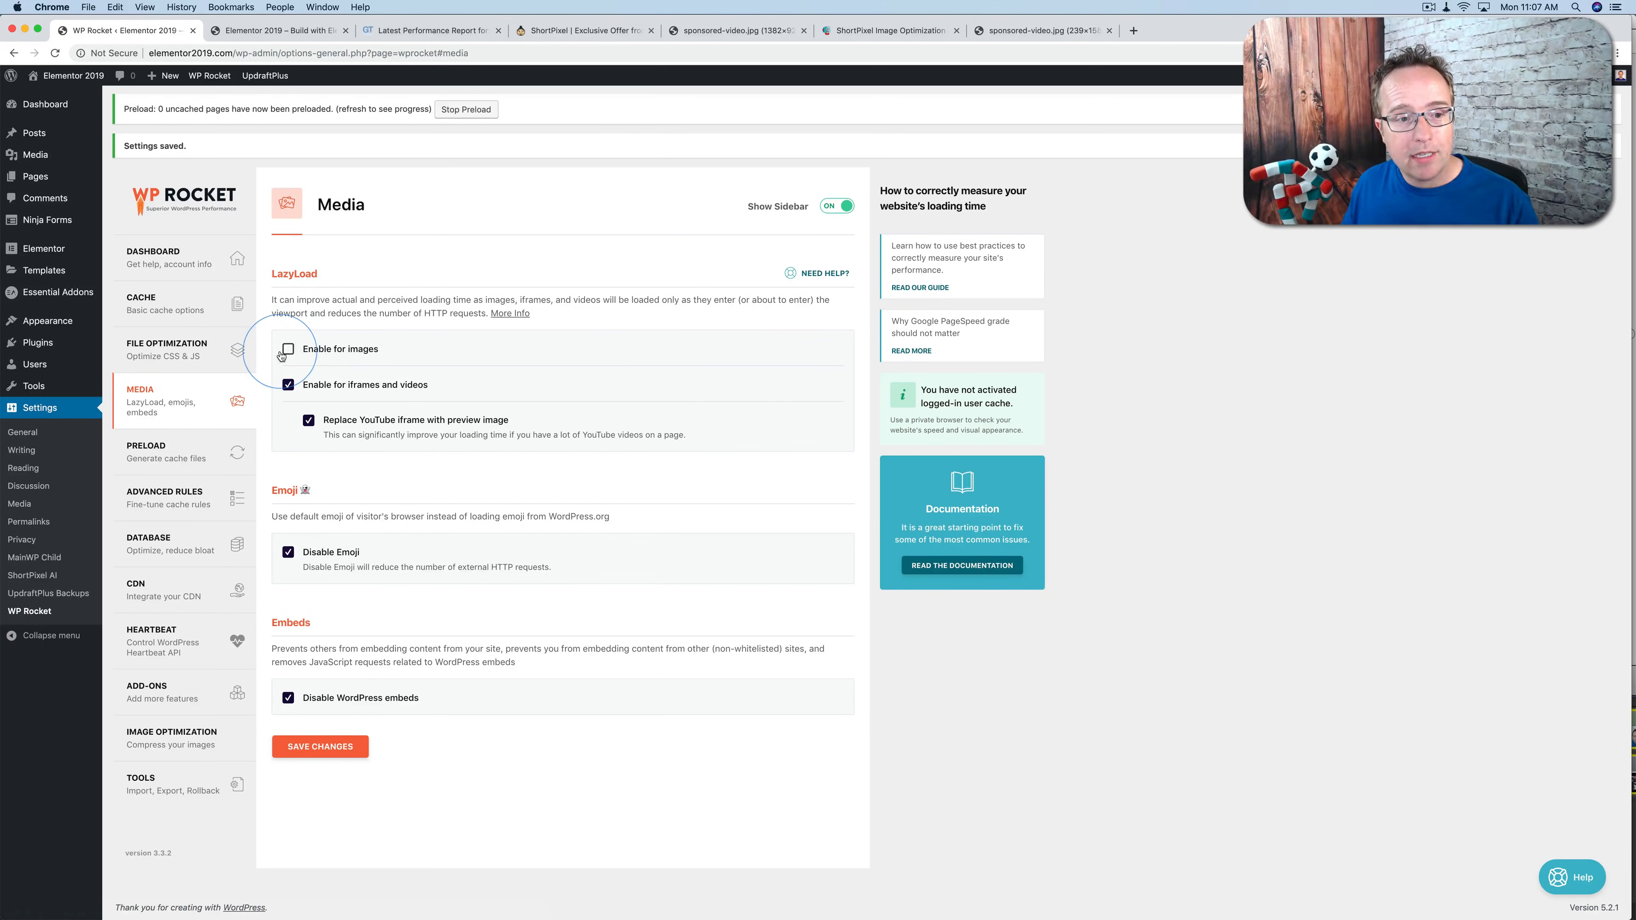
click(287, 349)
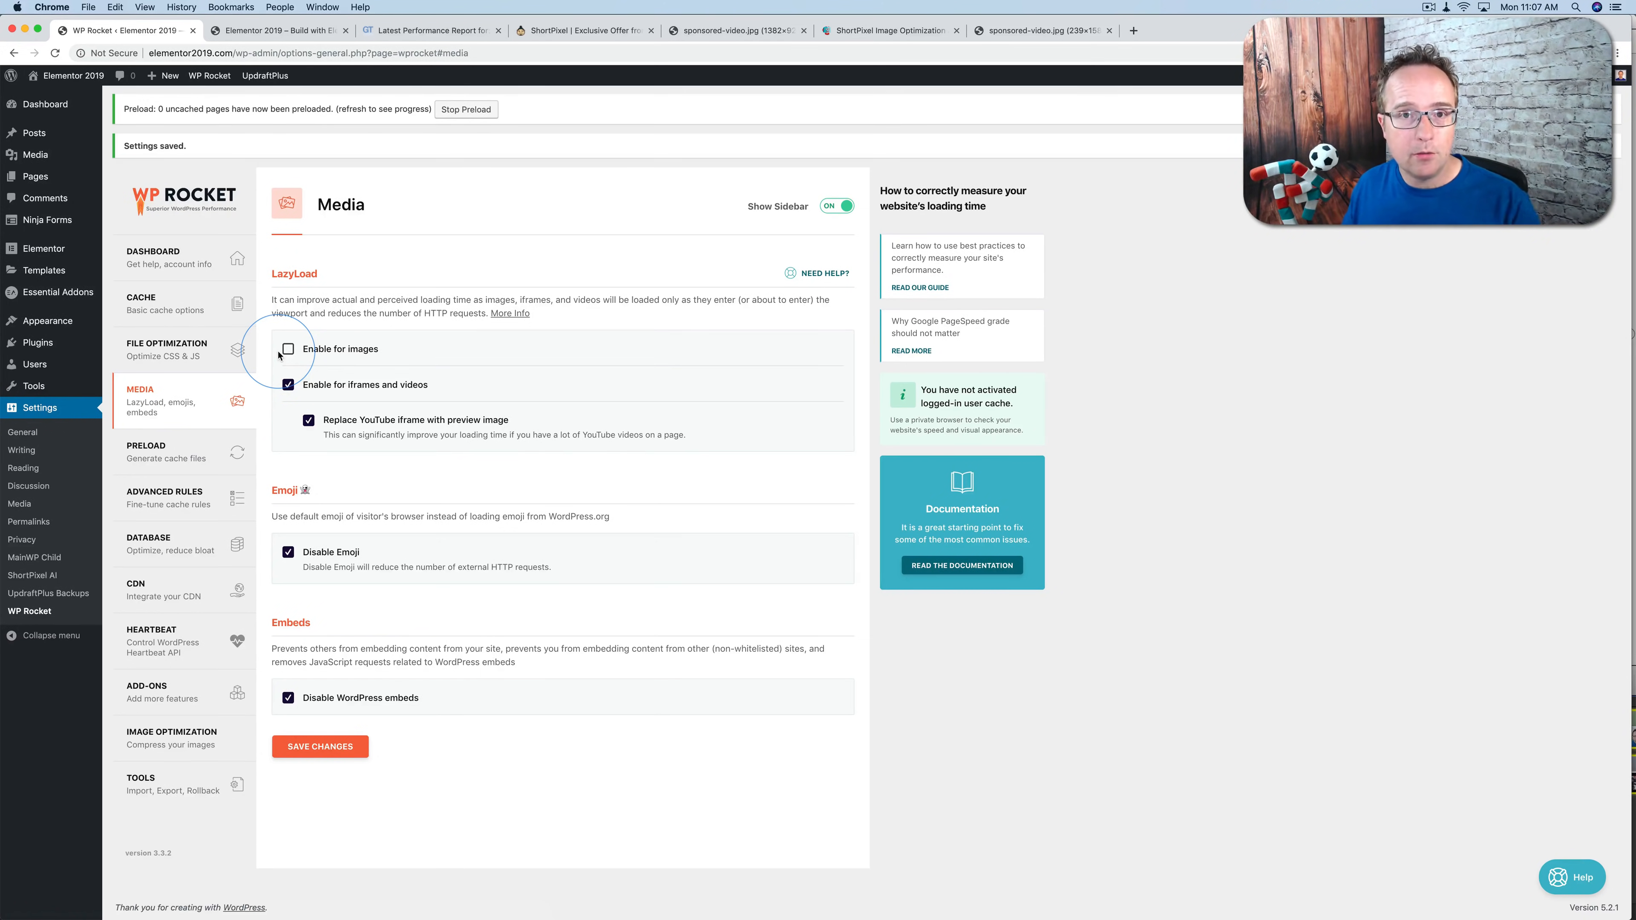
Step: Review WP Rocket's CDN page (kept off) and go to Image Optimization offering Imagify
click(136, 582)
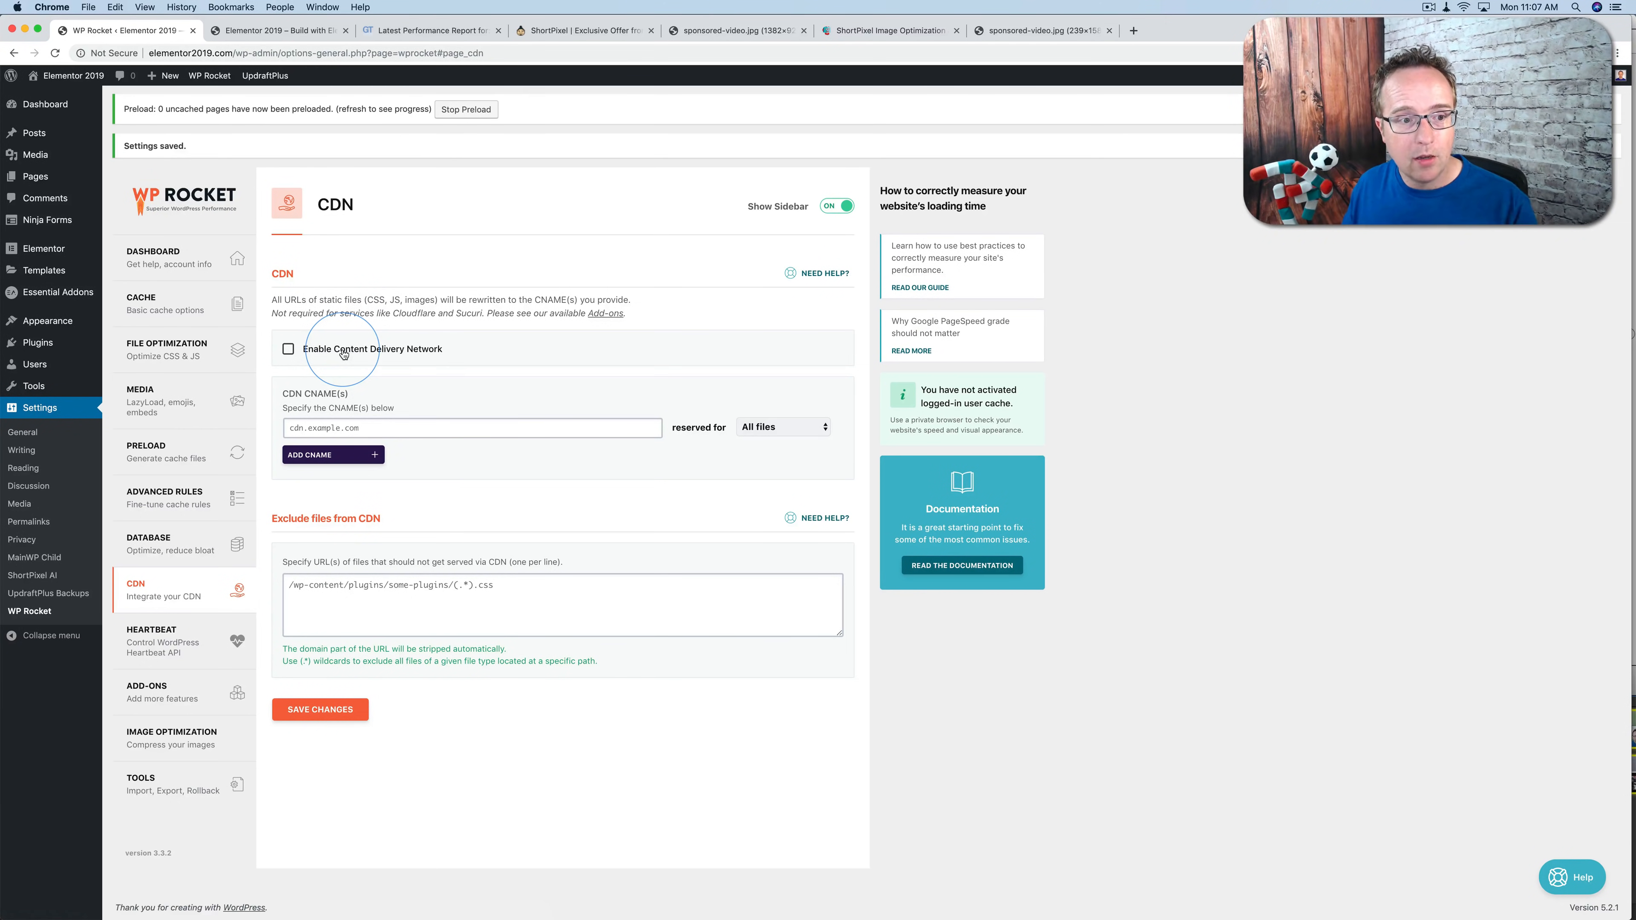
mouse_move(171, 738)
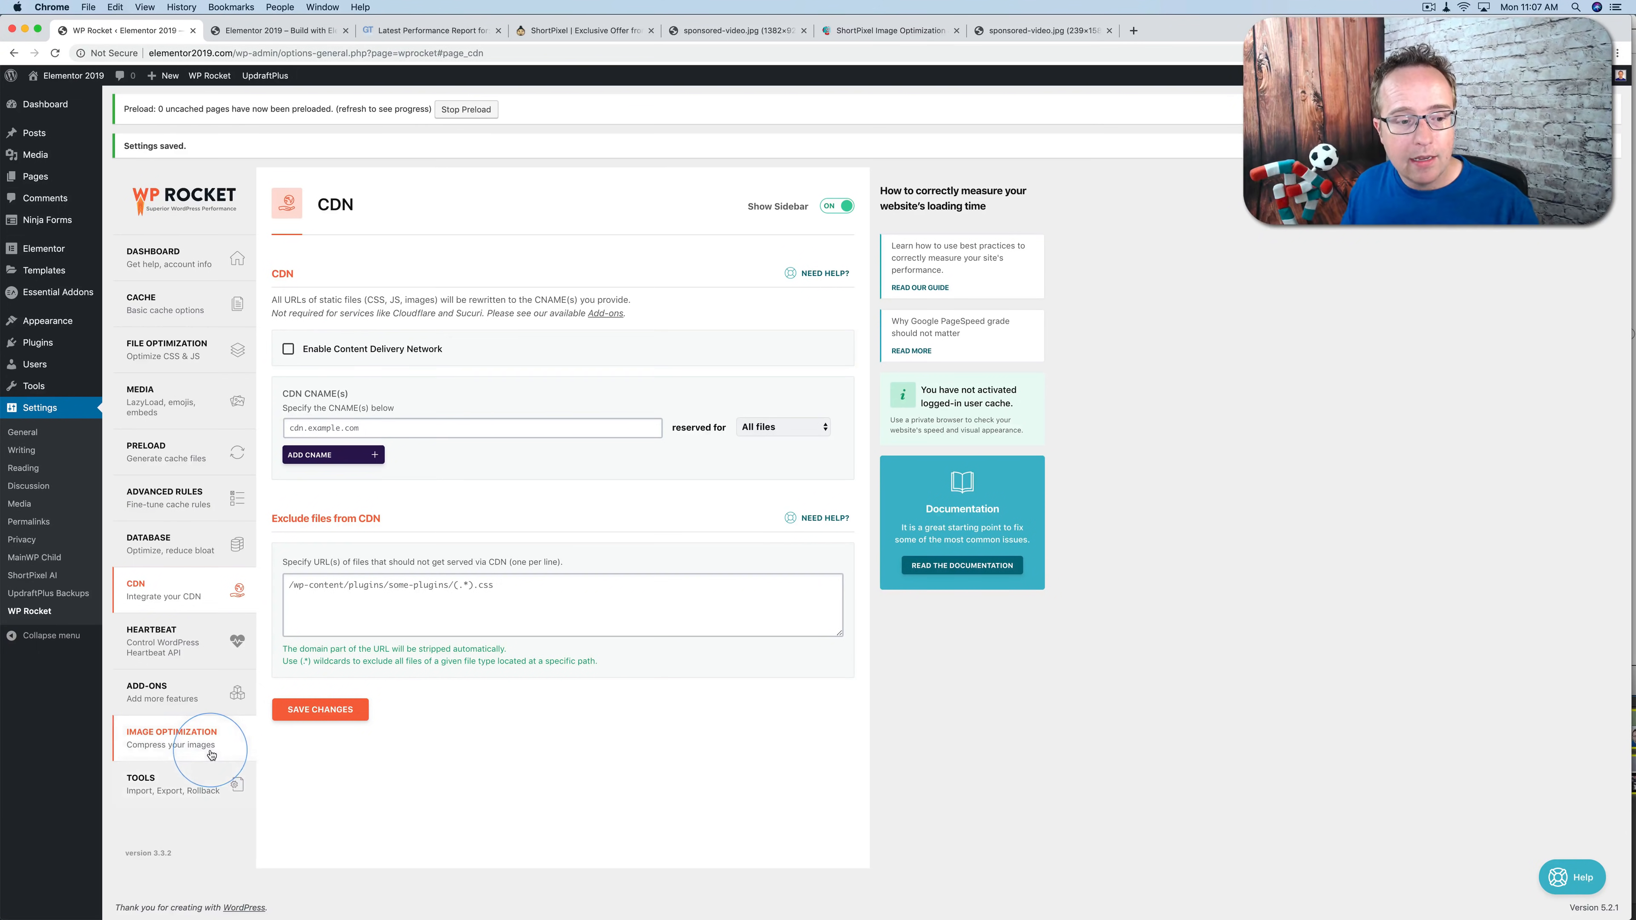
click(171, 738)
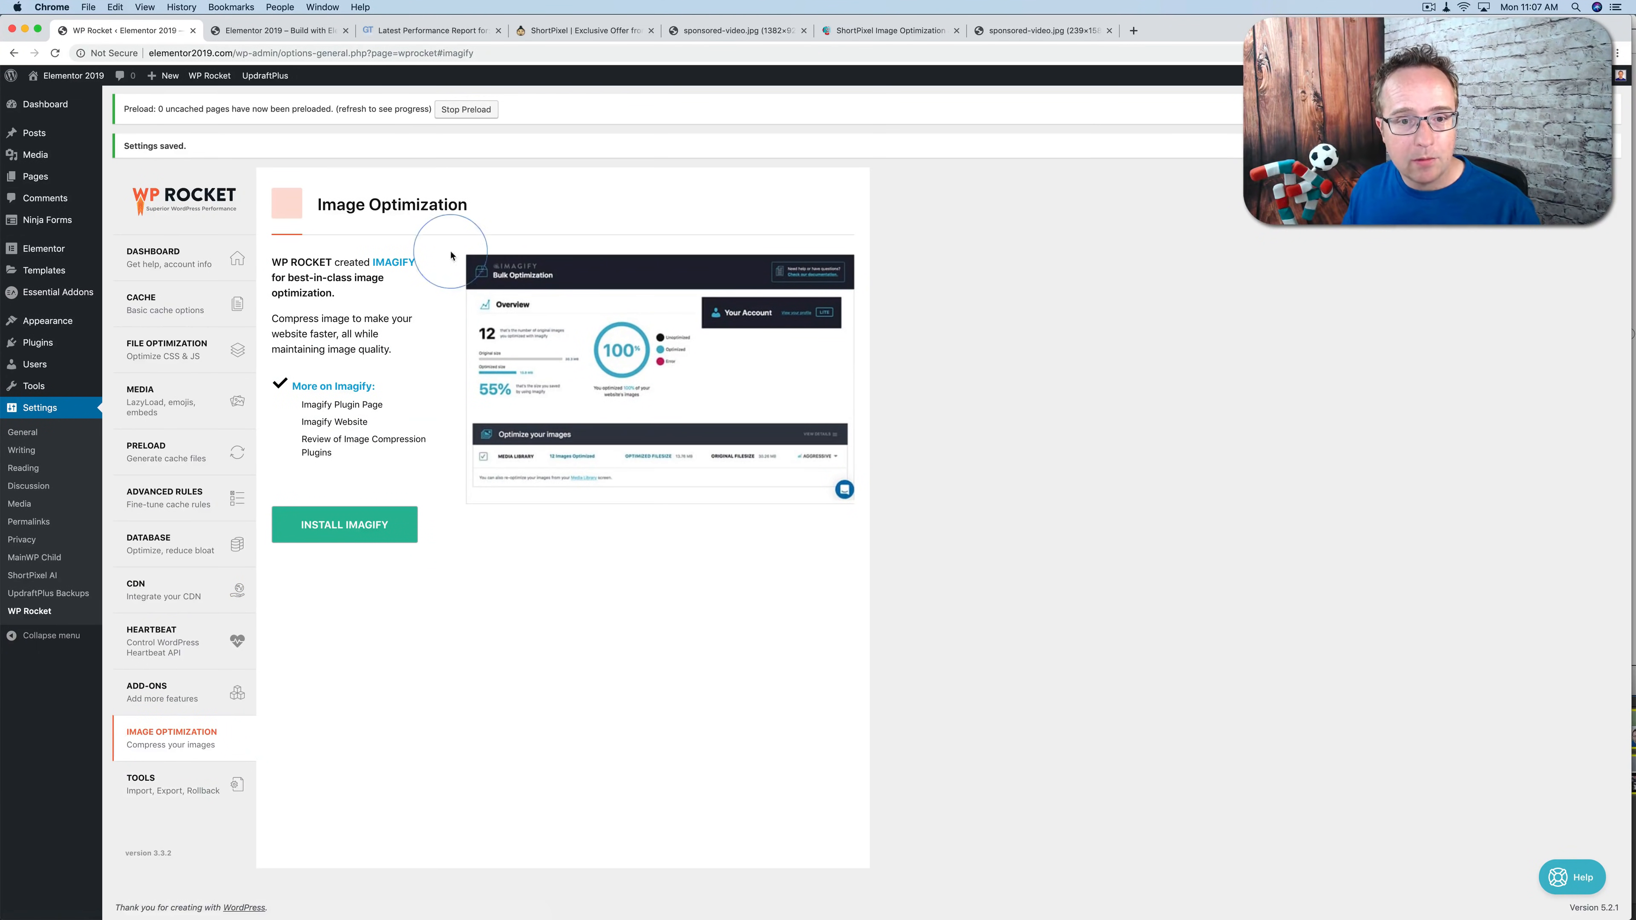
mouse_move(580, 408)
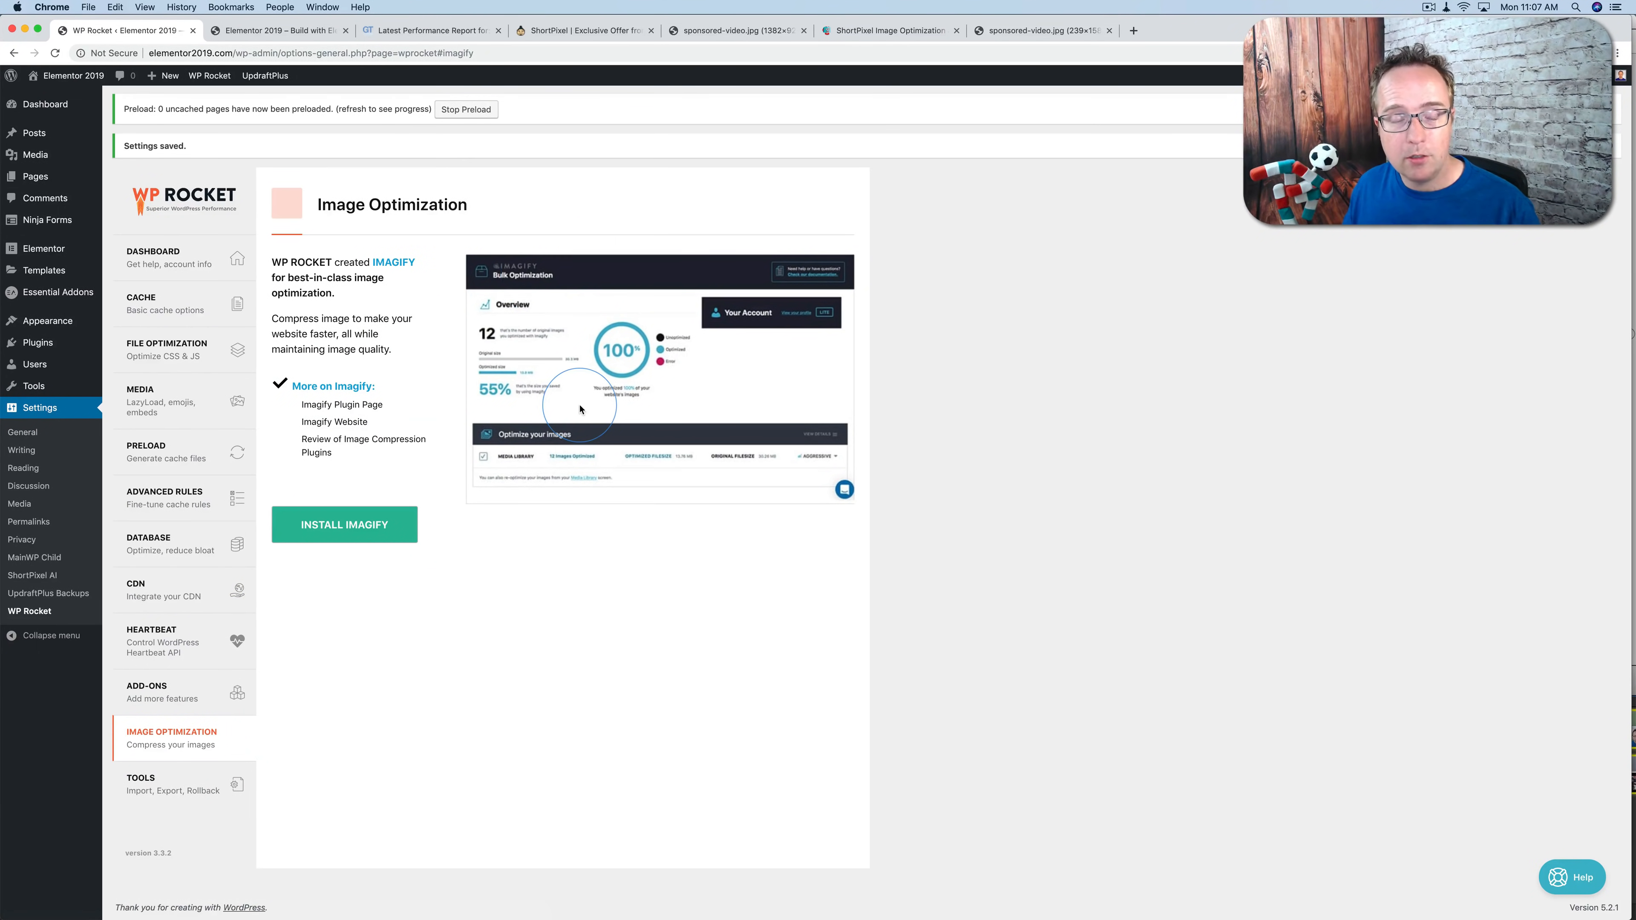